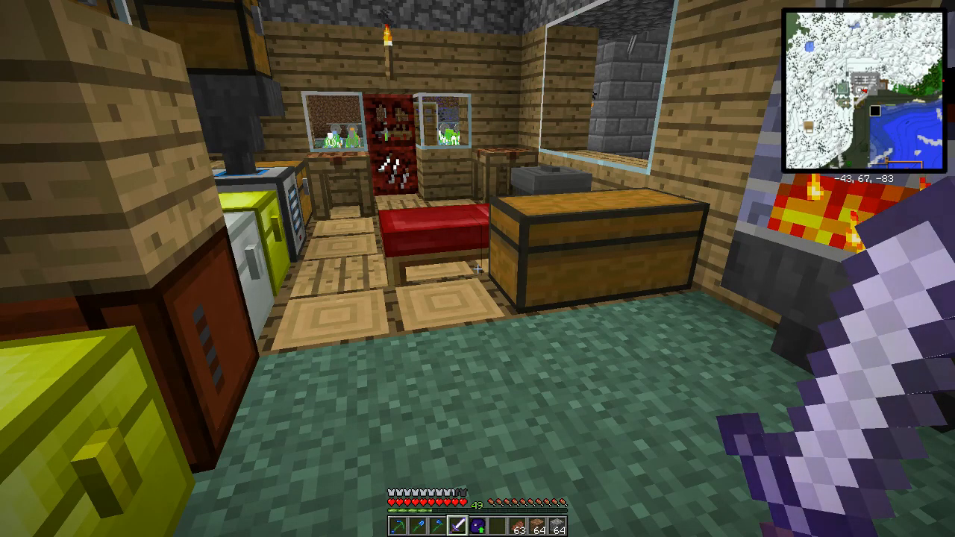
pyautogui.moveTo(477, 269)
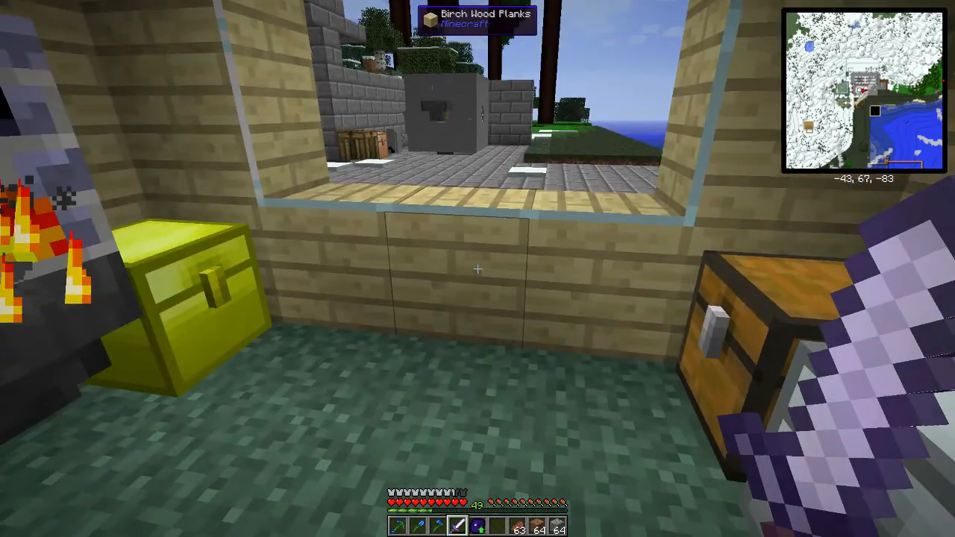
pyautogui.moveTo(477, 269)
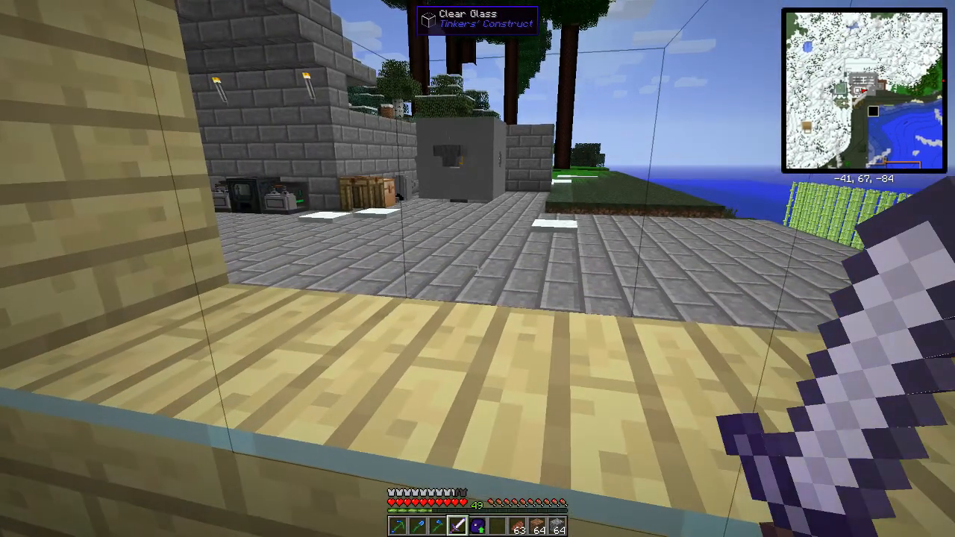
pyautogui.moveTo(477, 268)
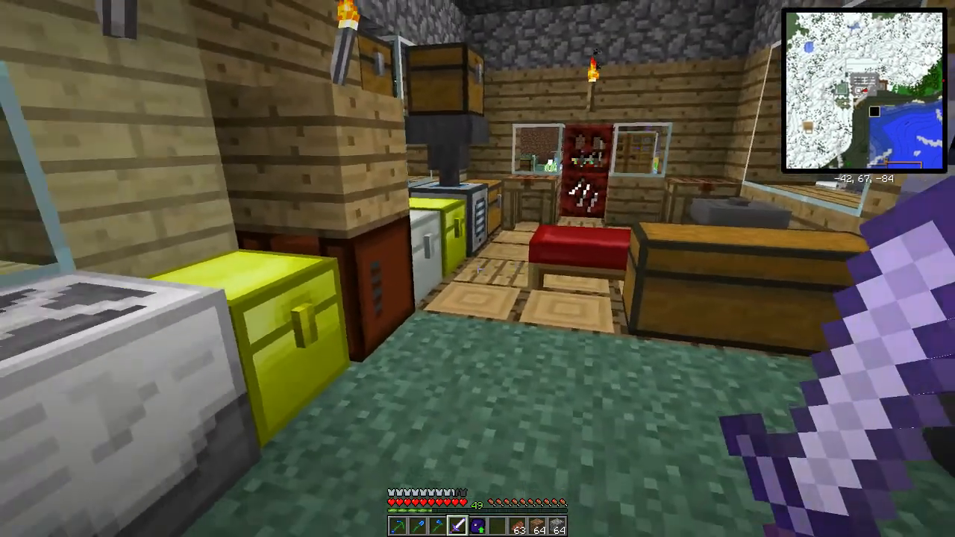
pyautogui.moveTo(477, 269)
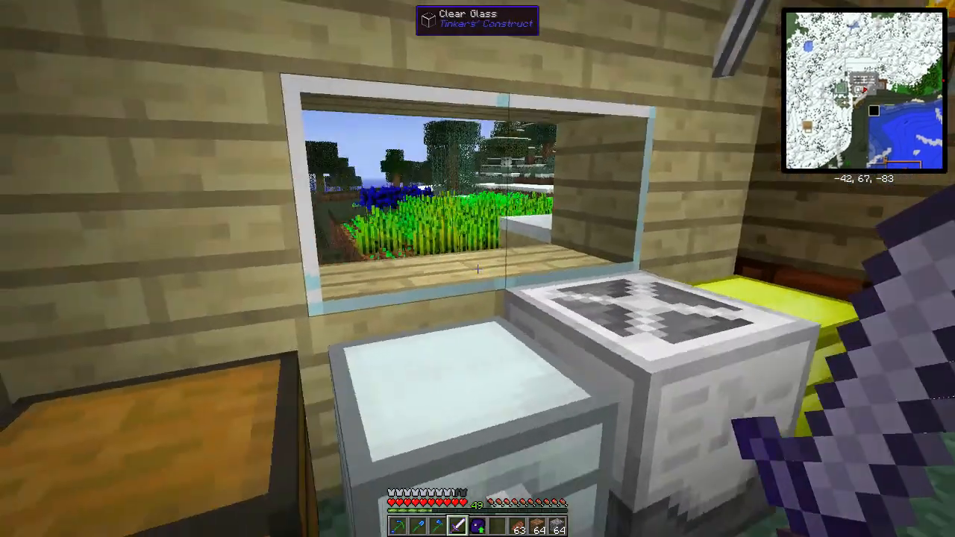
pyautogui.moveTo(478, 268)
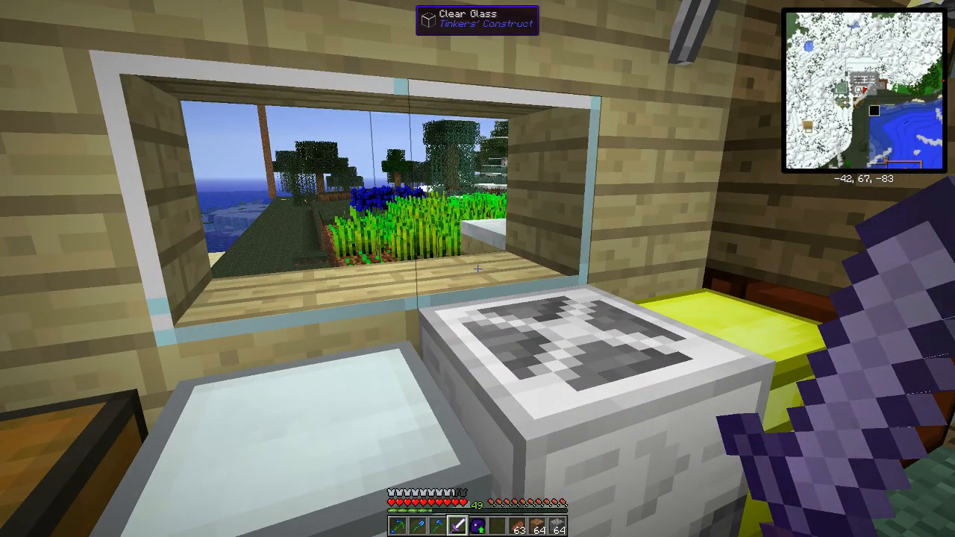
pyautogui.moveTo(478, 269)
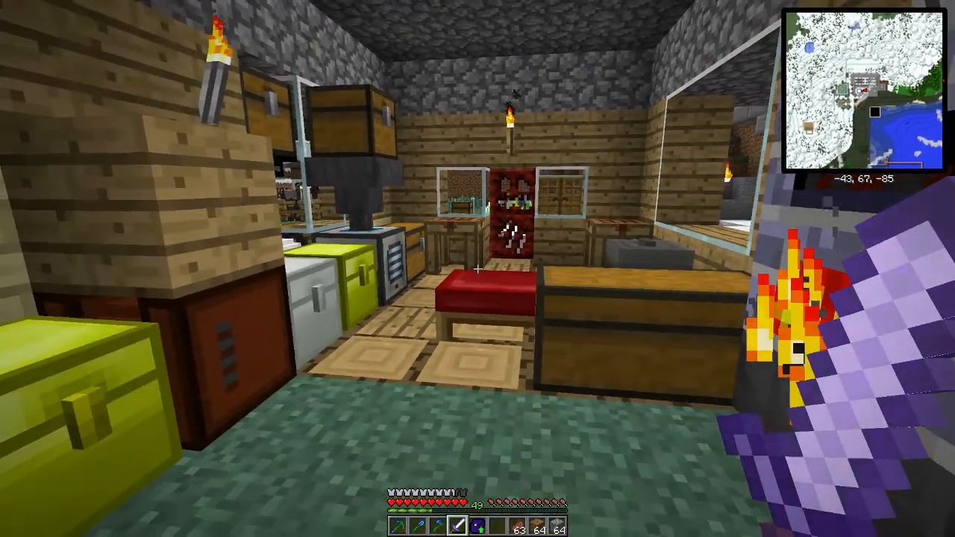
pyautogui.moveTo(477, 268)
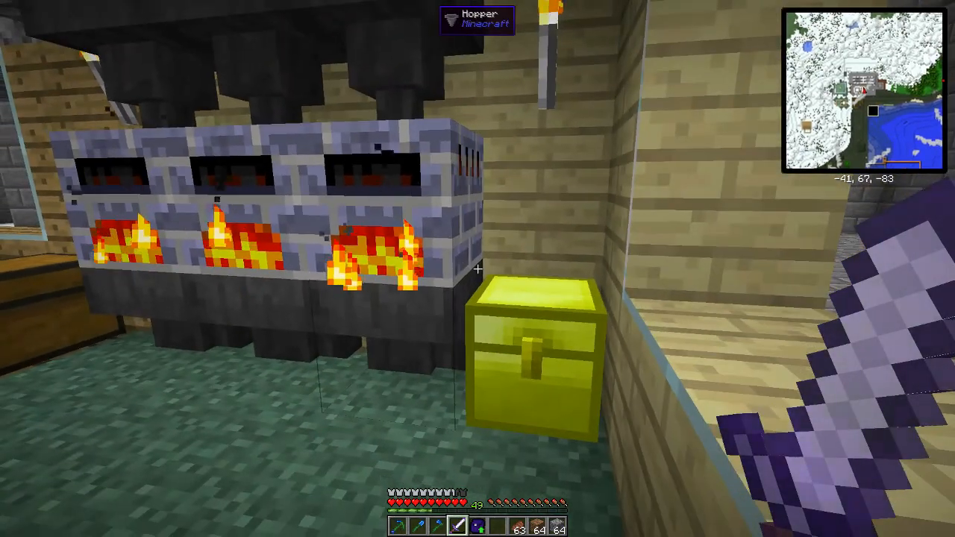
pyautogui.moveTo(477, 269)
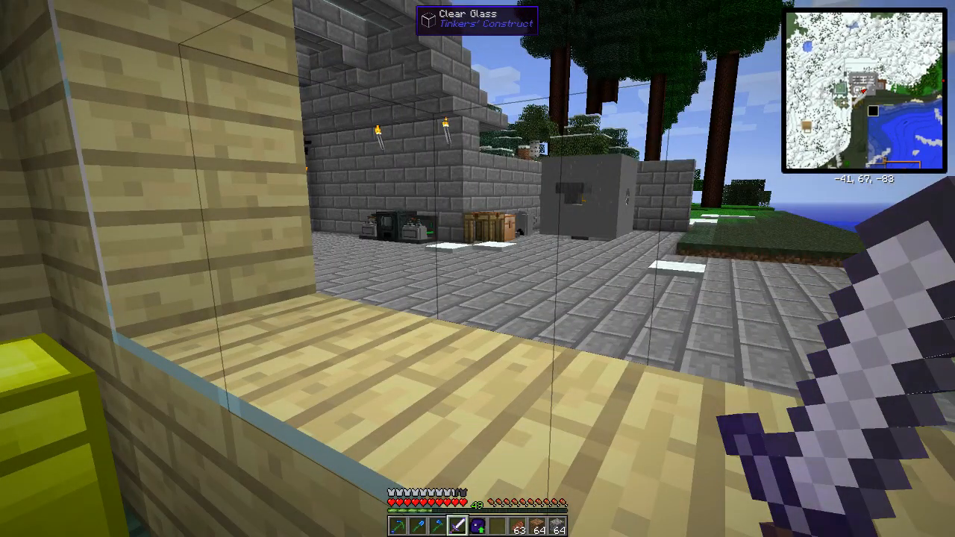
pyautogui.moveTo(477, 269)
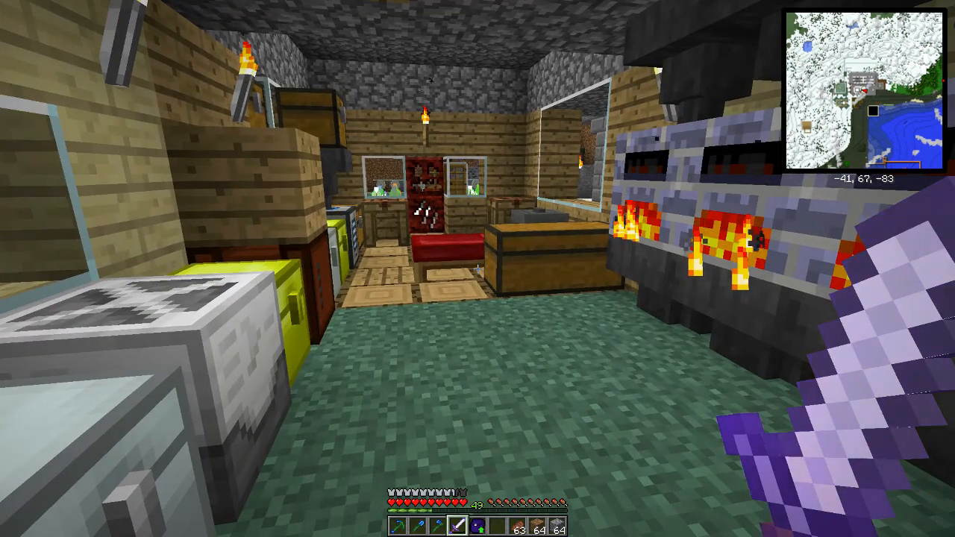
pyautogui.moveTo(478, 268)
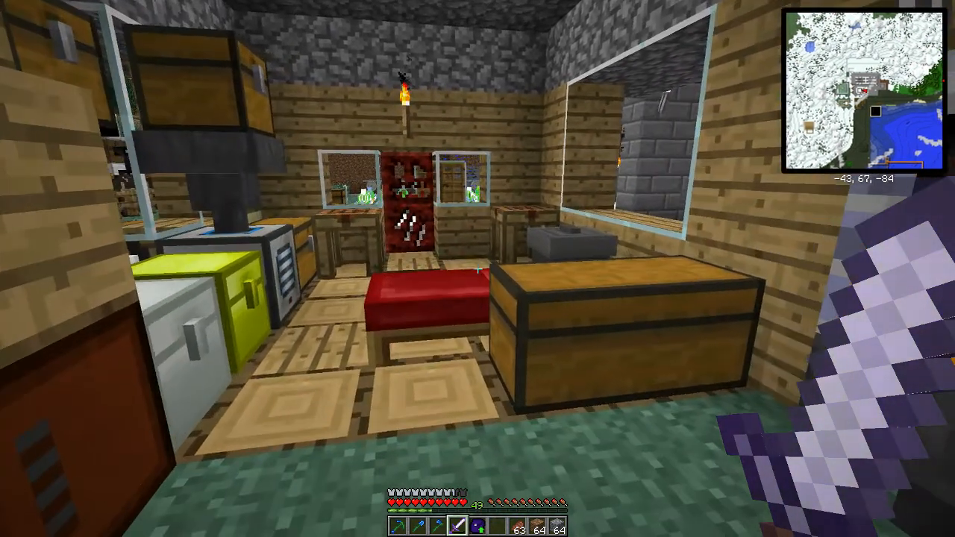
pyautogui.moveTo(477, 268)
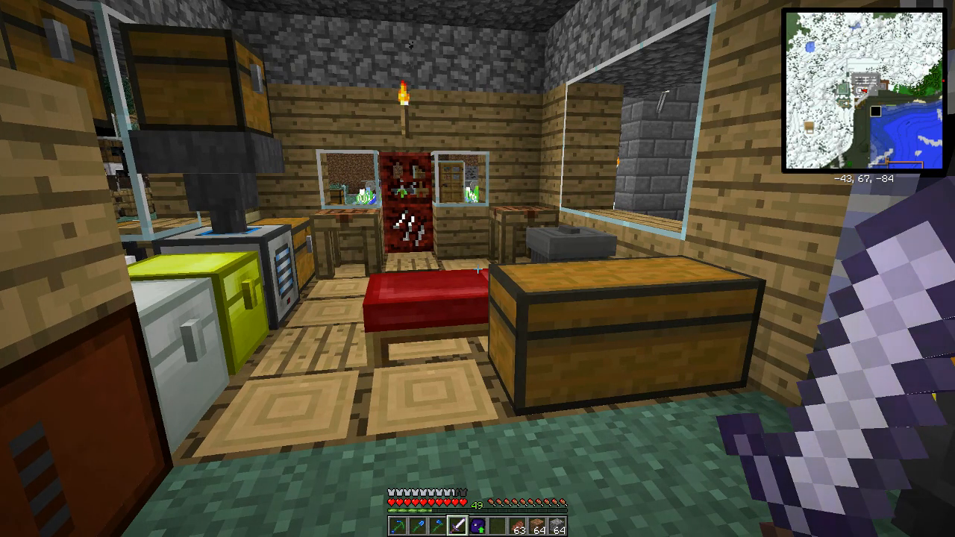
pyautogui.moveTo(478, 269)
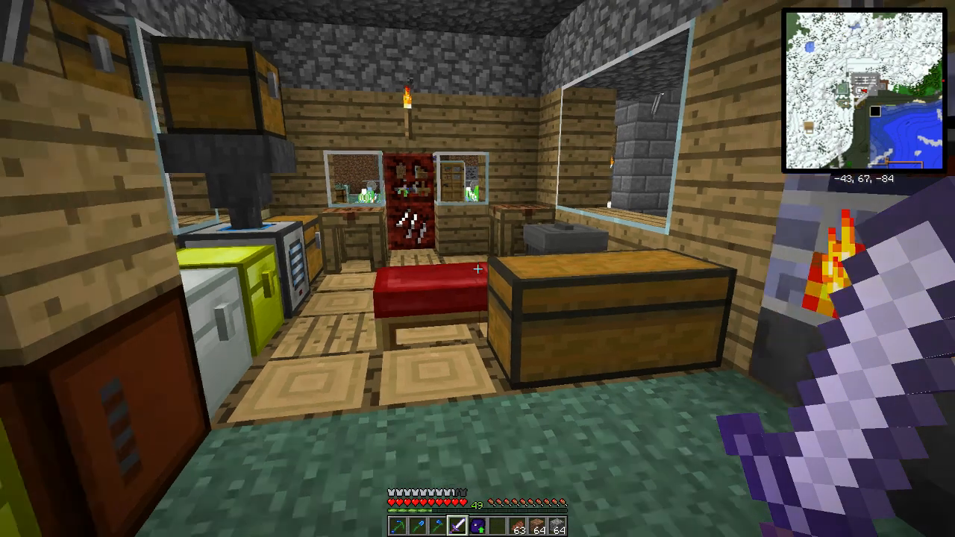
pyautogui.moveTo(477, 268)
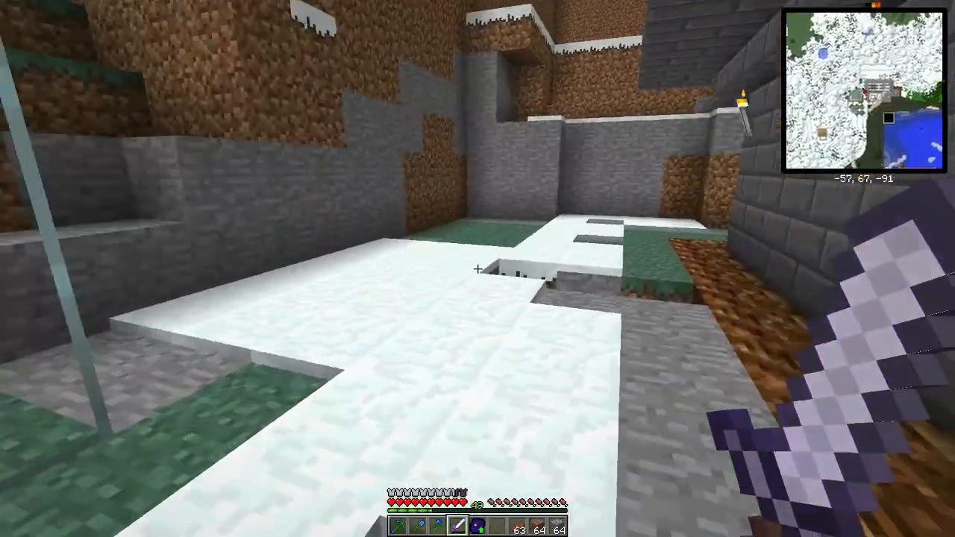
pyautogui.moveTo(478, 269)
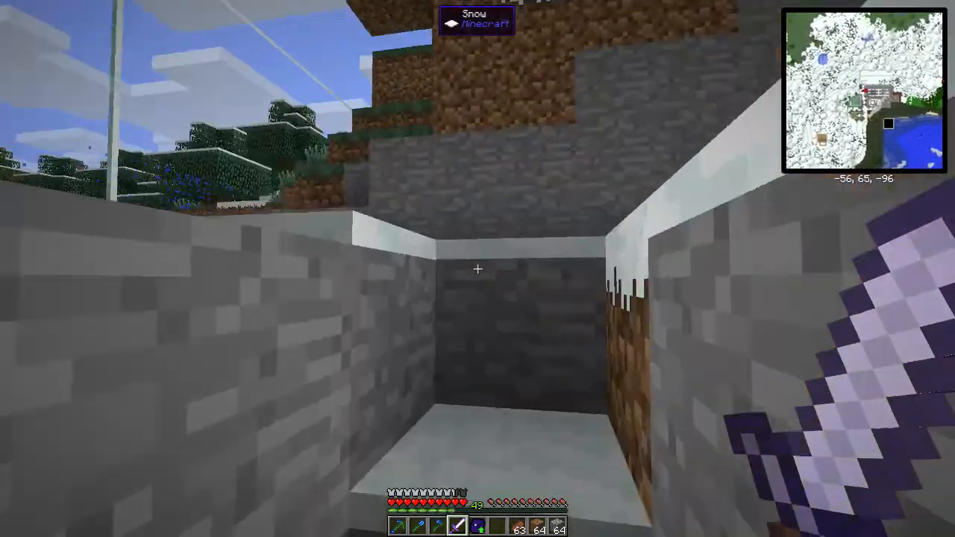
pyautogui.moveTo(478, 268)
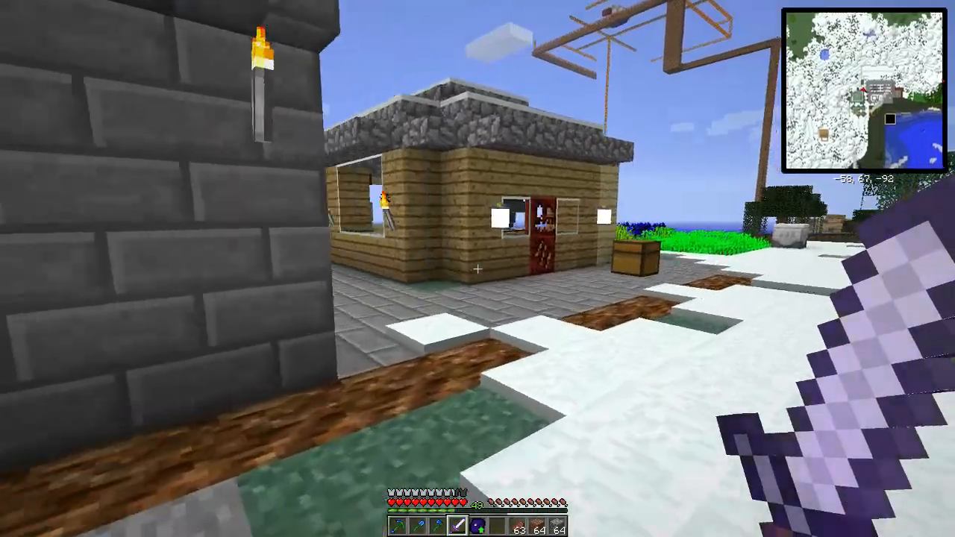
pyautogui.moveTo(477, 268)
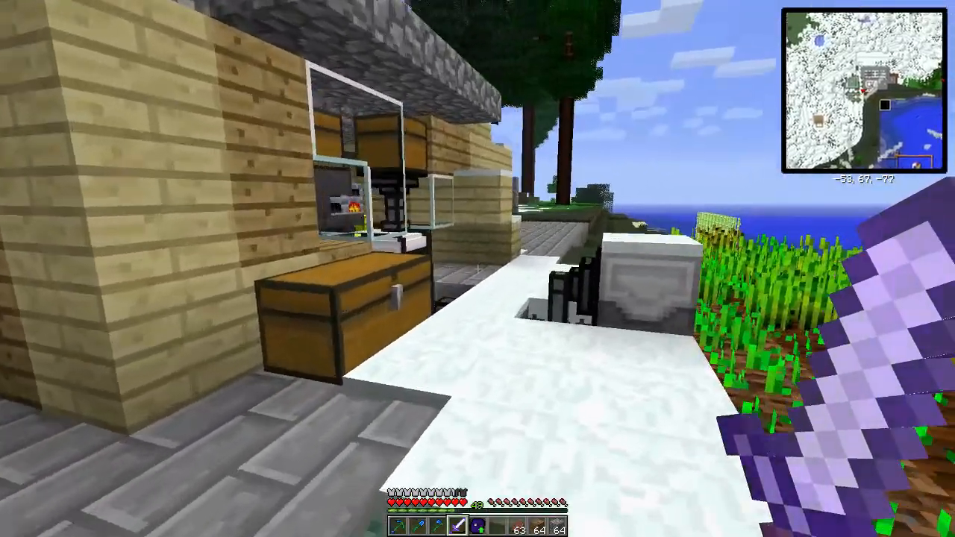
pyautogui.moveTo(477, 268)
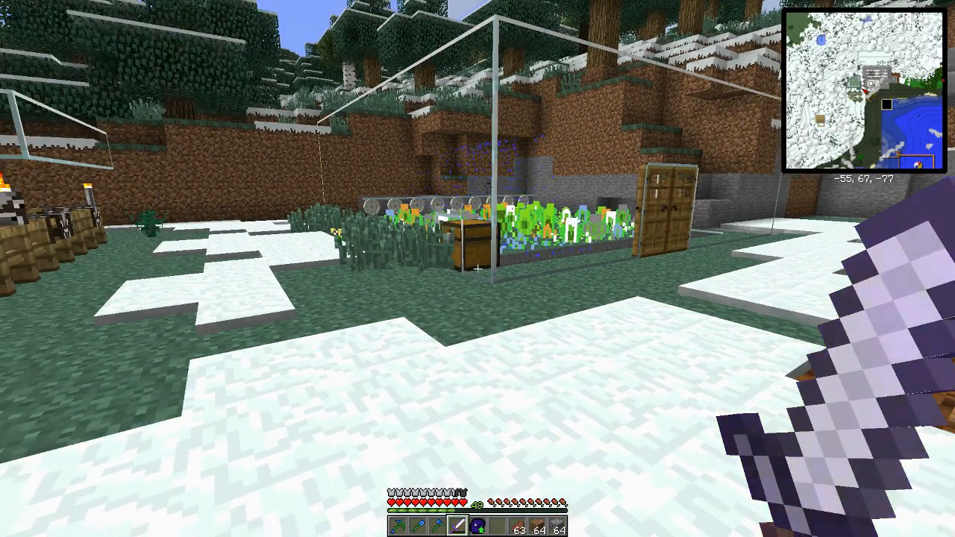
pyautogui.moveTo(478, 268)
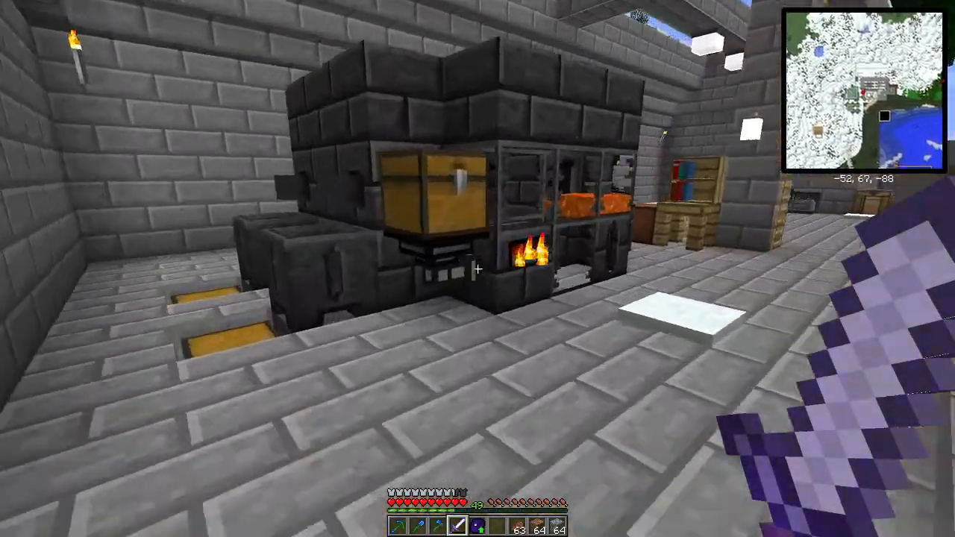
pyautogui.moveTo(478, 268)
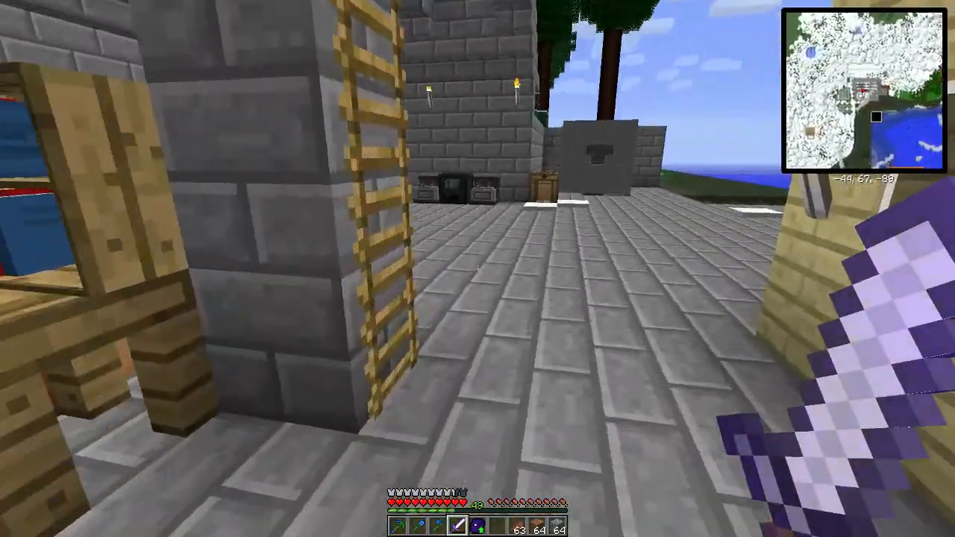
pyautogui.moveTo(477, 268)
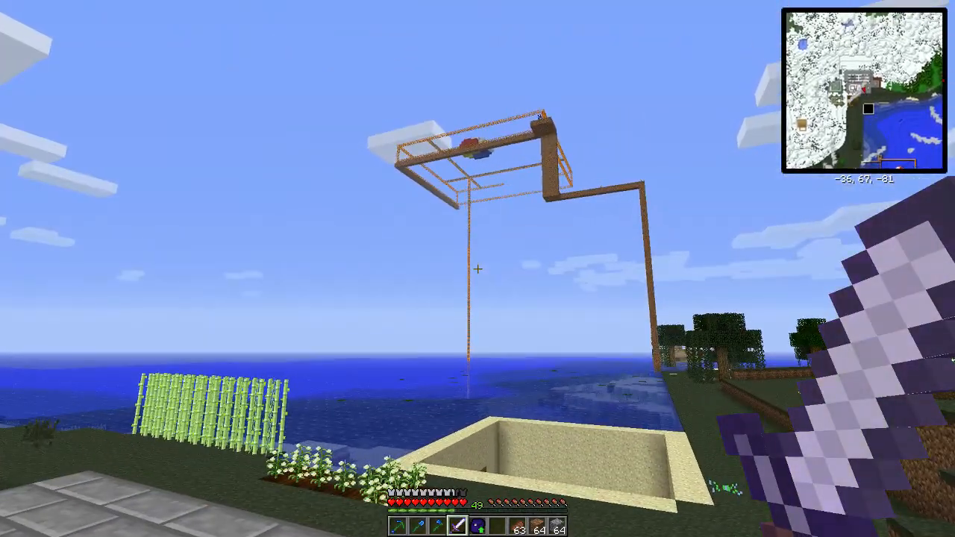
pyautogui.moveTo(477, 269)
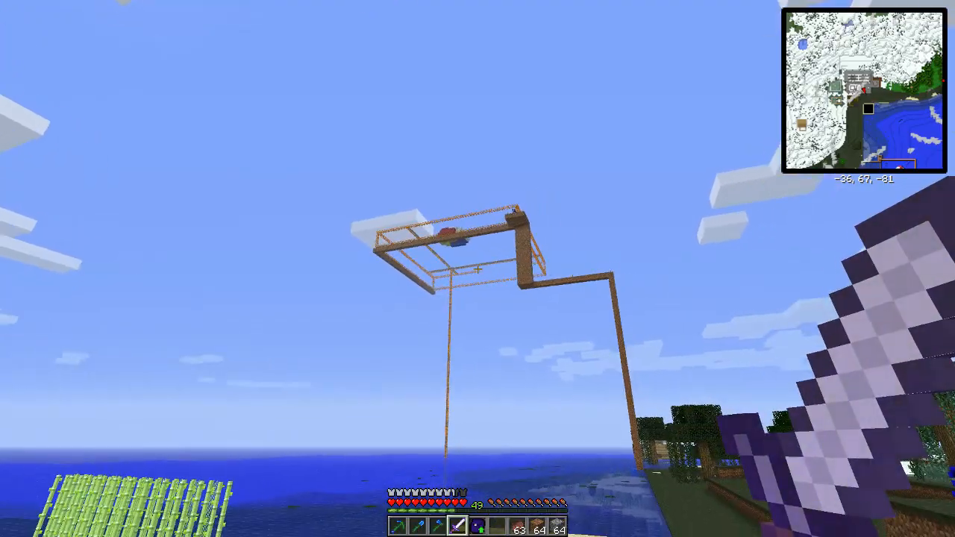
pyautogui.moveTo(477, 268)
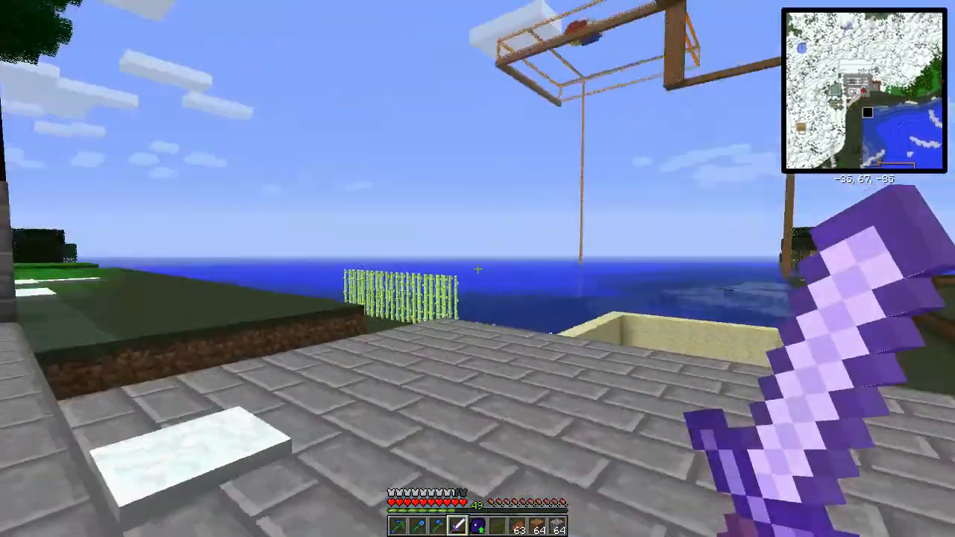
pyautogui.moveTo(477, 268)
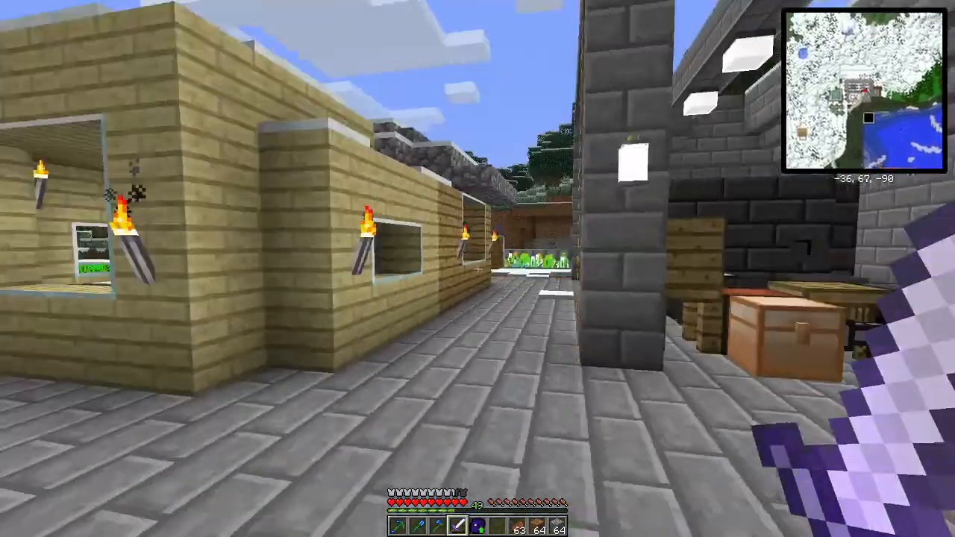
pyautogui.moveTo(477, 268)
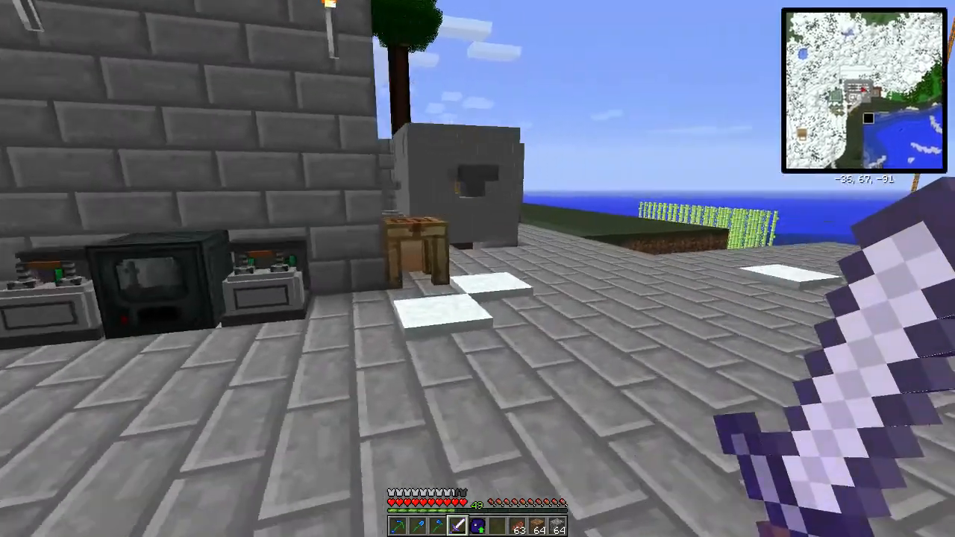
pyautogui.moveTo(478, 268)
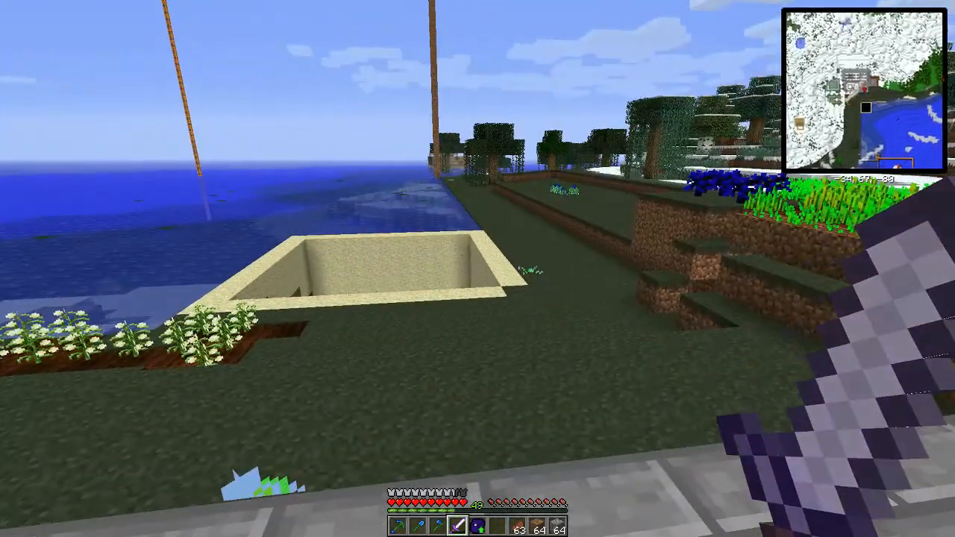
pyautogui.moveTo(477, 269)
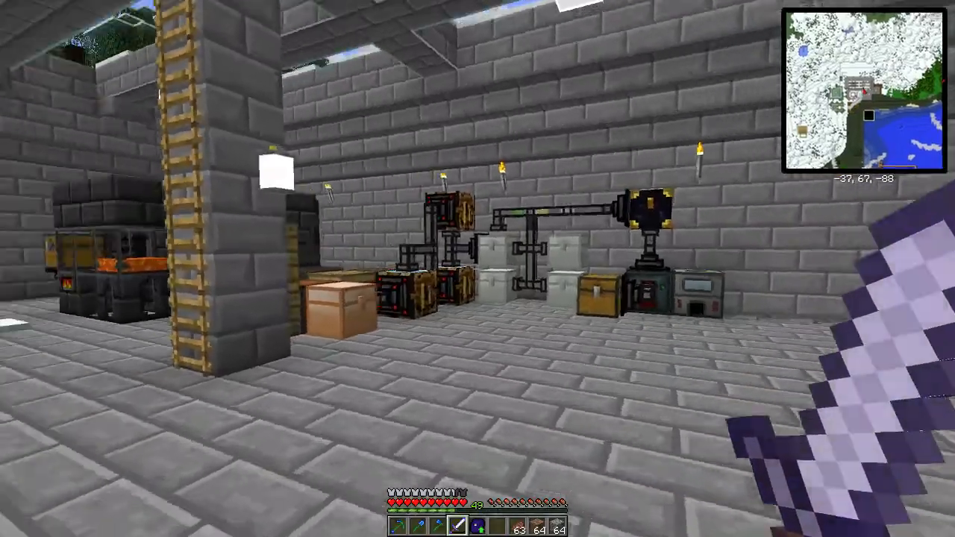
pyautogui.moveTo(477, 268)
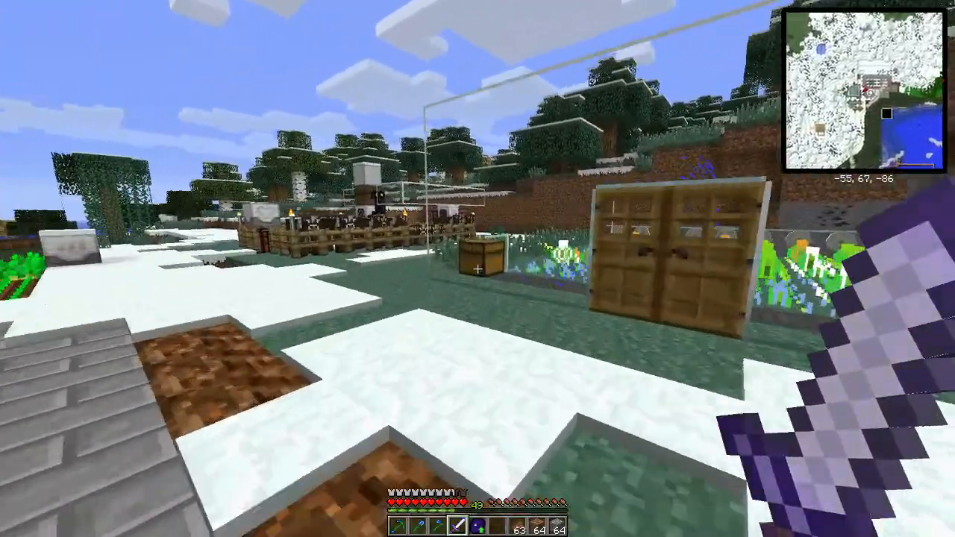
pyautogui.moveTo(477, 268)
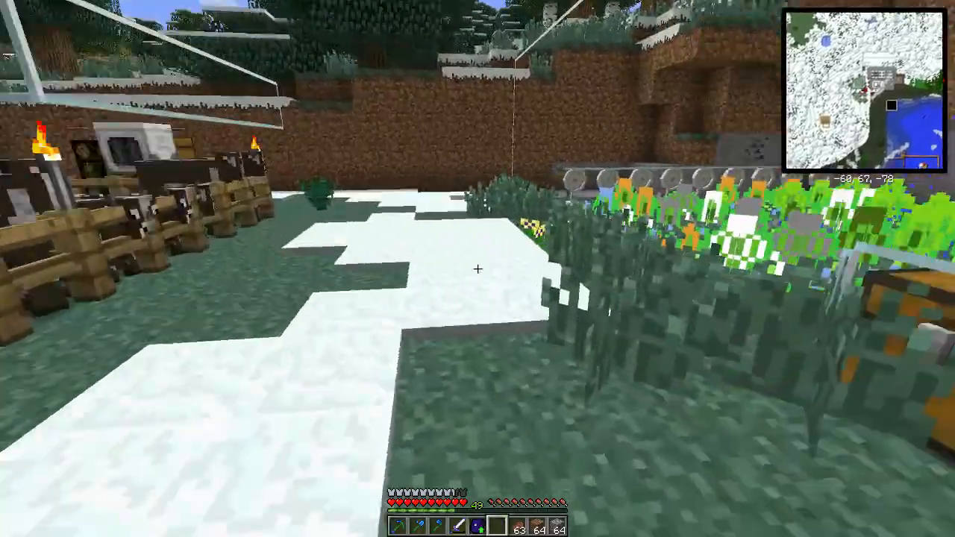
pyautogui.moveTo(477, 268)
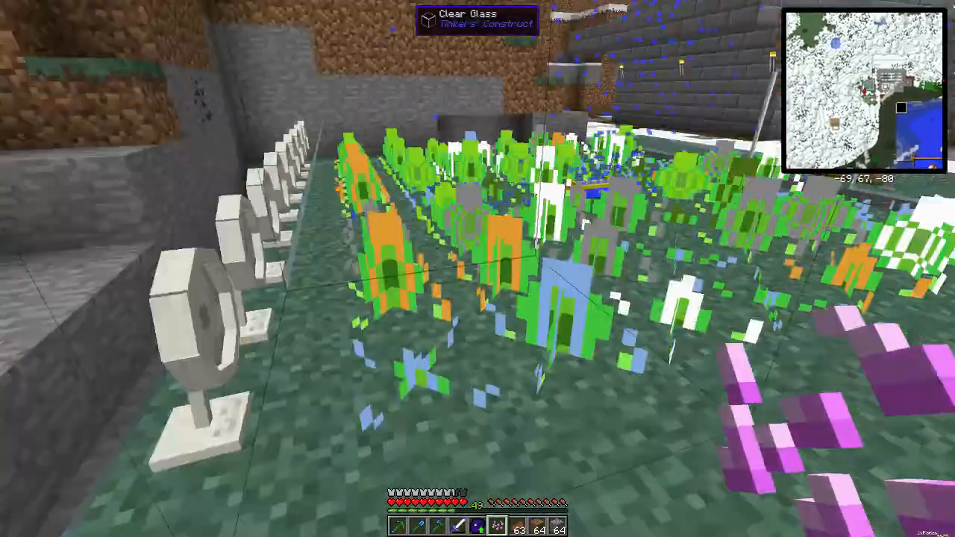
pyautogui.moveTo(478, 268)
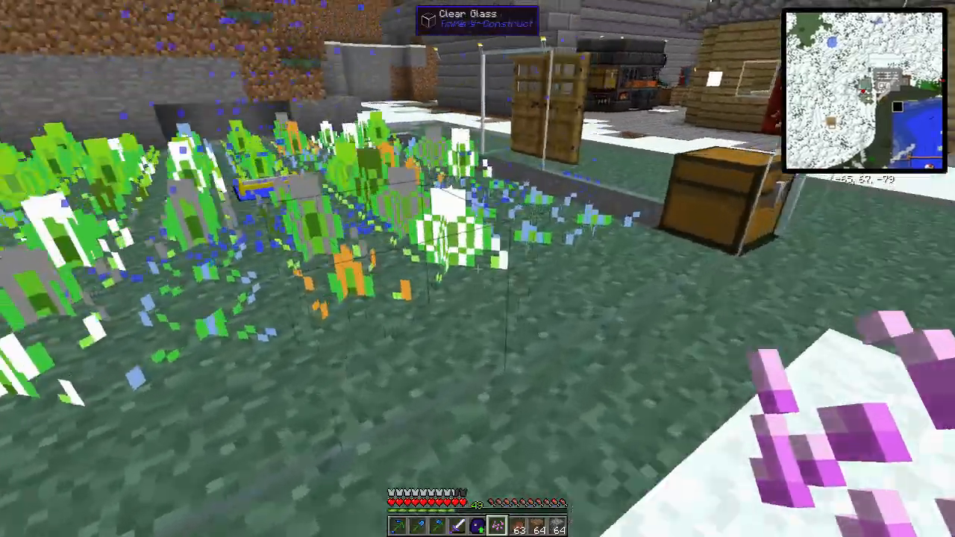
pyautogui.moveTo(477, 268)
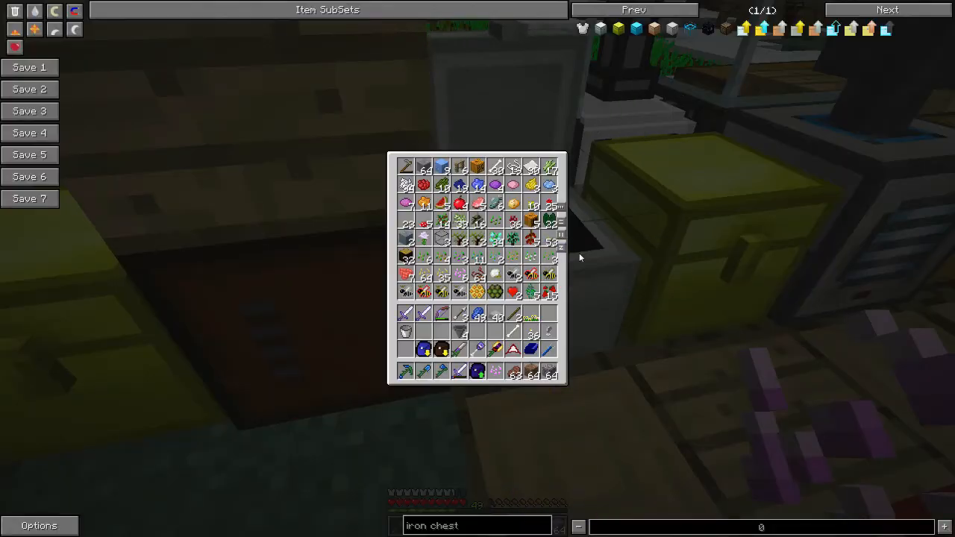
# - Inspect the chest above the Culinary Generator, close it, and reopen the inventory
pyautogui.press('Escape')
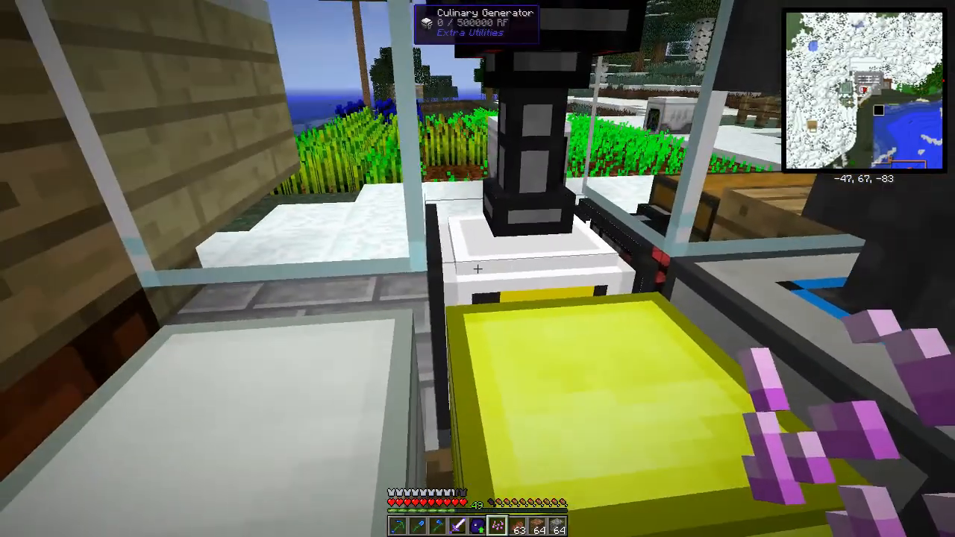
pyautogui.moveTo(478, 268)
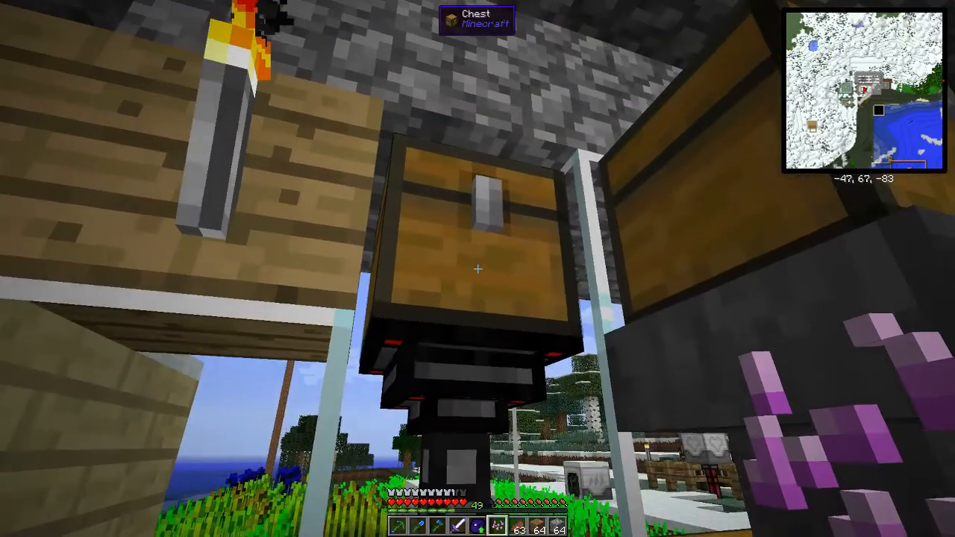
pyautogui.moveTo(477, 269)
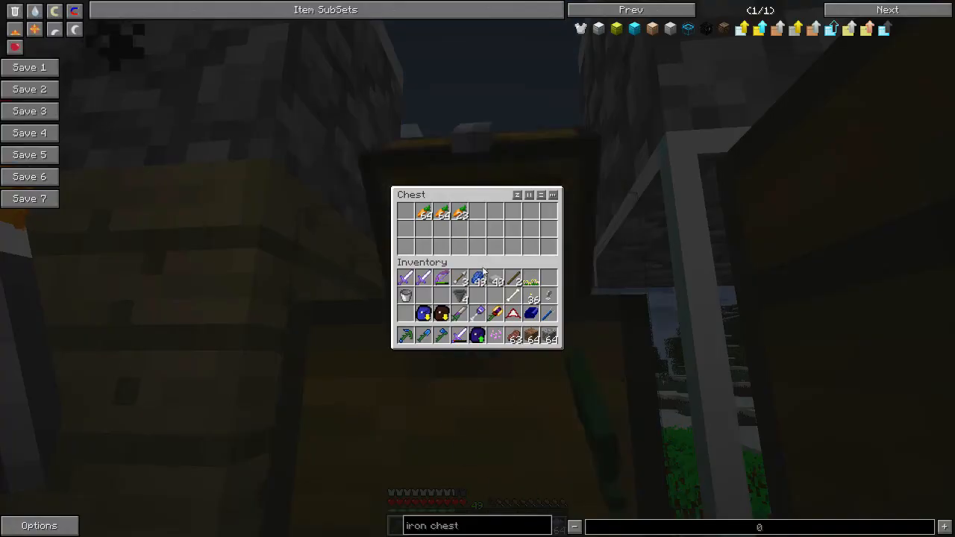
pyautogui.press('Escape')
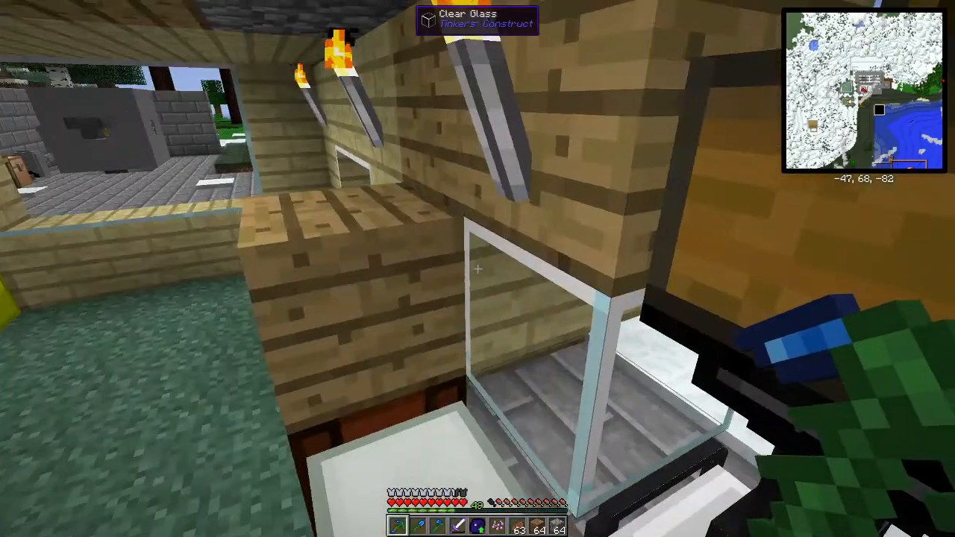
pyautogui.press('e')
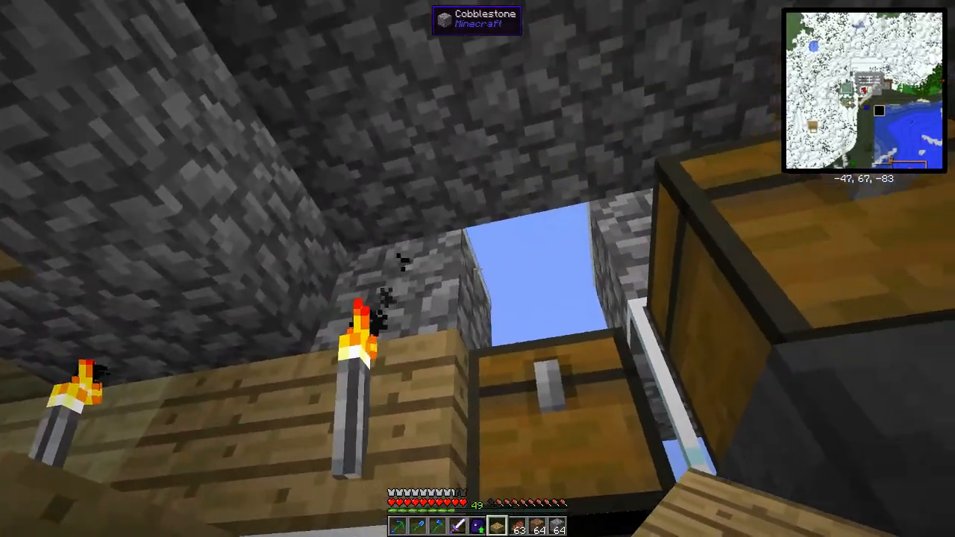
pyautogui.moveTo(478, 268)
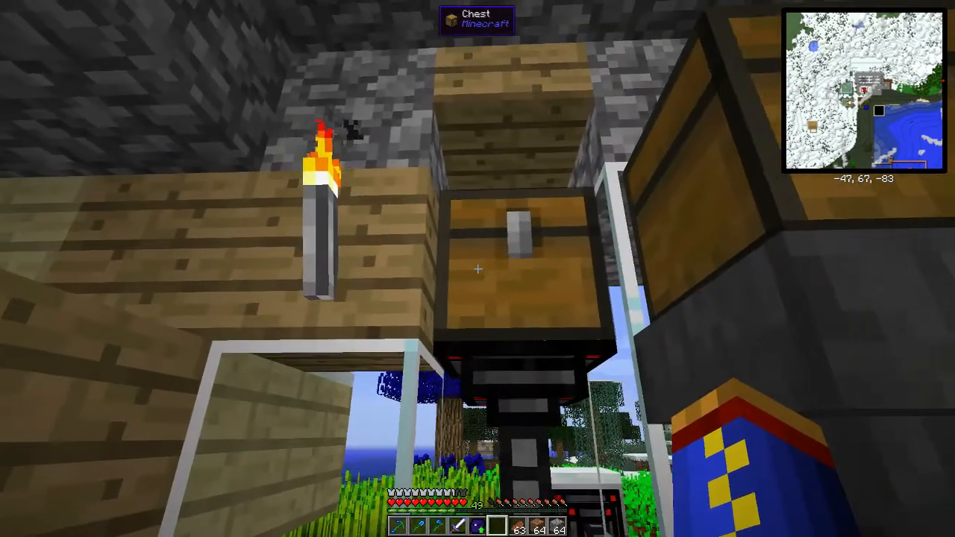
pyautogui.moveTo(478, 268)
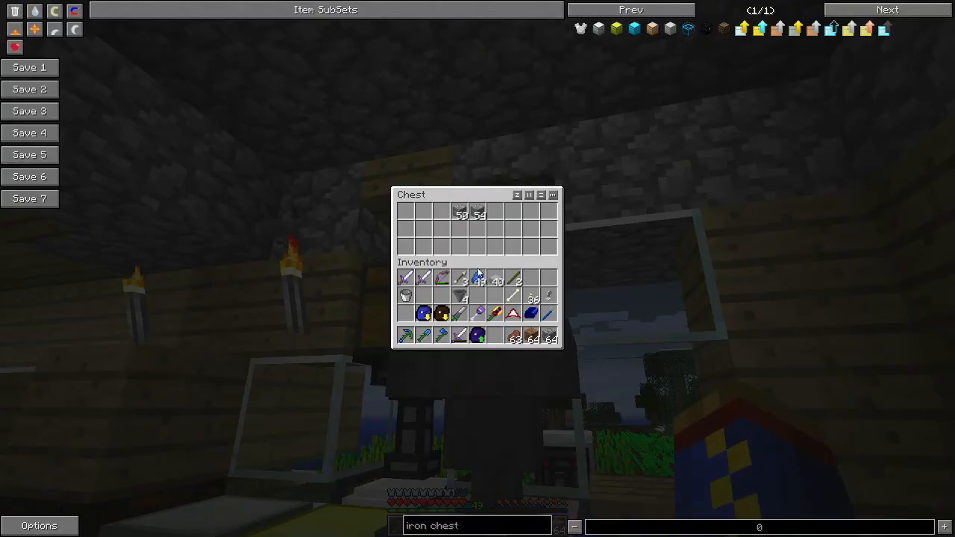
# - Close the chest after moving supplies between the backpack and storage
pyautogui.press('Escape')
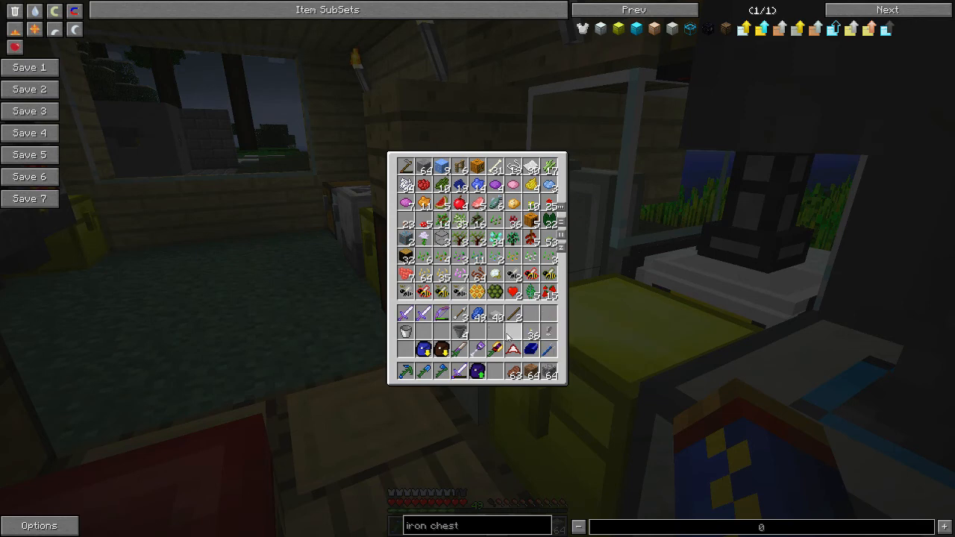
pyautogui.moveTo(460, 313)
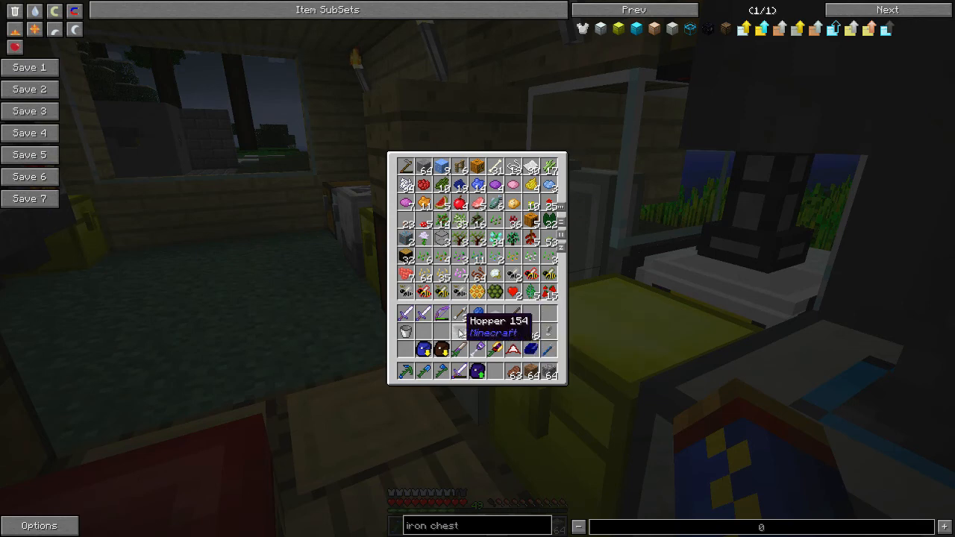
pyautogui.moveTo(513, 349)
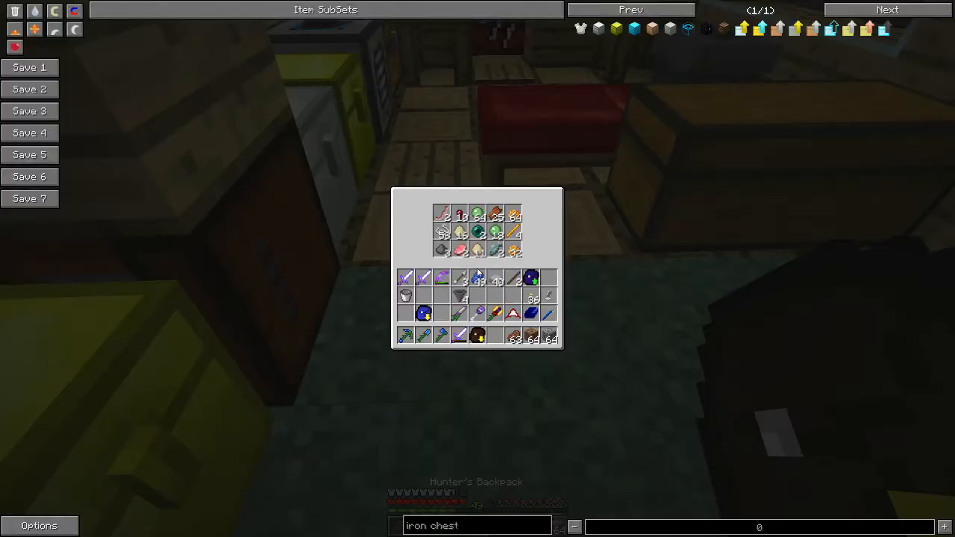
pyautogui.moveTo(477, 233)
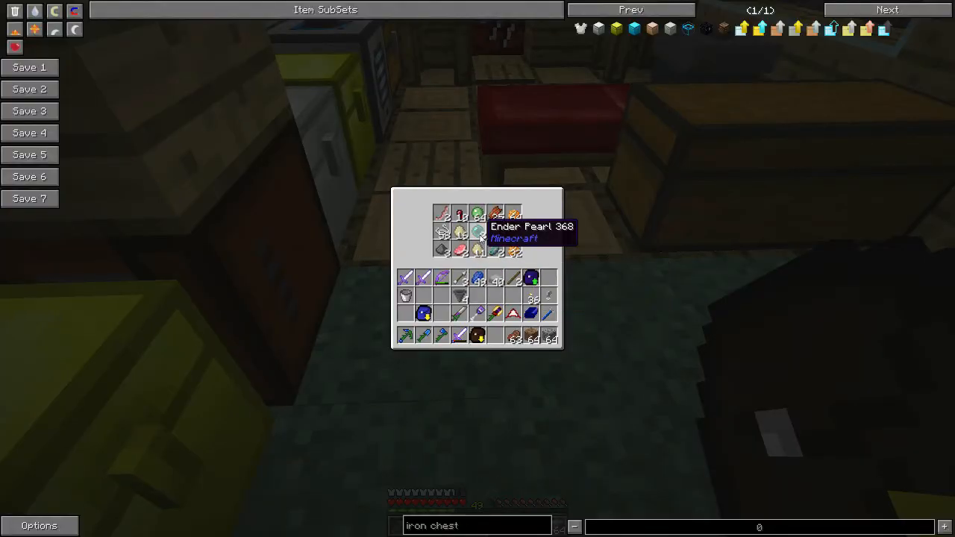
pyautogui.moveTo(510, 266)
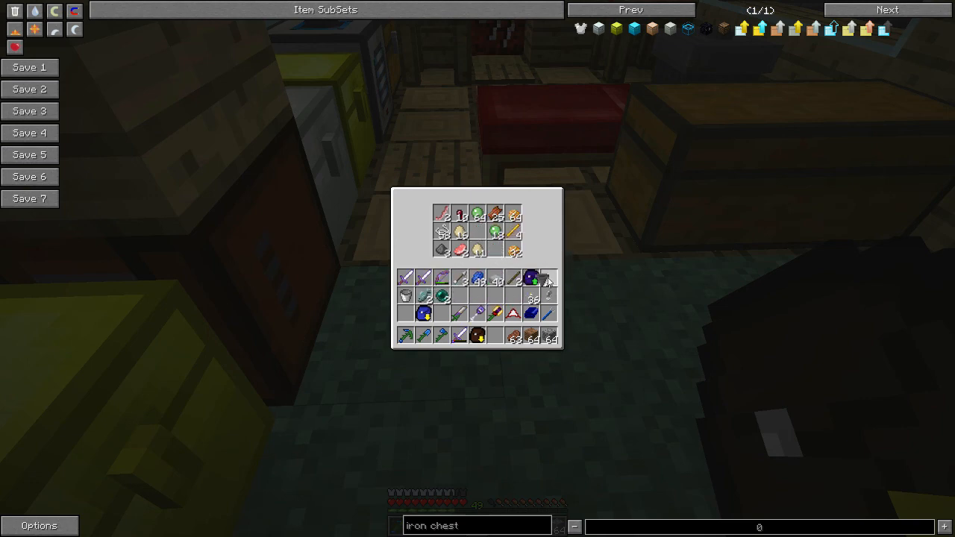
pyautogui.moveTo(513, 250)
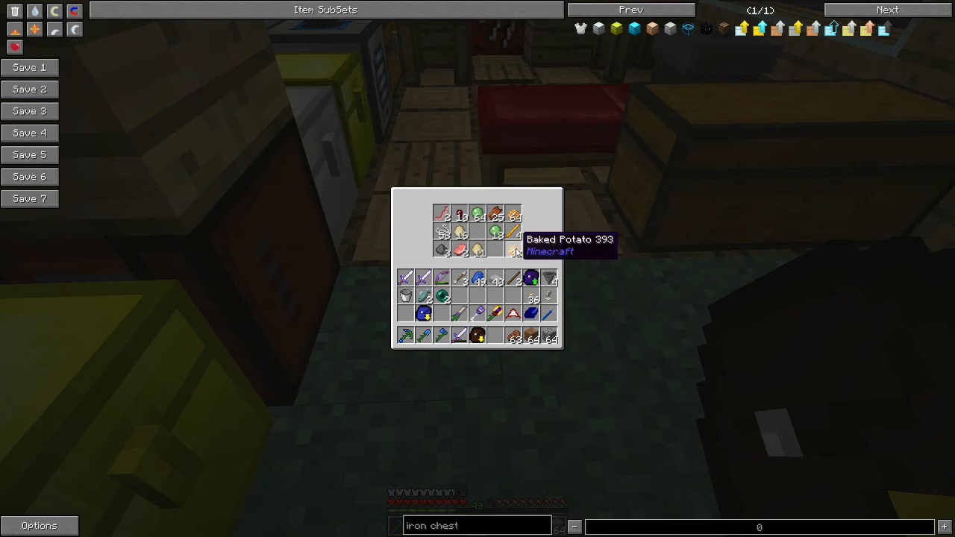
pyautogui.moveTo(507, 252)
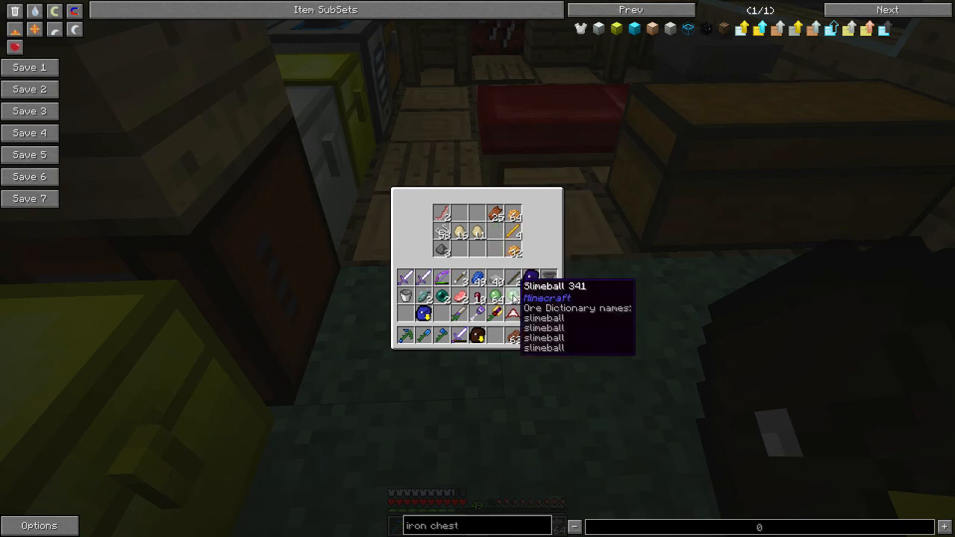
pyautogui.moveTo(498, 215)
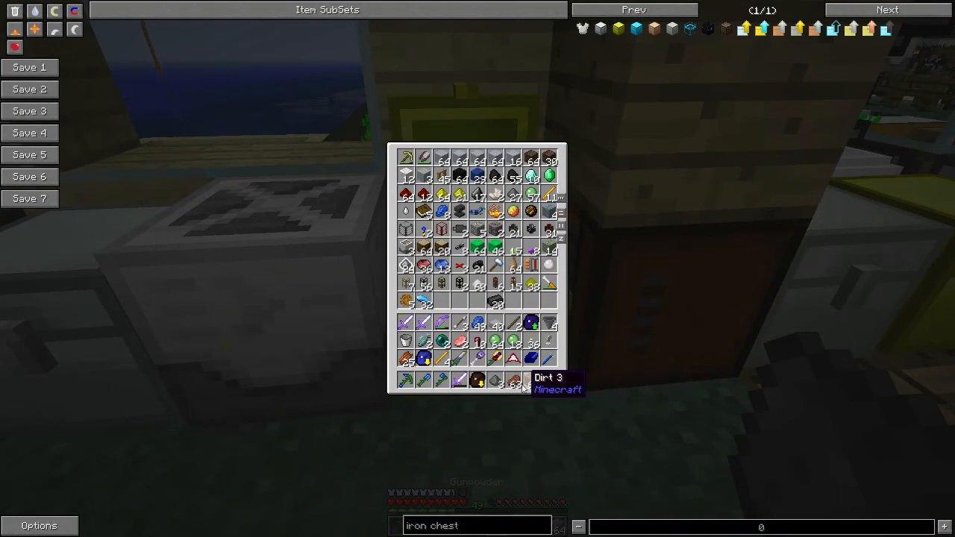
pyautogui.moveTo(459, 340)
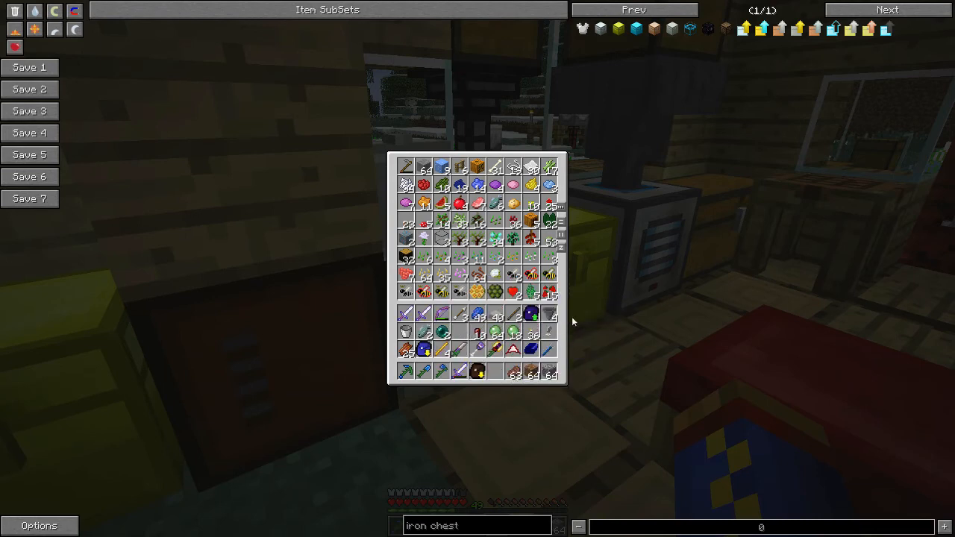
pyautogui.moveTo(405, 350)
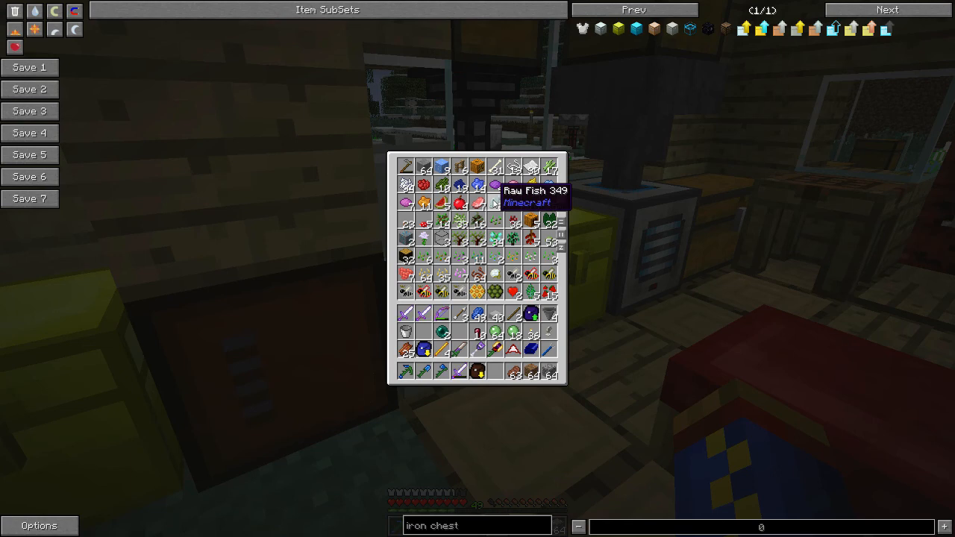
pyautogui.moveTo(683, 253)
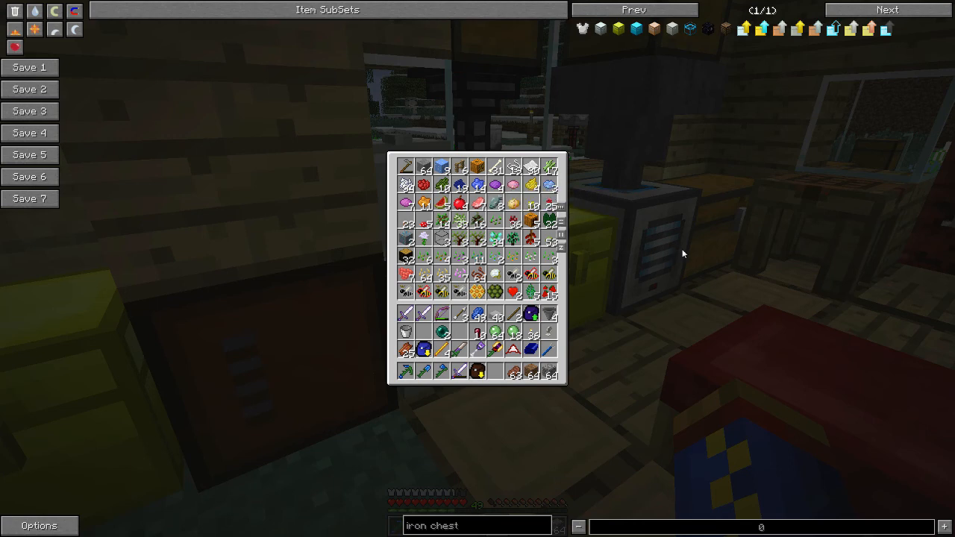
pyautogui.moveTo(423, 349)
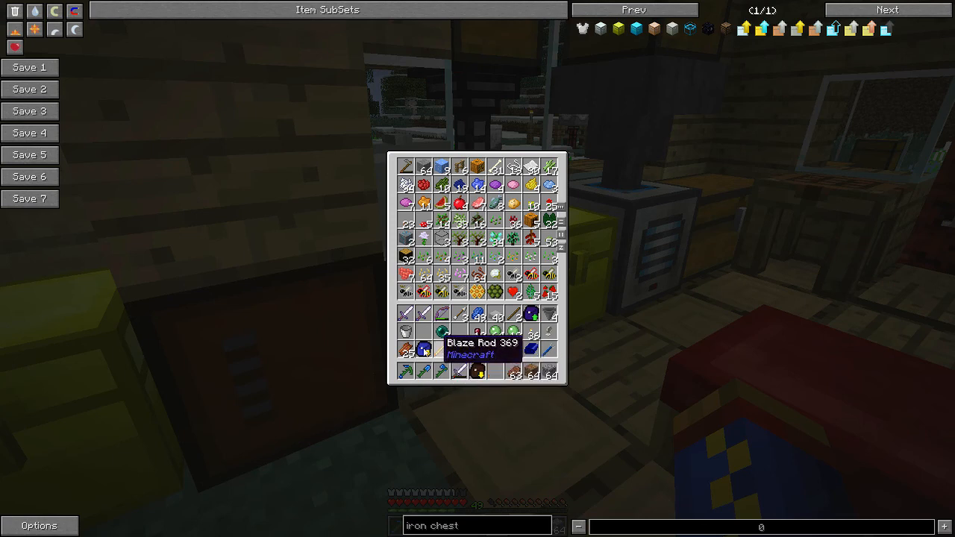
pyautogui.moveTo(549, 313)
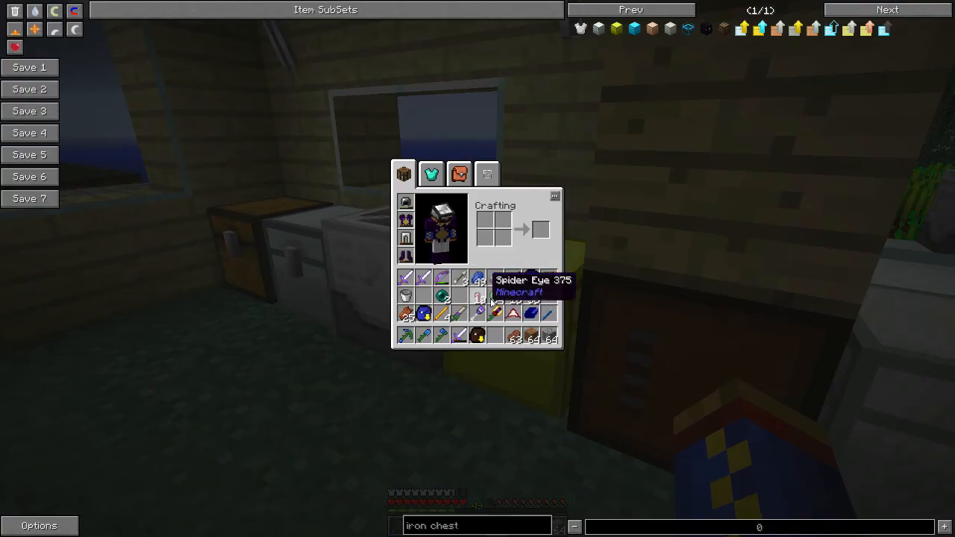
pyautogui.moveTo(530, 279)
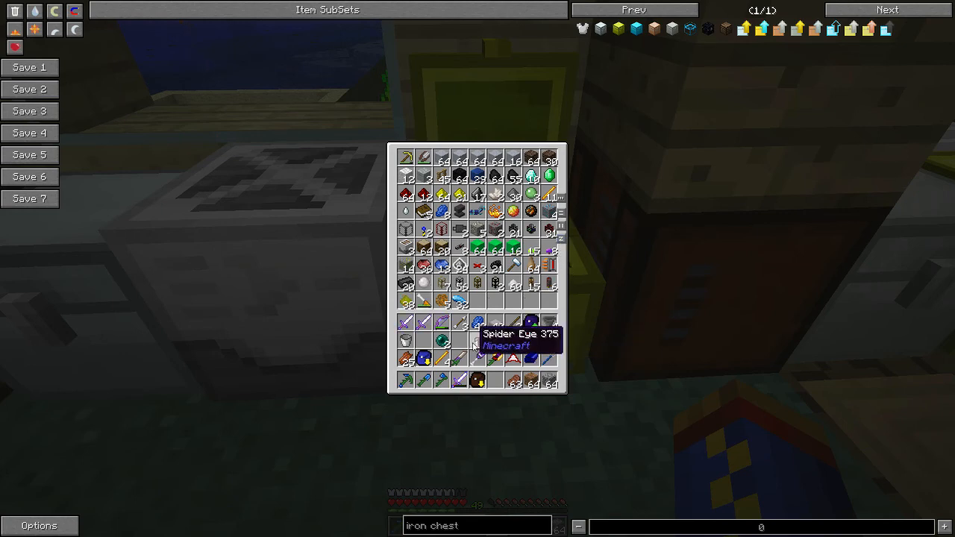
pyautogui.moveTo(476, 306)
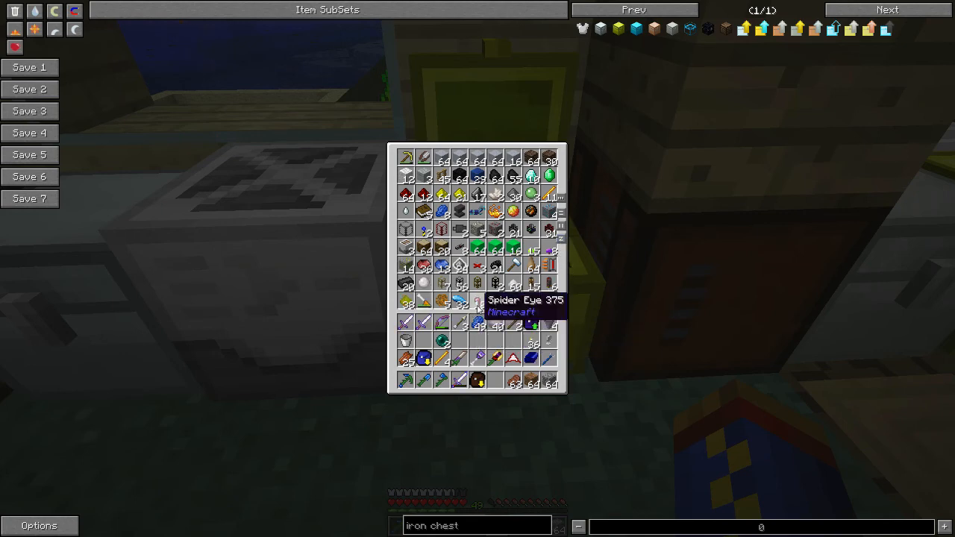
pyautogui.moveTo(477, 322)
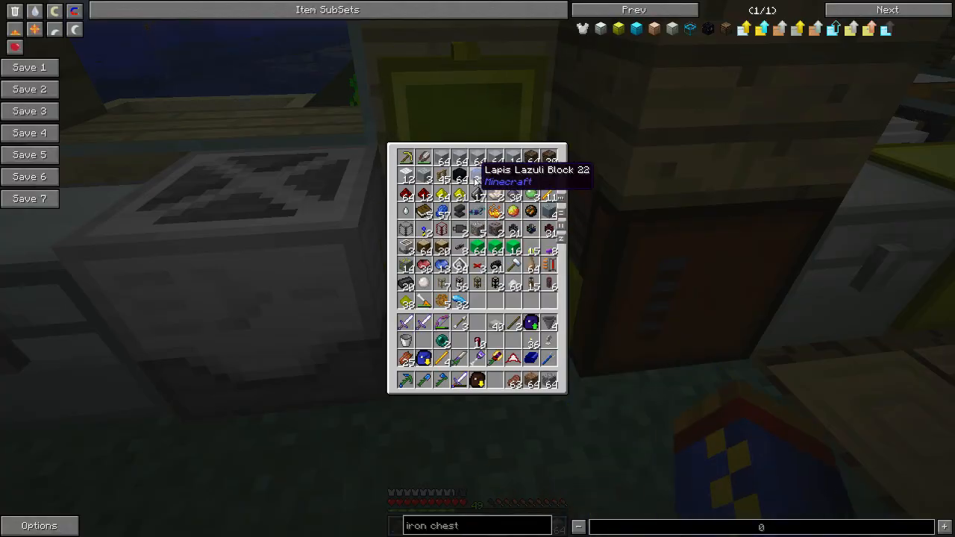
pyautogui.moveTo(406, 380)
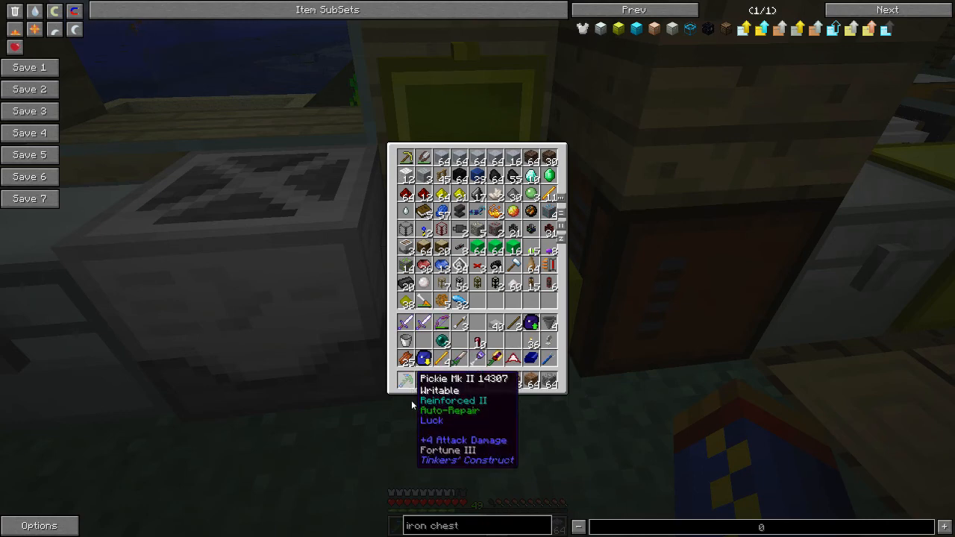
pyautogui.moveTo(423, 378)
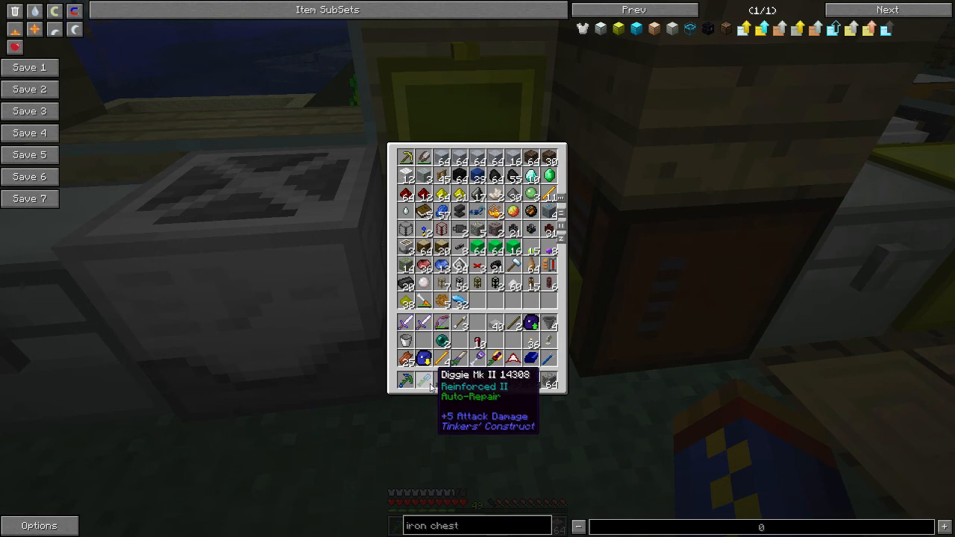
pyautogui.moveTo(478, 407)
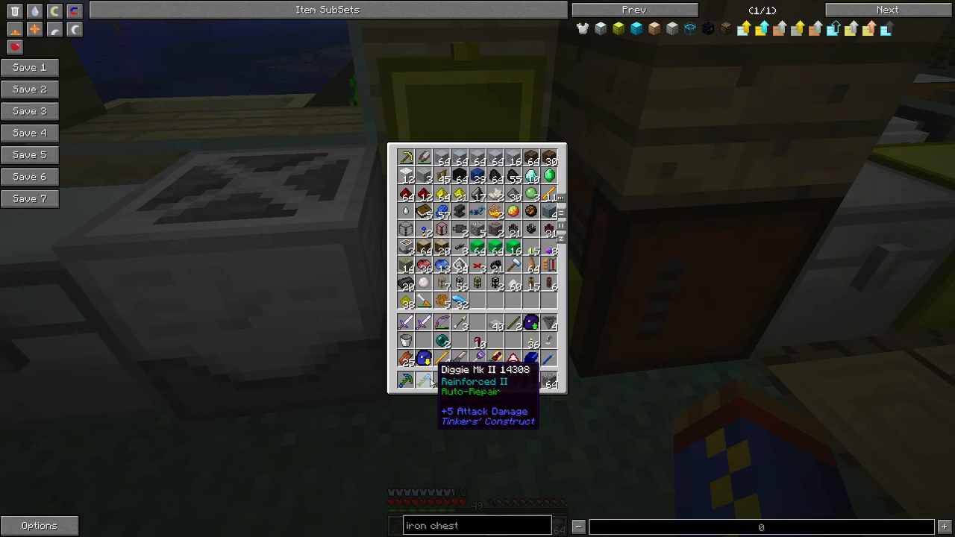
pyautogui.moveTo(459, 301)
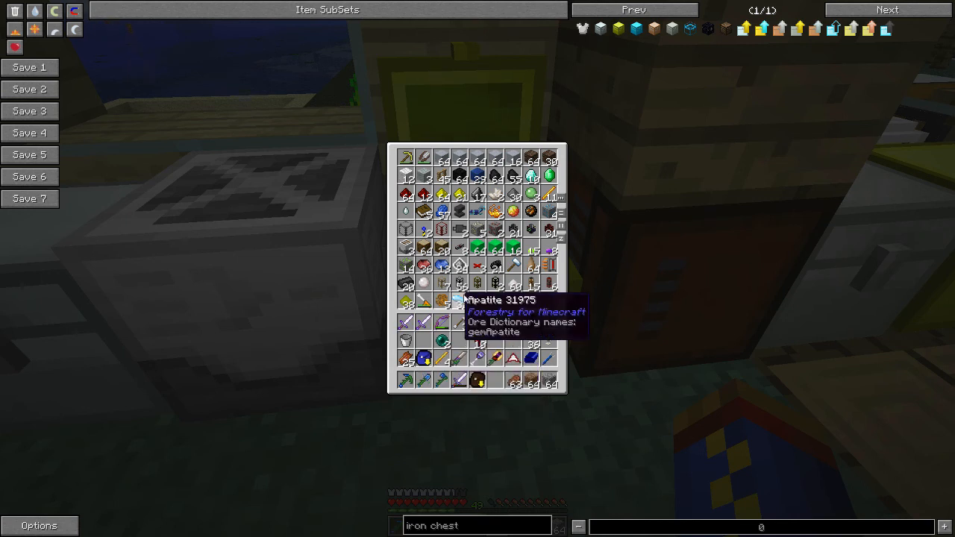
# - Close the large storage chest and the mob-drops chest after checking for rotten flesh
pyautogui.press('Escape')
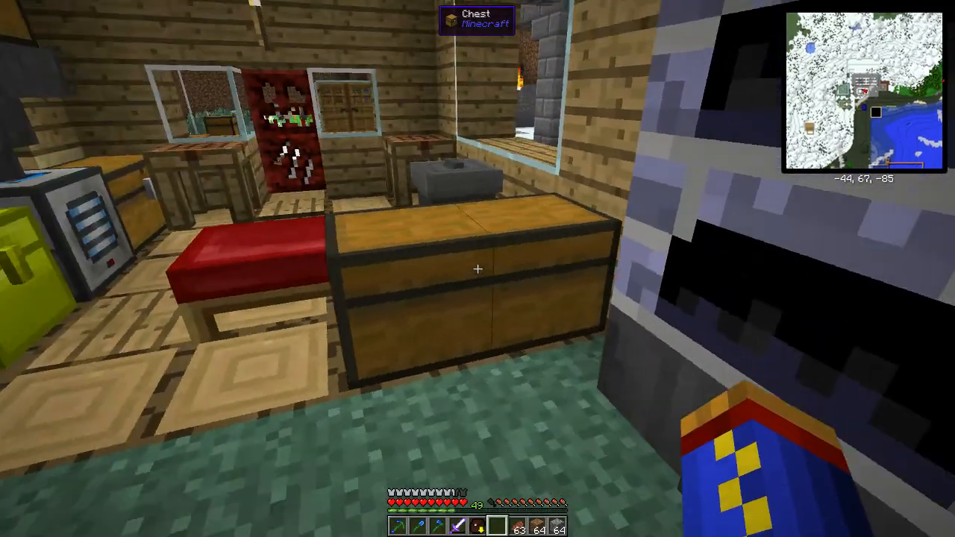
pyautogui.moveTo(478, 269)
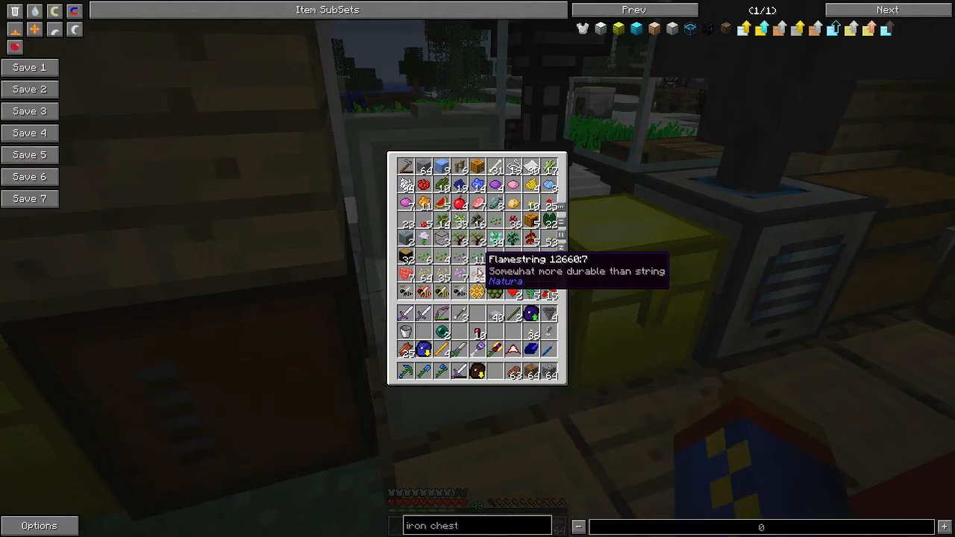
pyautogui.moveTo(477, 334)
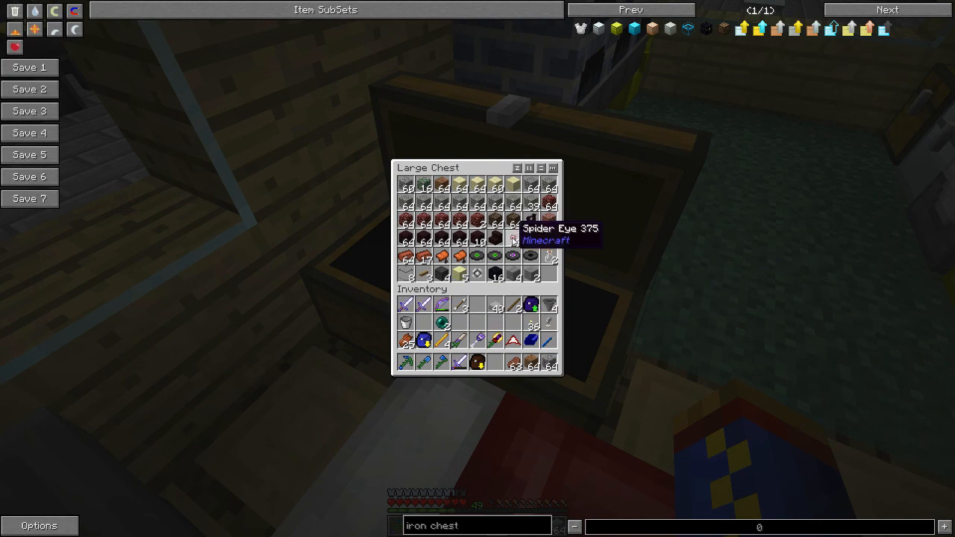
pyautogui.press('Escape')
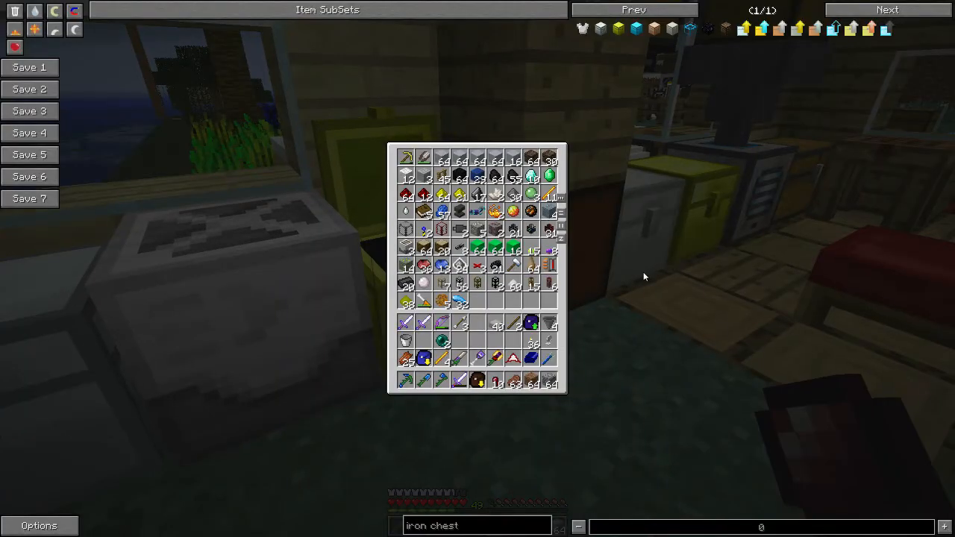
pyautogui.moveTo(513, 358)
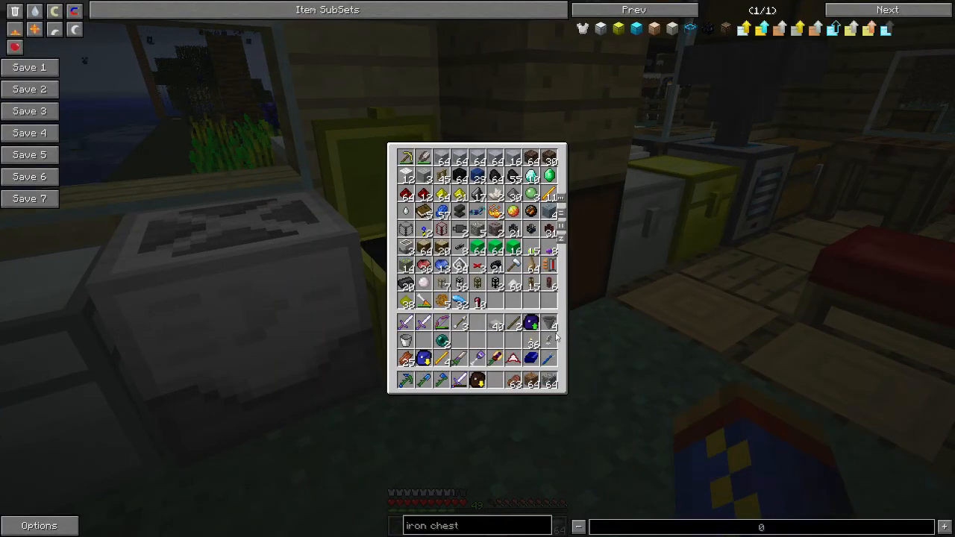
pyautogui.moveTo(406, 340)
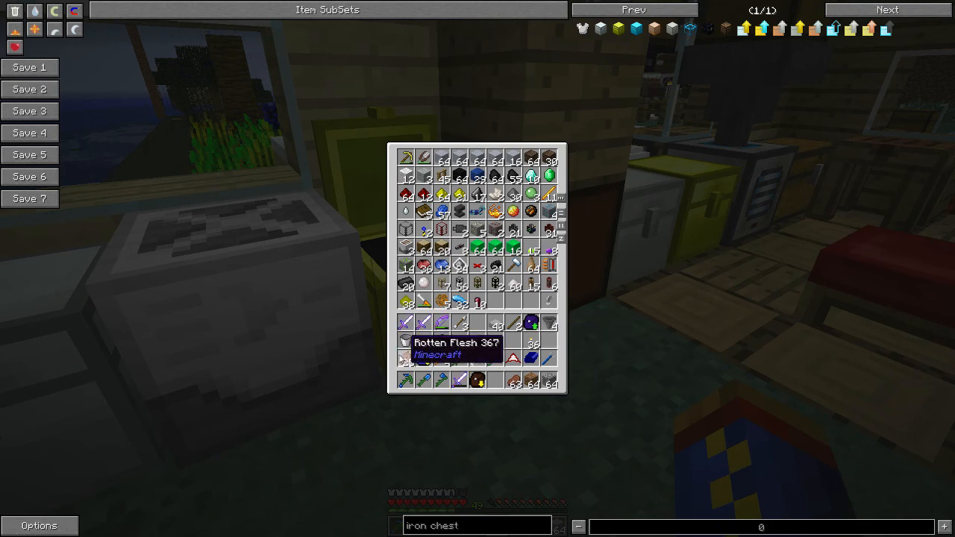
pyautogui.moveTo(653, 334)
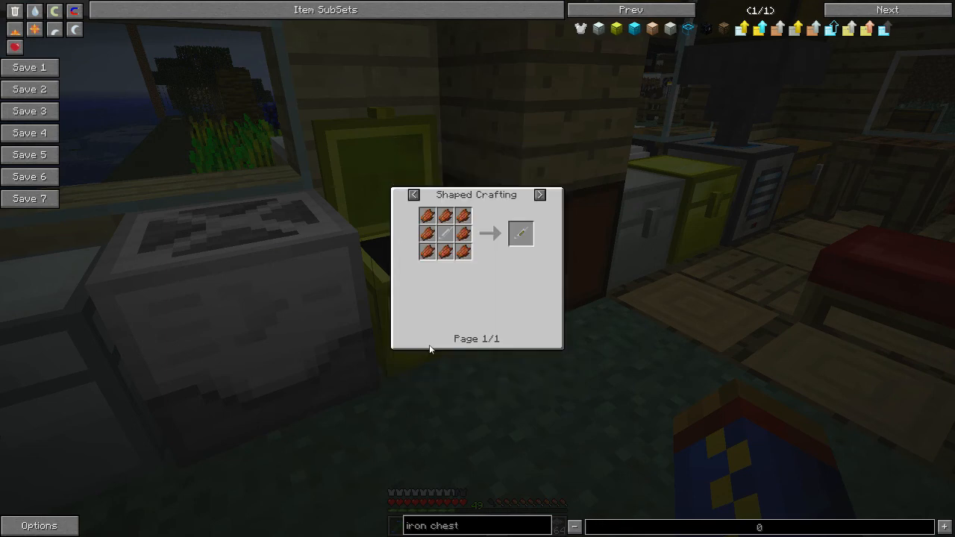
# - Page to the Graveyard Soil recipe for rotten flesh, then bring up the own crafting grid
pyautogui.click(540, 194)
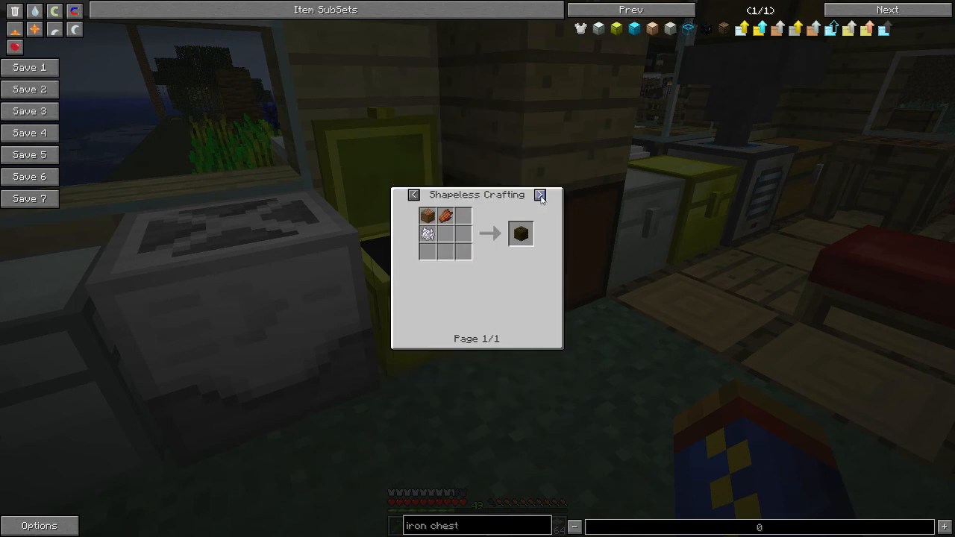
pyautogui.moveTo(520, 232)
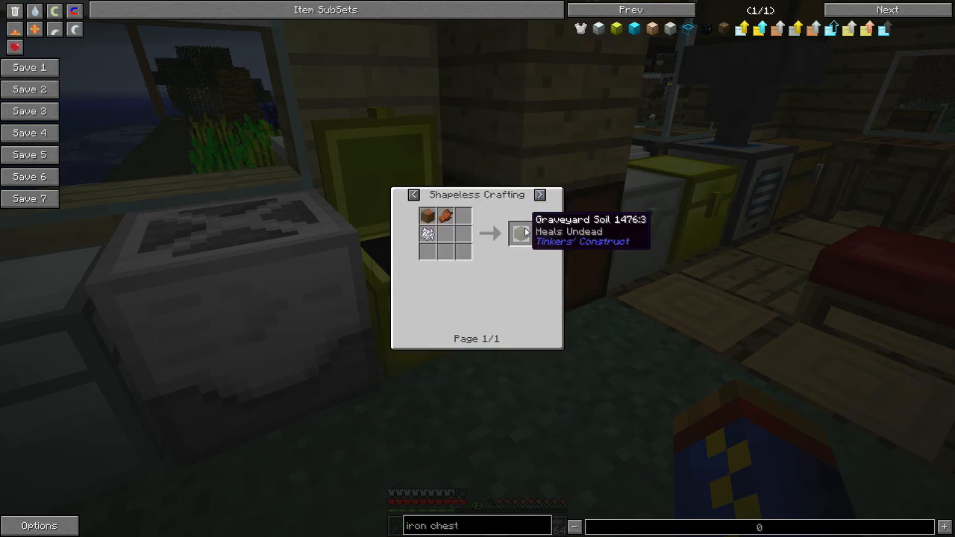
pyautogui.moveTo(426, 215)
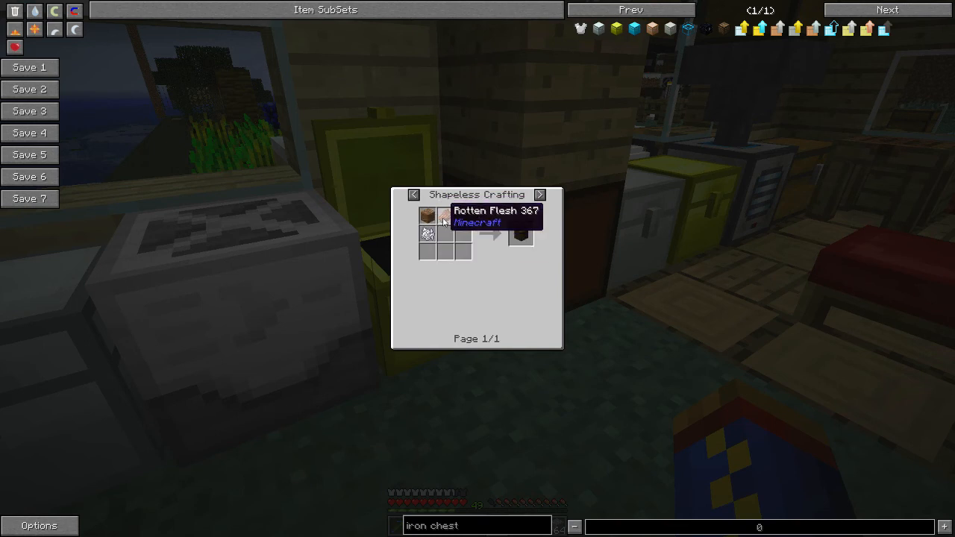
pyautogui.press('Escape')
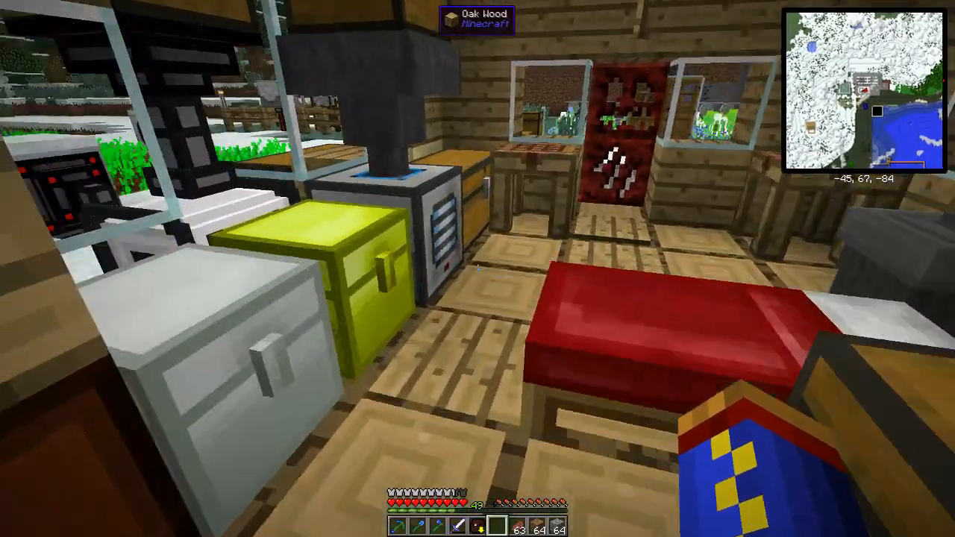
pyautogui.moveTo(478, 268)
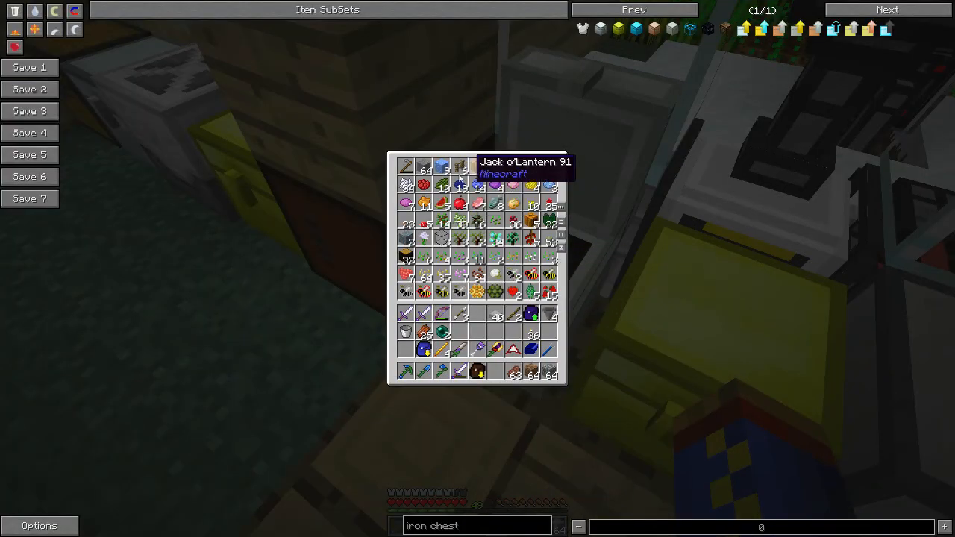
pyautogui.moveTo(406, 188)
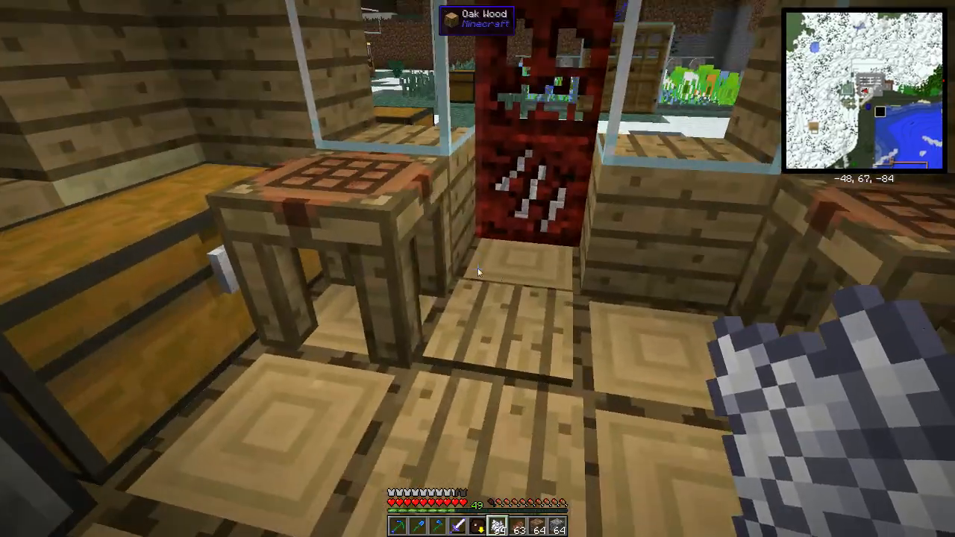
pyautogui.press('e')
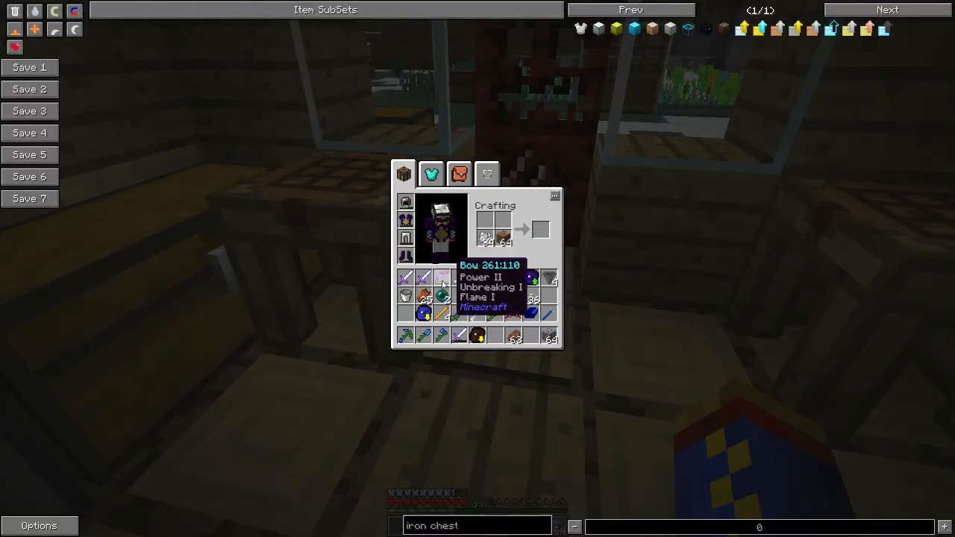
pyautogui.moveTo(540, 229)
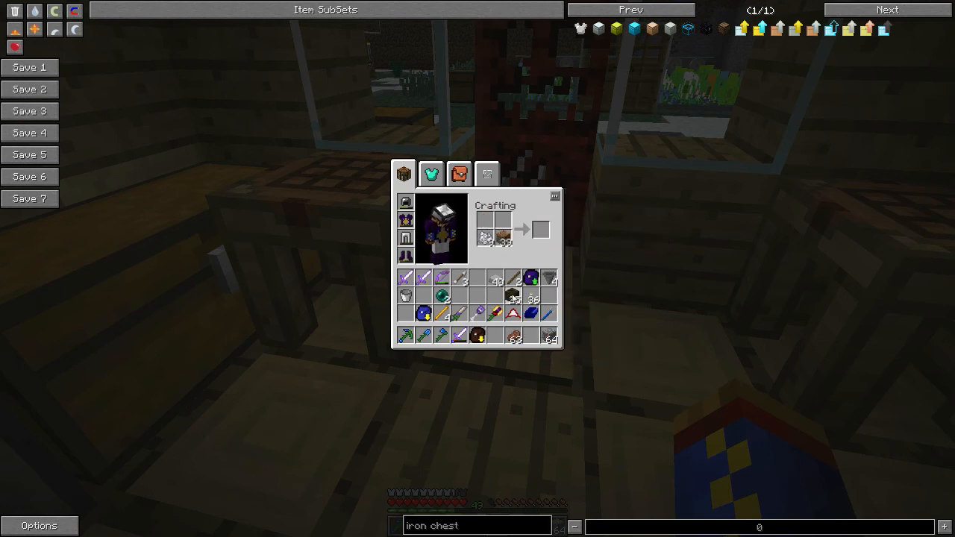
pyautogui.moveTo(485, 237)
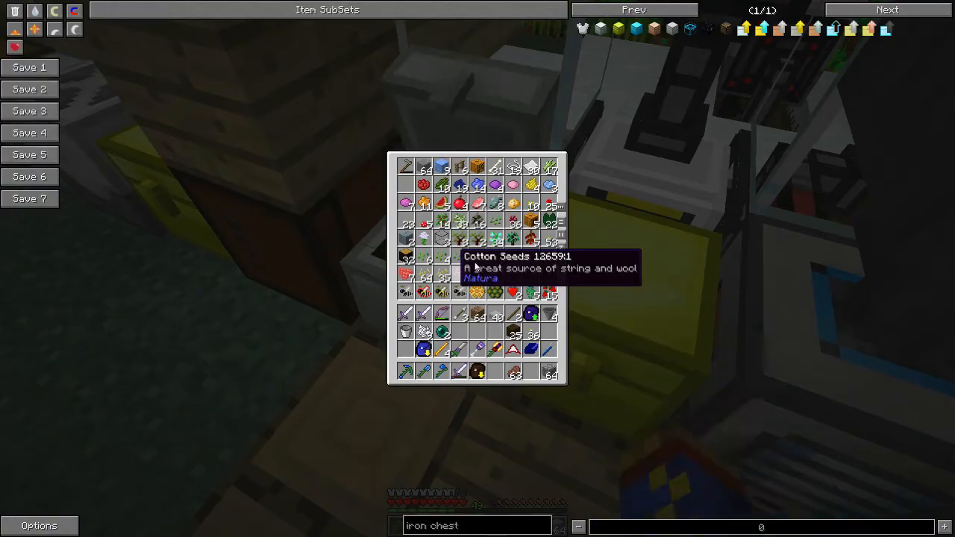
# - Store ores and ingots in the ore chest and mob drops in their chest, closing each
pyautogui.press('Escape')
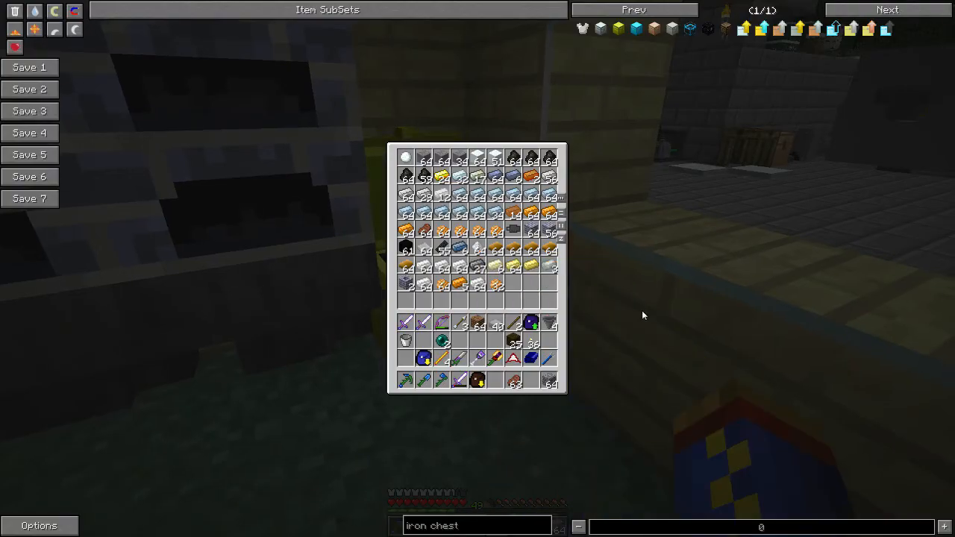
pyautogui.press('Escape')
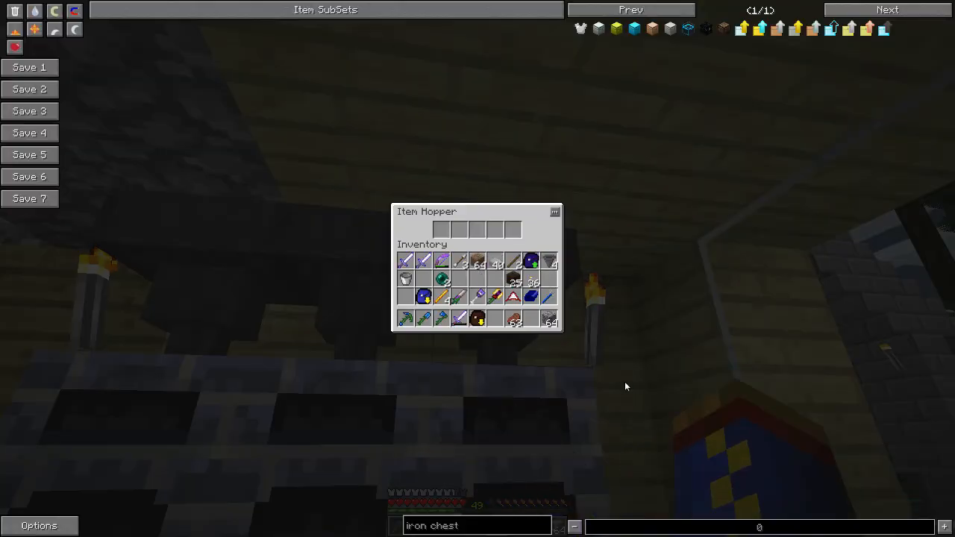
pyautogui.moveTo(531, 261)
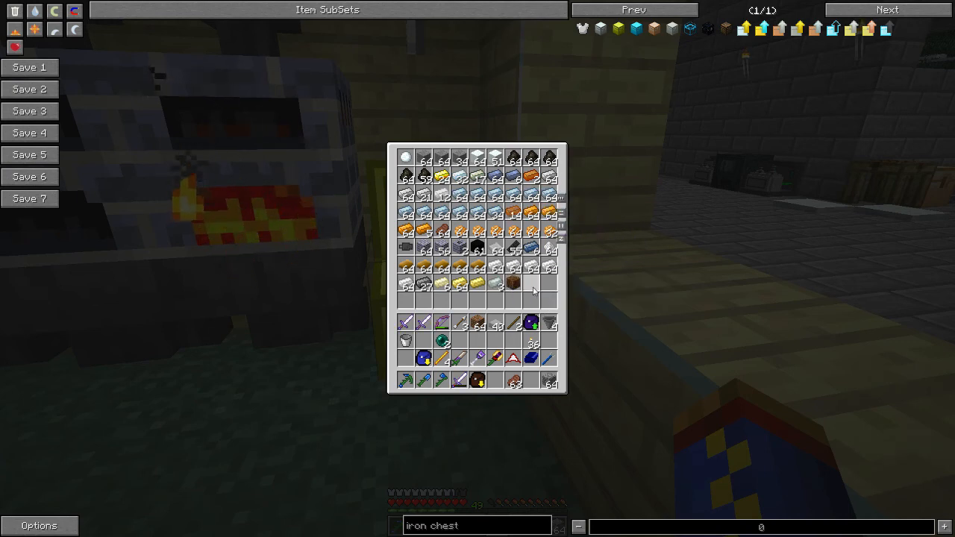
pyautogui.press('Escape')
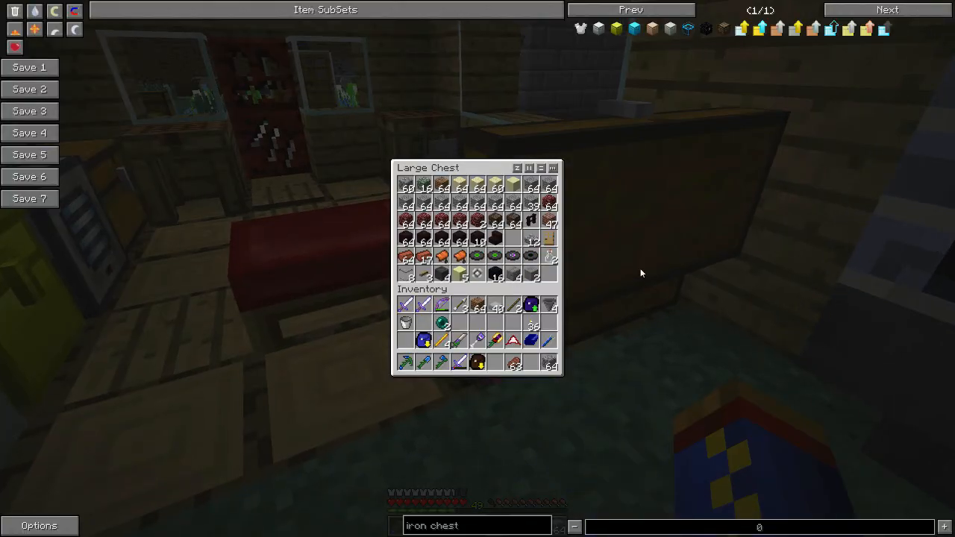
pyautogui.moveTo(460, 359)
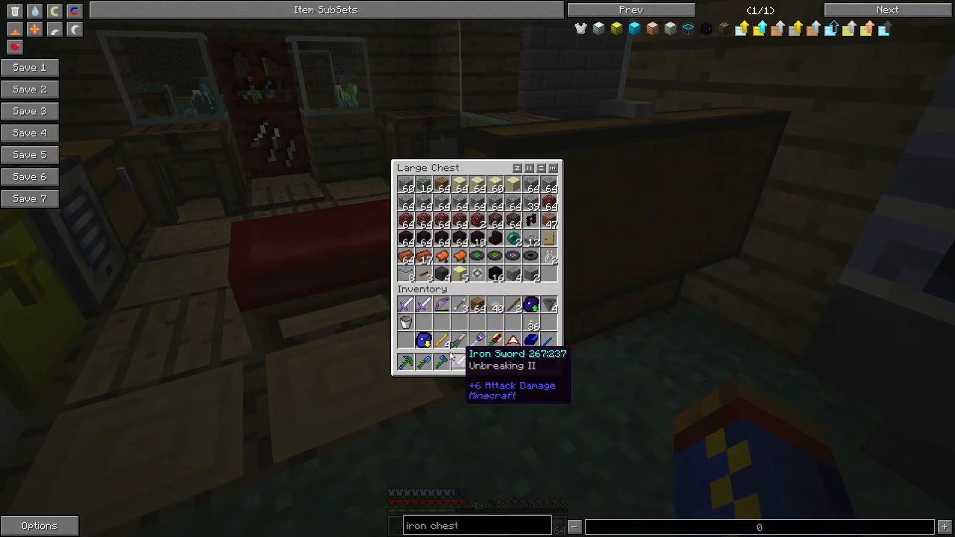
pyautogui.moveTo(531, 275)
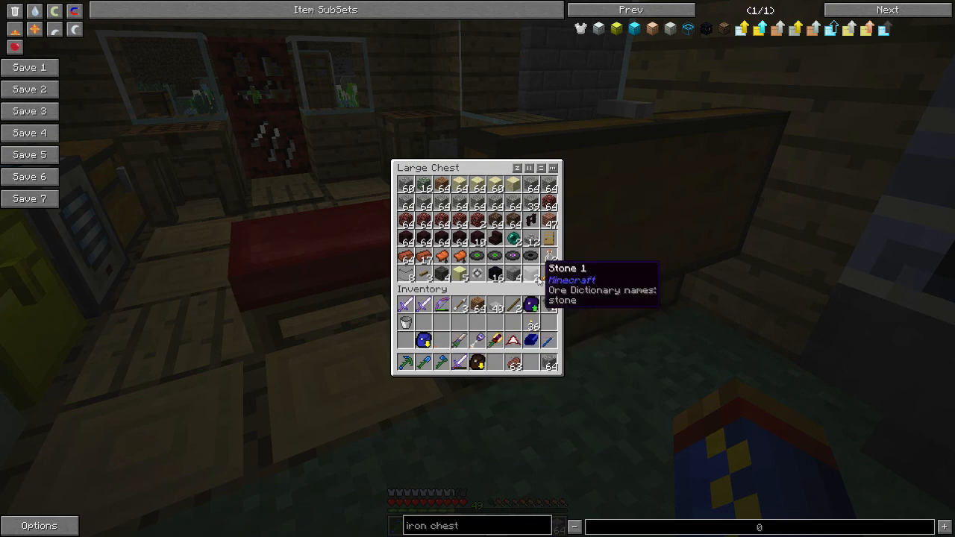
pyautogui.moveTo(459, 275)
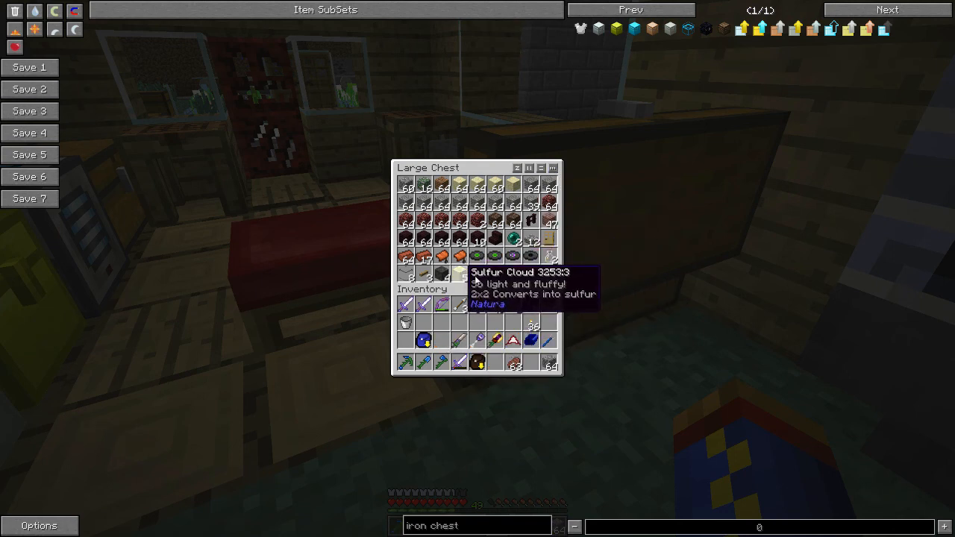
pyautogui.moveTo(478, 274)
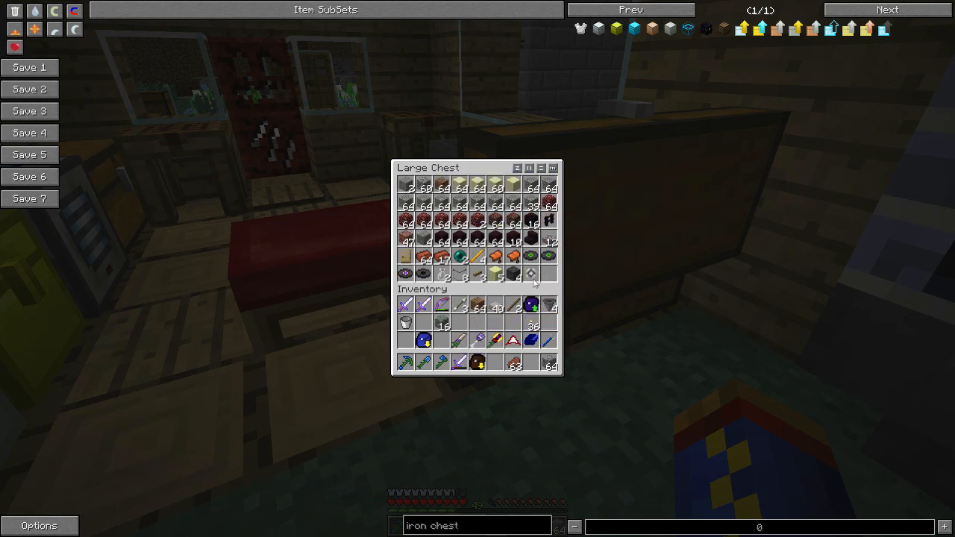
pyautogui.press('Escape')
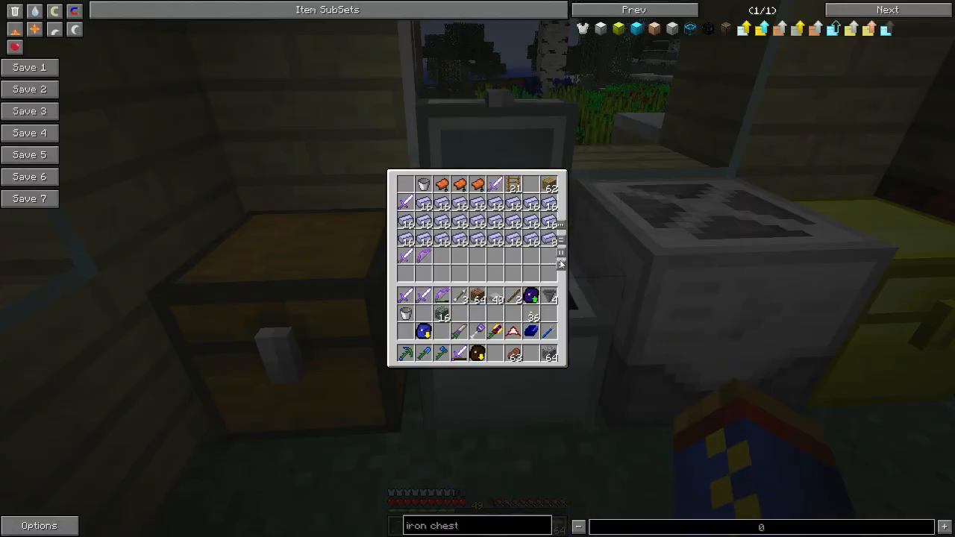
# - Sort the enchanted-book chest into order and close it
pyautogui.click(561, 267)
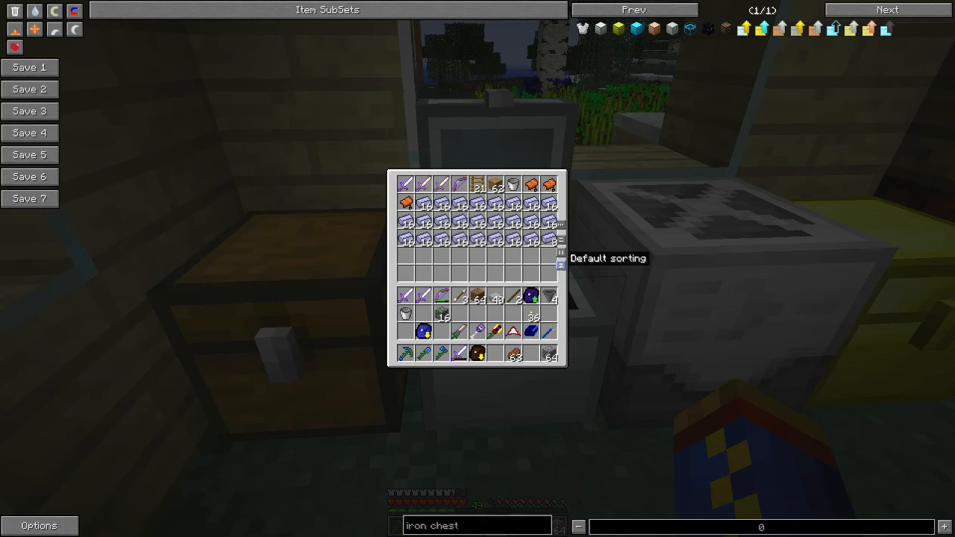
pyautogui.press('Escape')
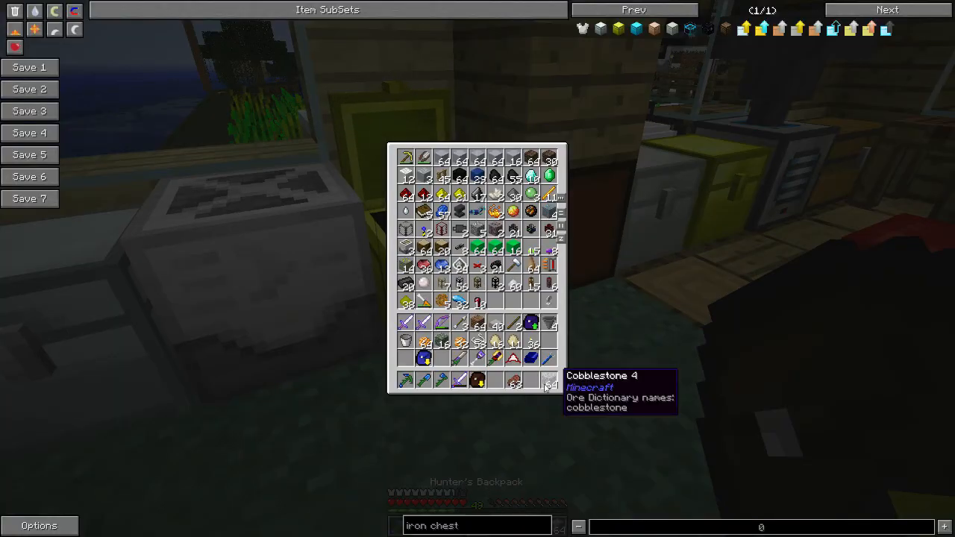
pyautogui.moveTo(477, 346)
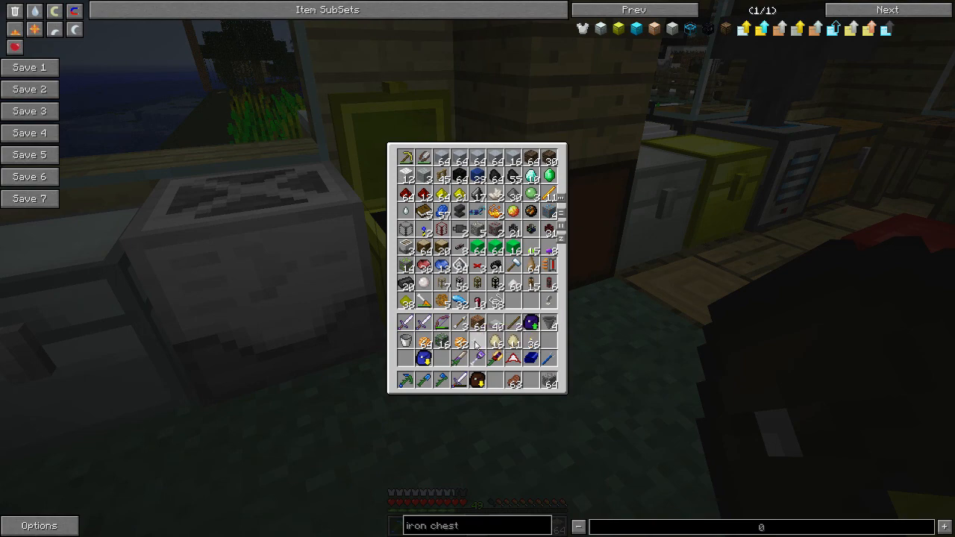
# - Inspect the mixed-items chest, storage containers, large chest and seed storage, closing each
pyautogui.press('Escape')
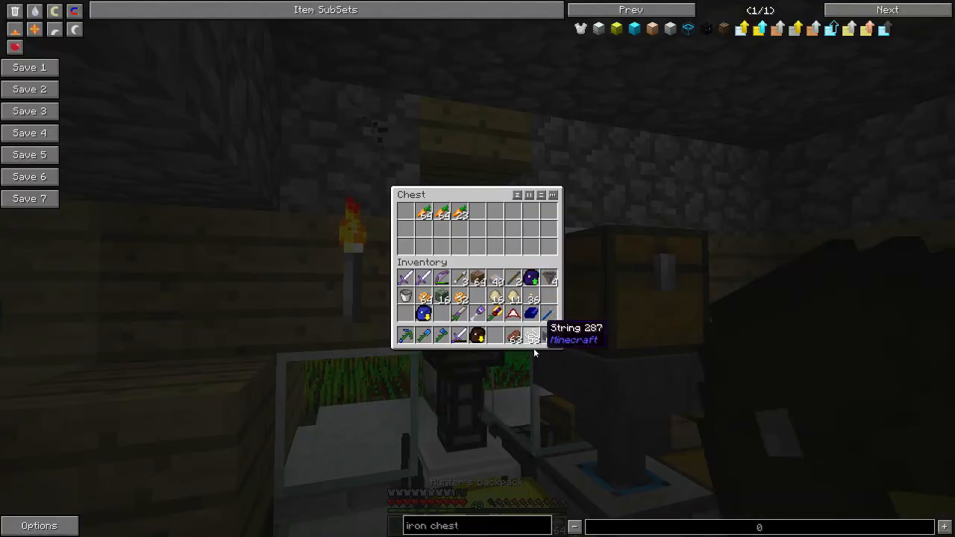
pyautogui.moveTo(611, 263)
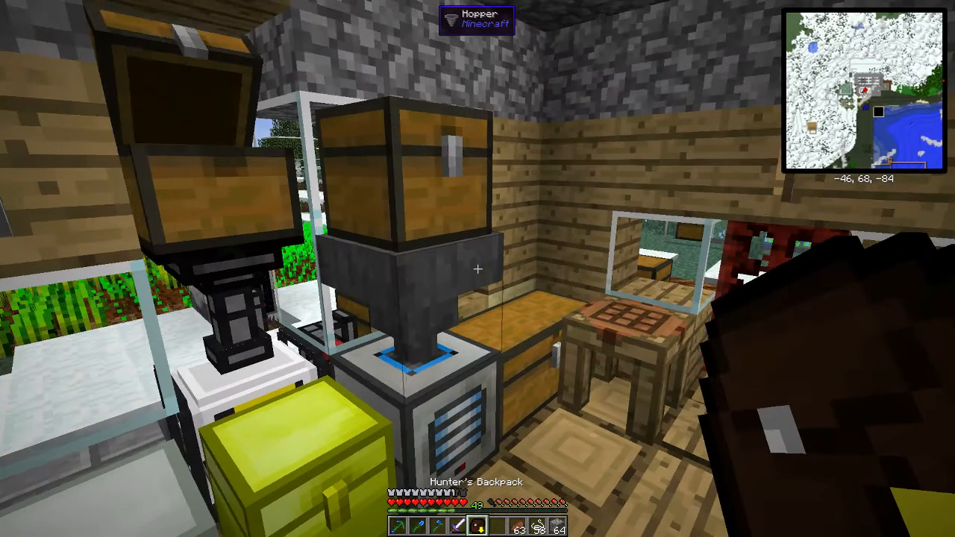
pyautogui.moveTo(478, 268)
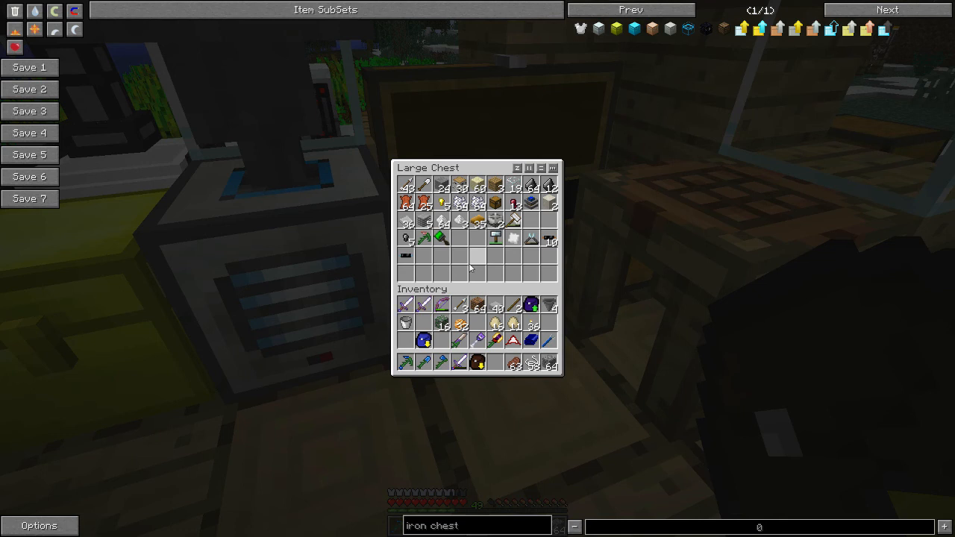
pyautogui.press('Escape')
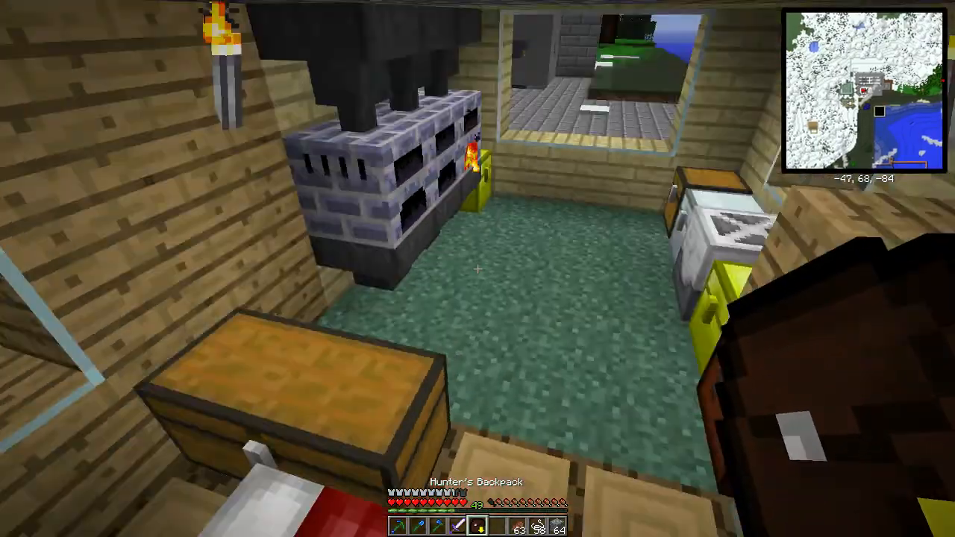
pyautogui.moveTo(477, 268)
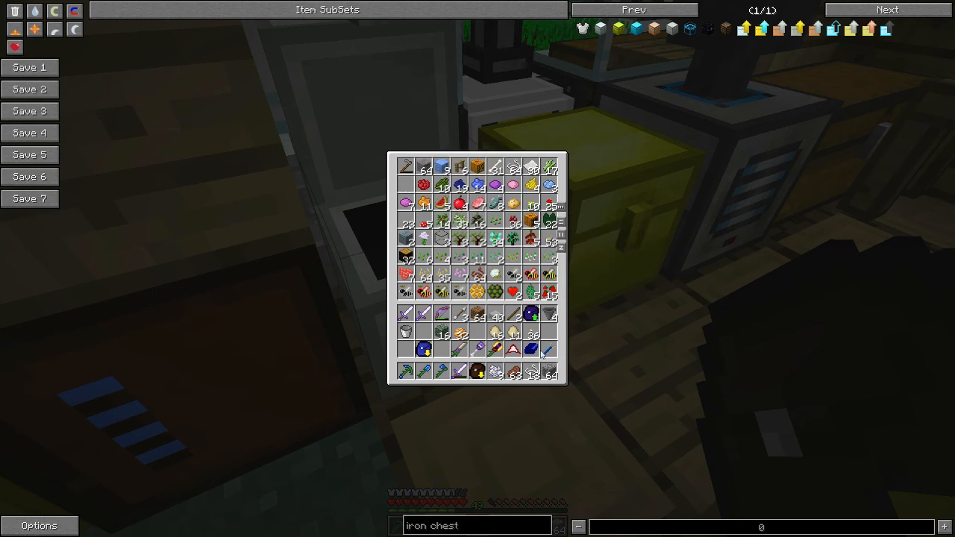
pyautogui.press('escape')
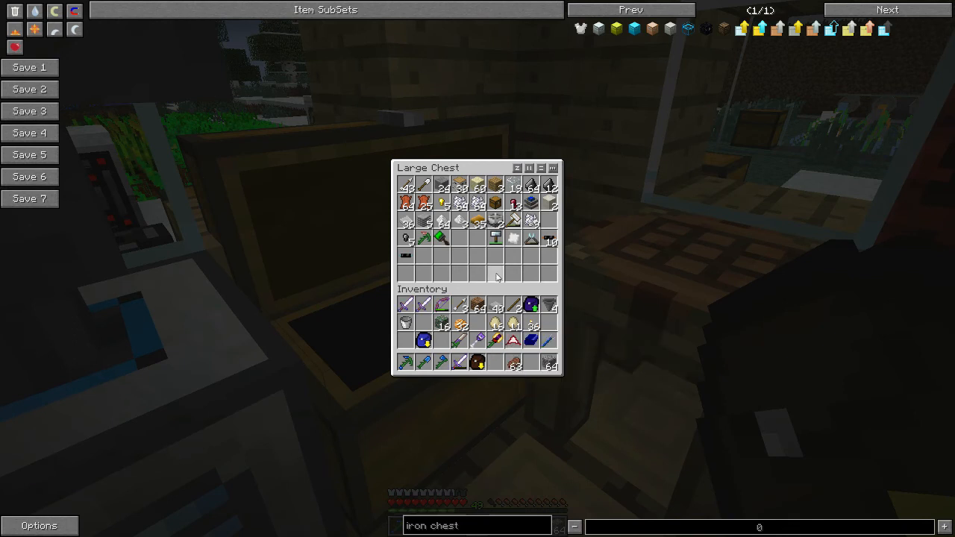
pyautogui.press('Escape')
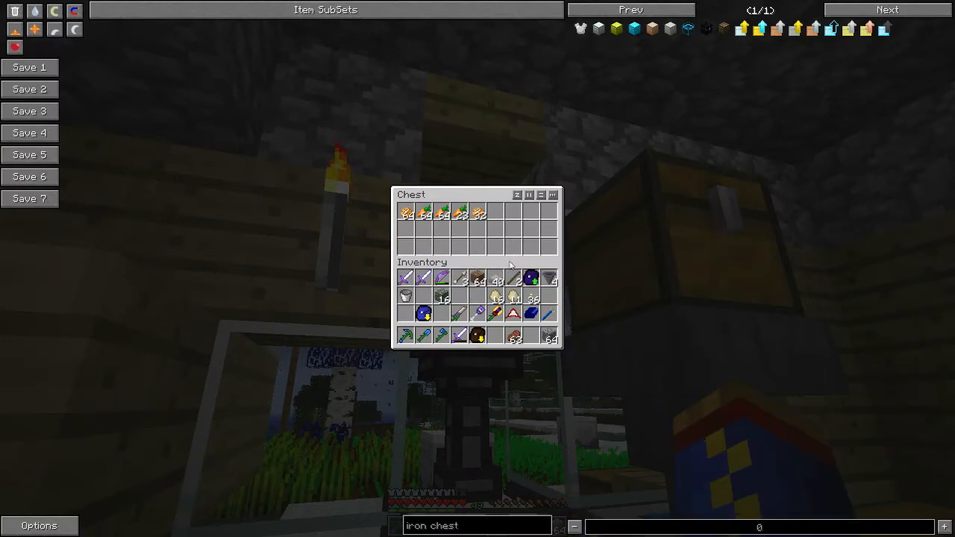
pyautogui.moveTo(544, 248)
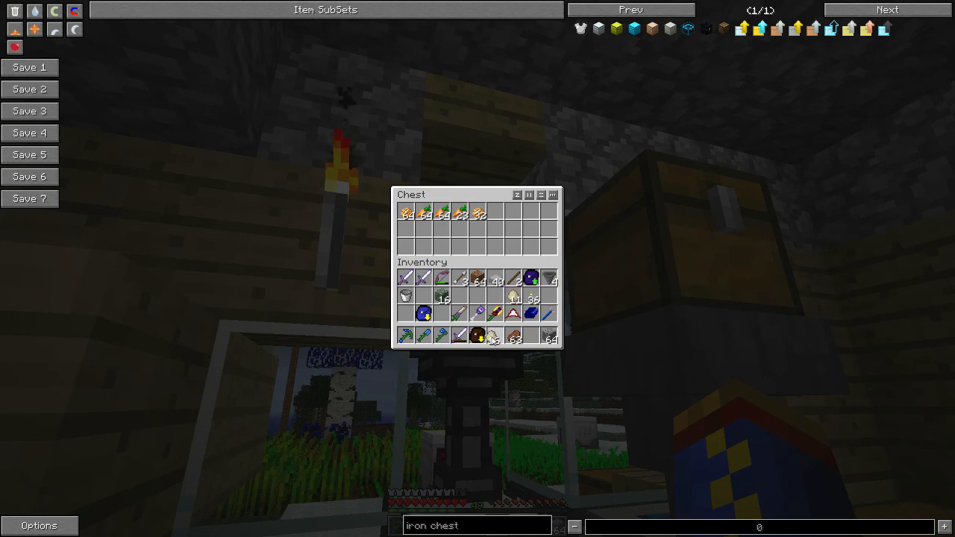
pyautogui.press('Escape')
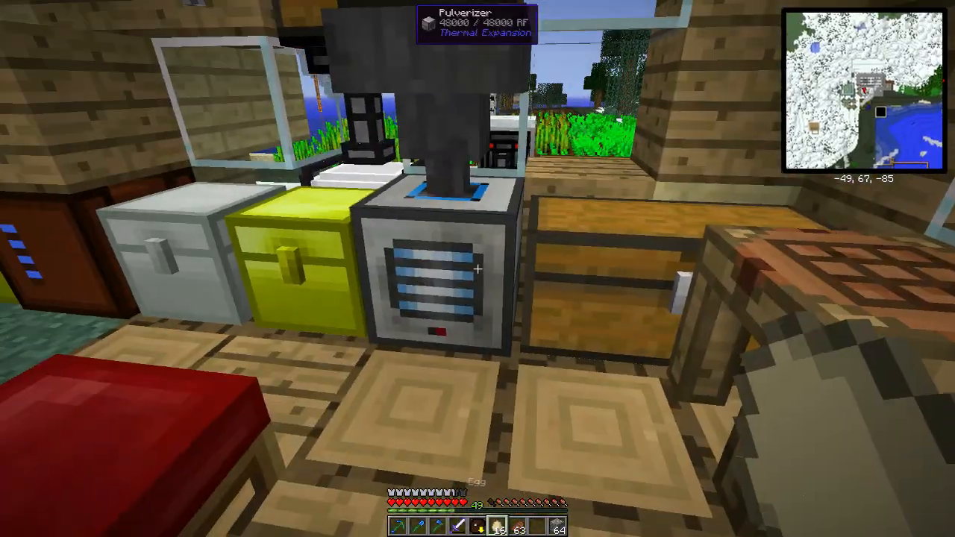
pyautogui.moveTo(477, 269)
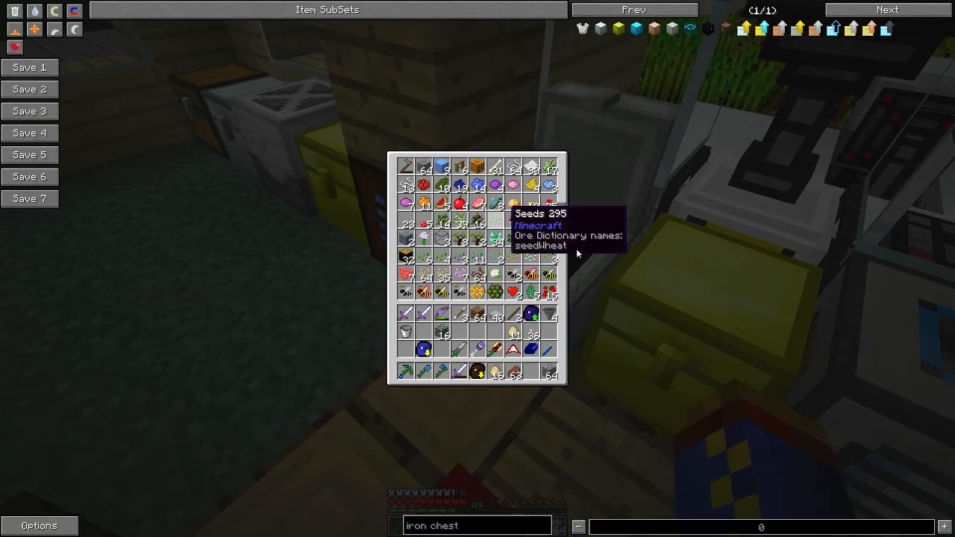
pyautogui.moveTo(560, 239)
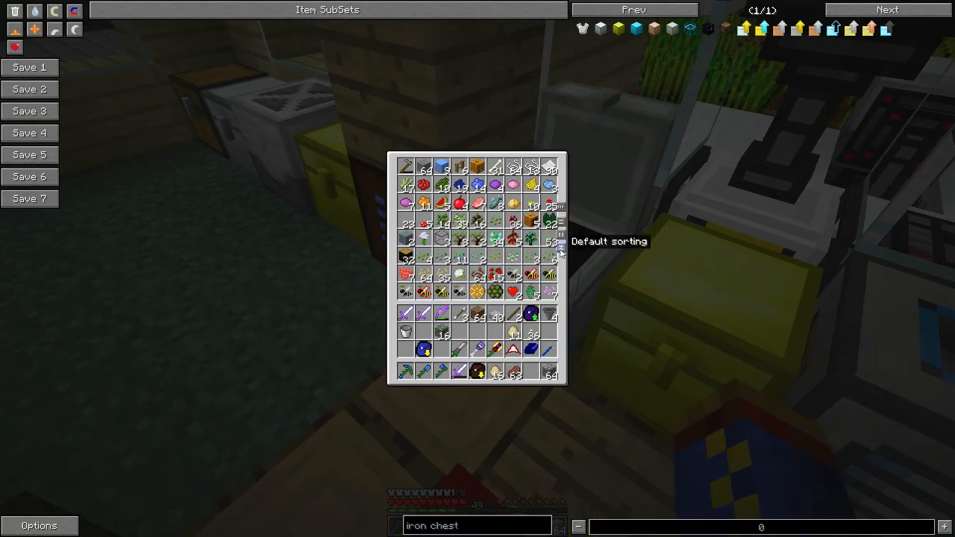
pyautogui.moveTo(441, 185)
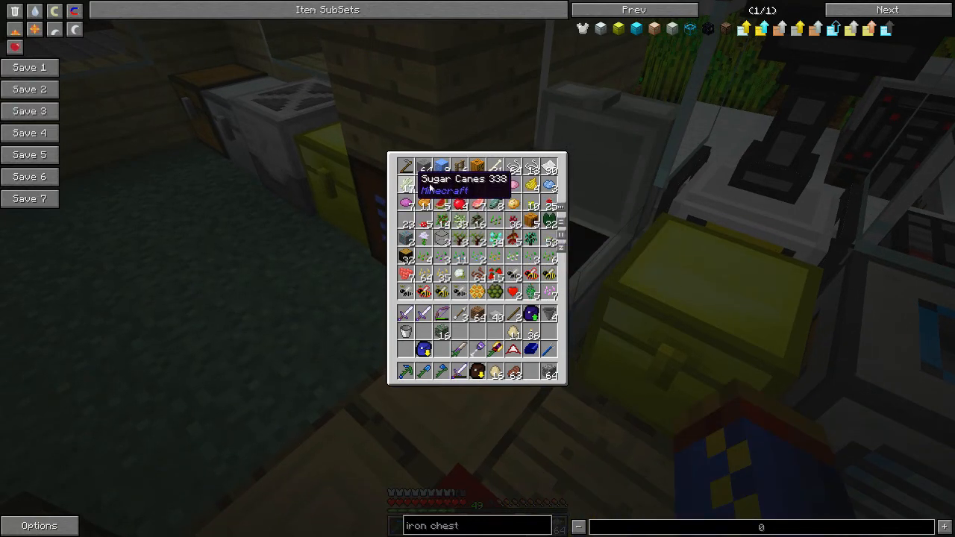
pyautogui.moveTo(529, 259)
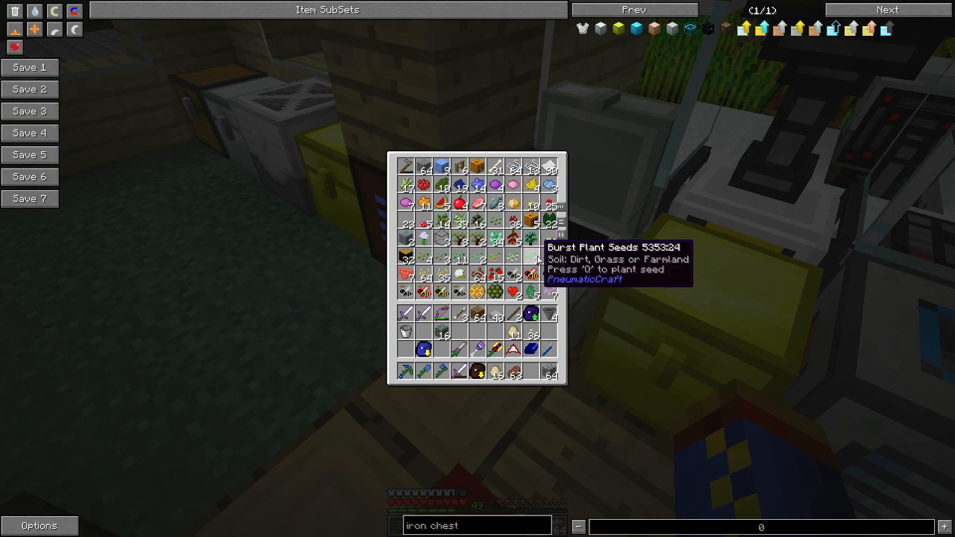
pyautogui.moveTo(440, 260)
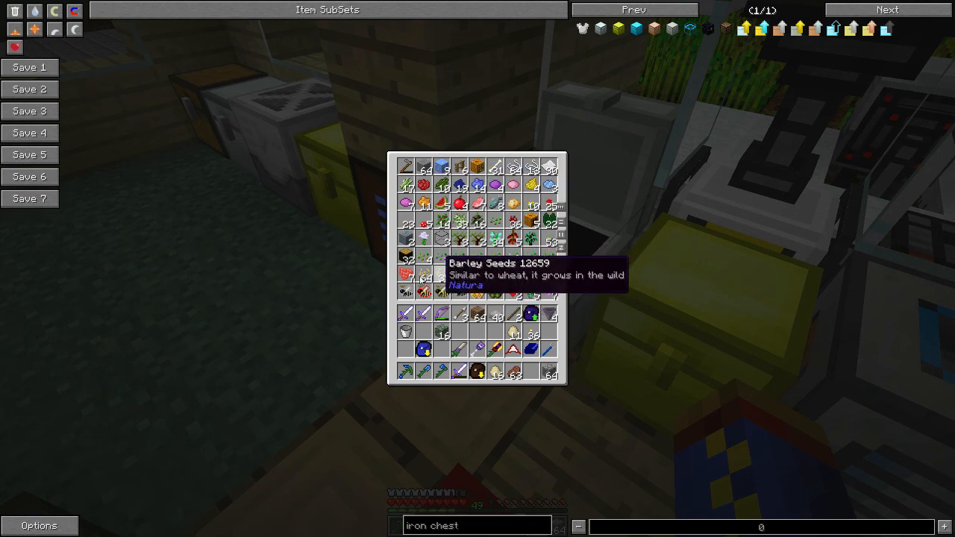
pyautogui.press('Escape')
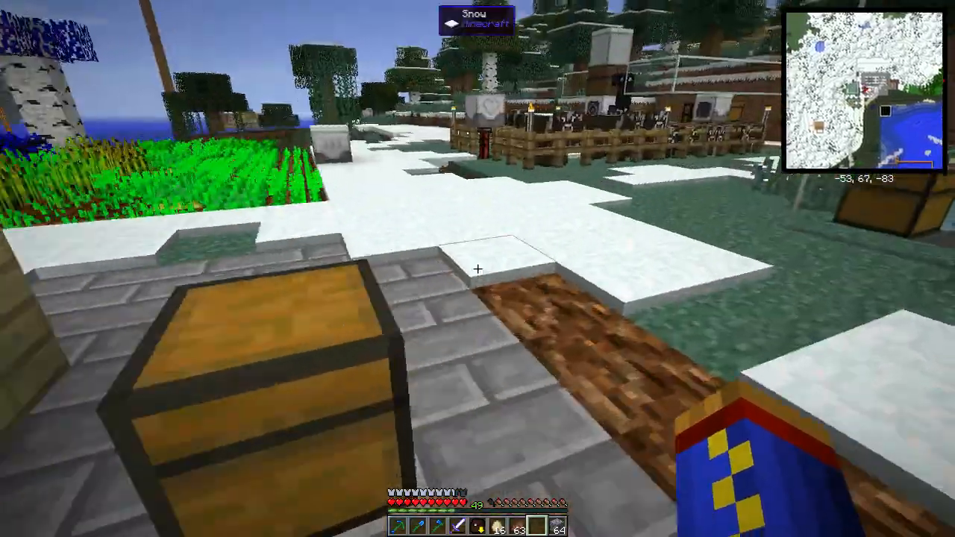
pyautogui.moveTo(477, 268)
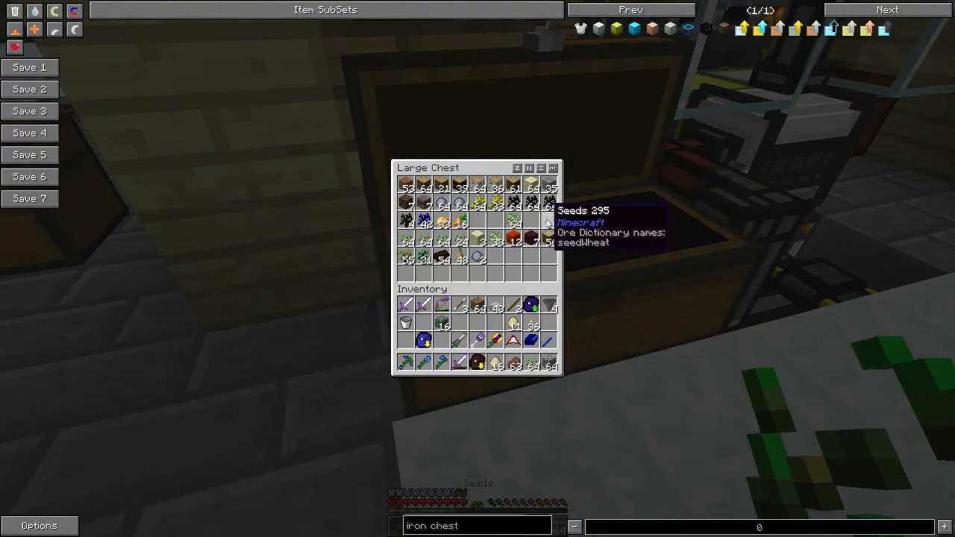
# - Check the Breeder and Chronotyper and leave the energy cell set to not output energy
pyautogui.press('Escape')
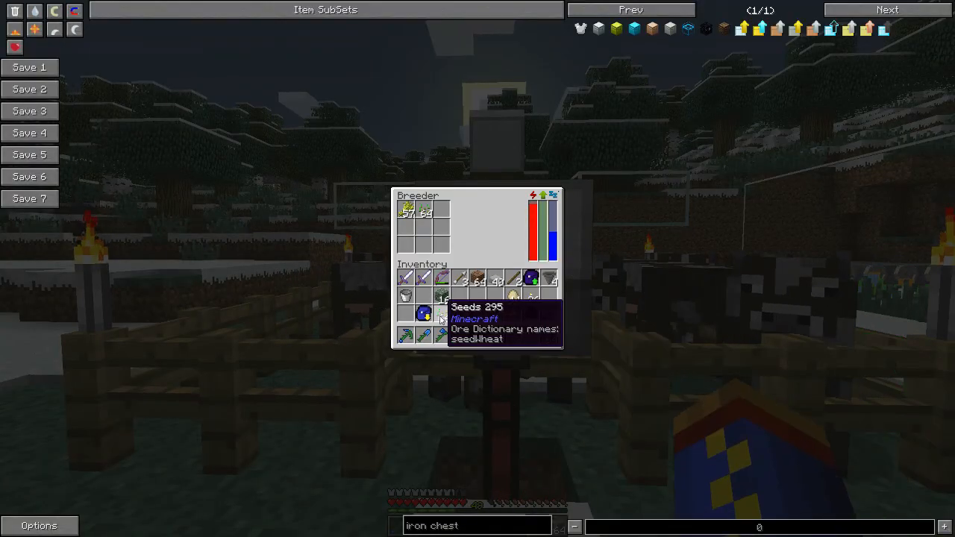
pyautogui.press('Escape')
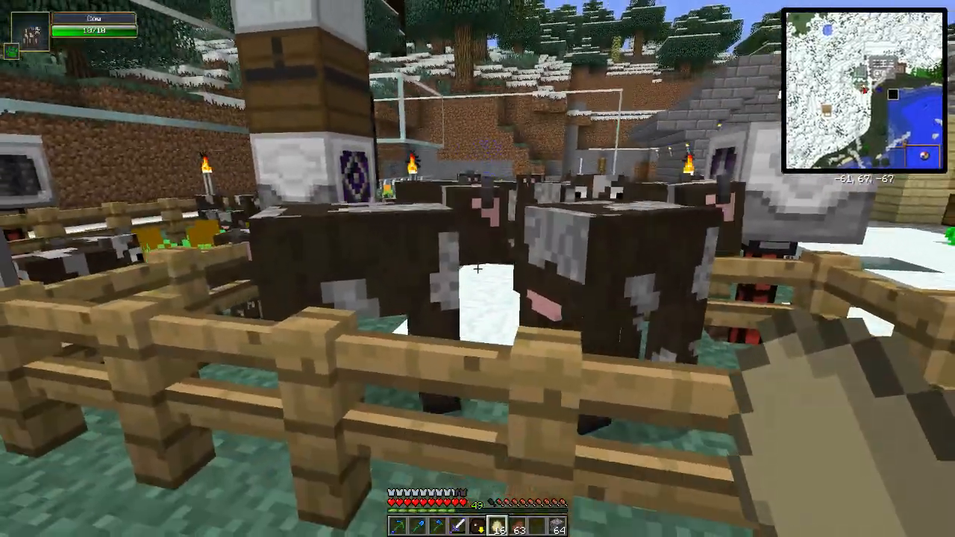
pyautogui.moveTo(477, 269)
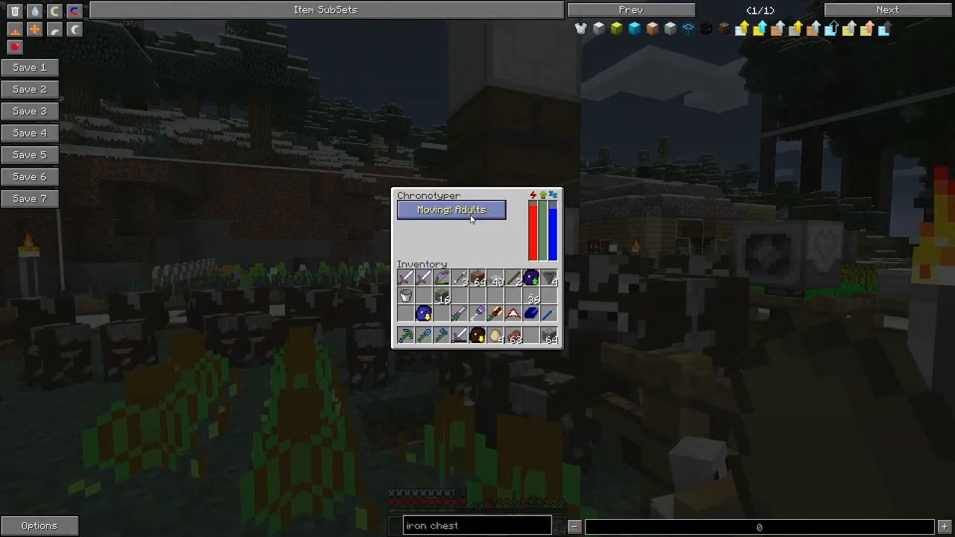
pyautogui.press('Escape')
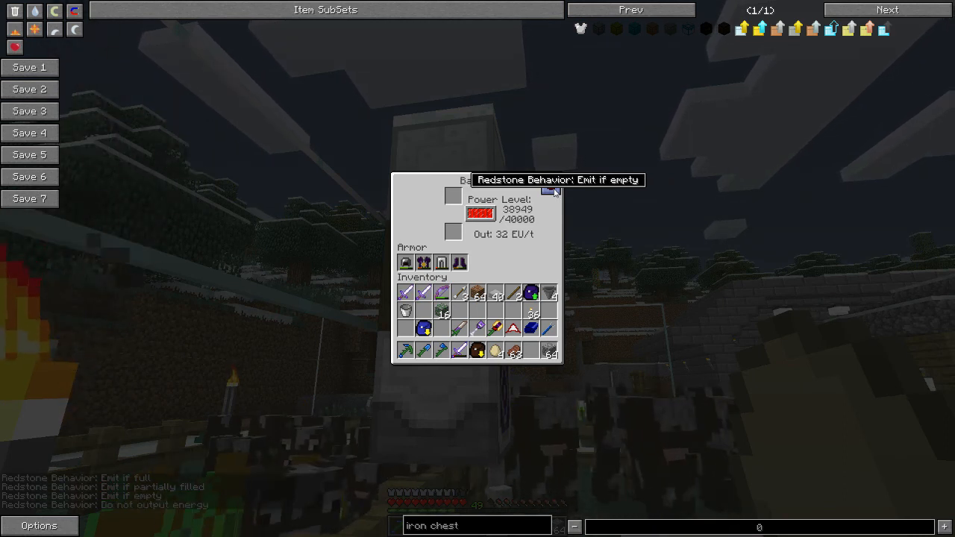
pyautogui.press('Escape')
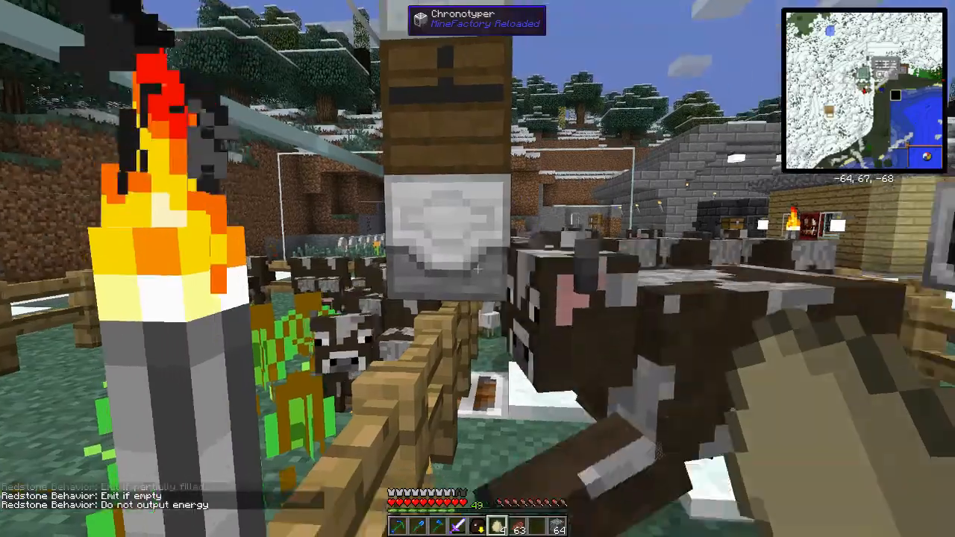
pyautogui.moveTo(478, 268)
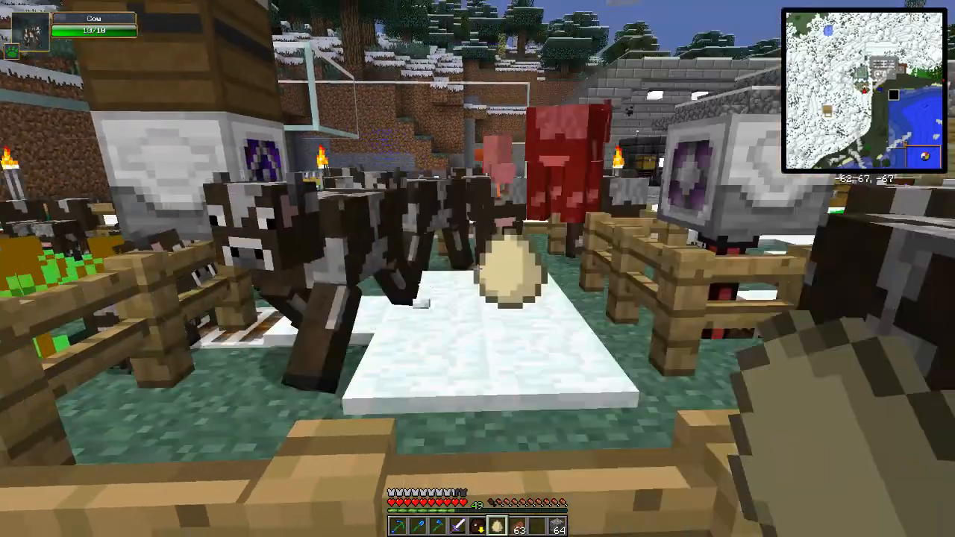
pyautogui.press('e')
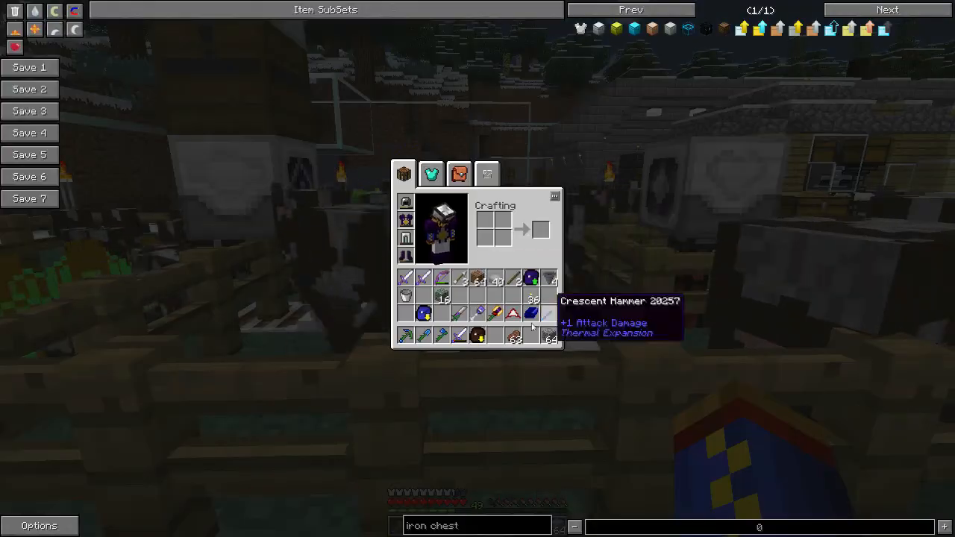
pyautogui.press('Escape')
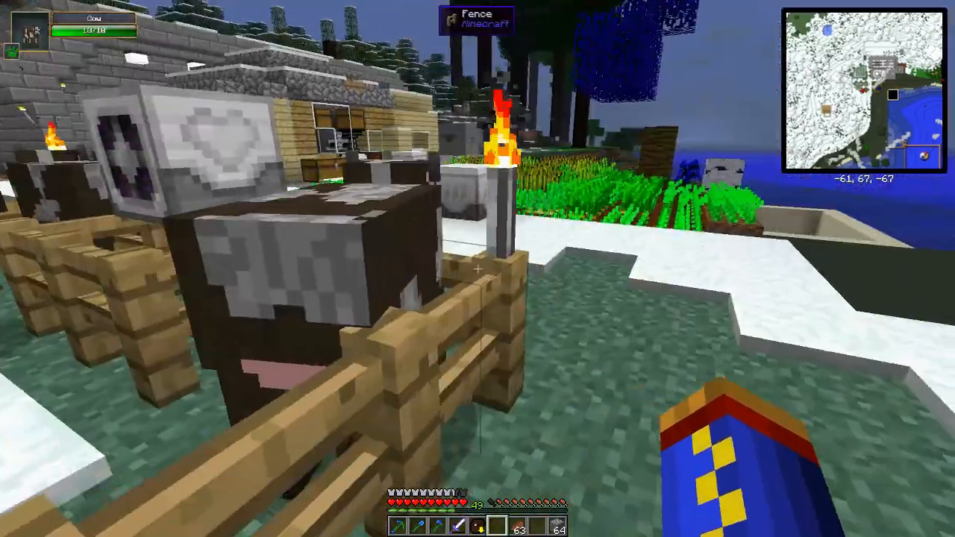
pyautogui.moveTo(477, 269)
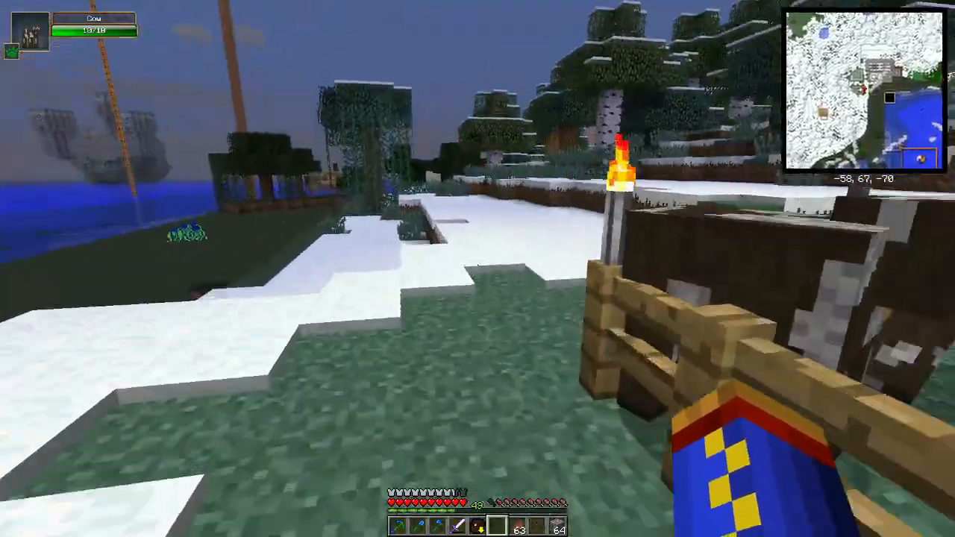
pyautogui.press('e')
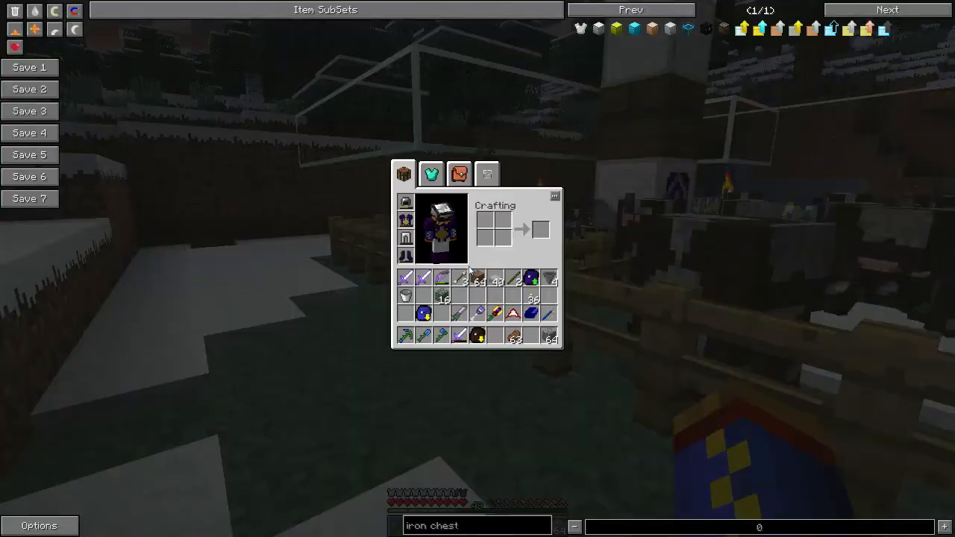
pyautogui.press('Escape')
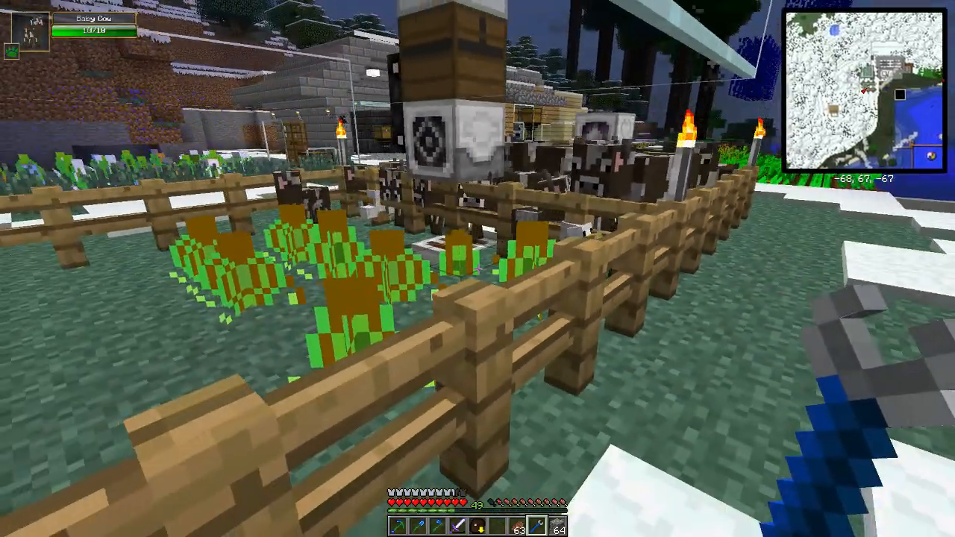
pyautogui.moveTo(477, 269)
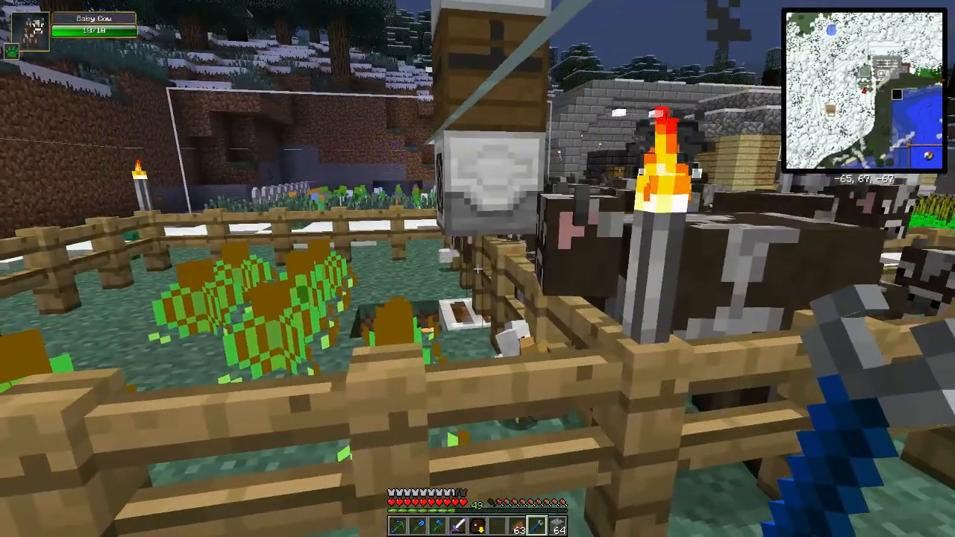
pyautogui.moveTo(477, 268)
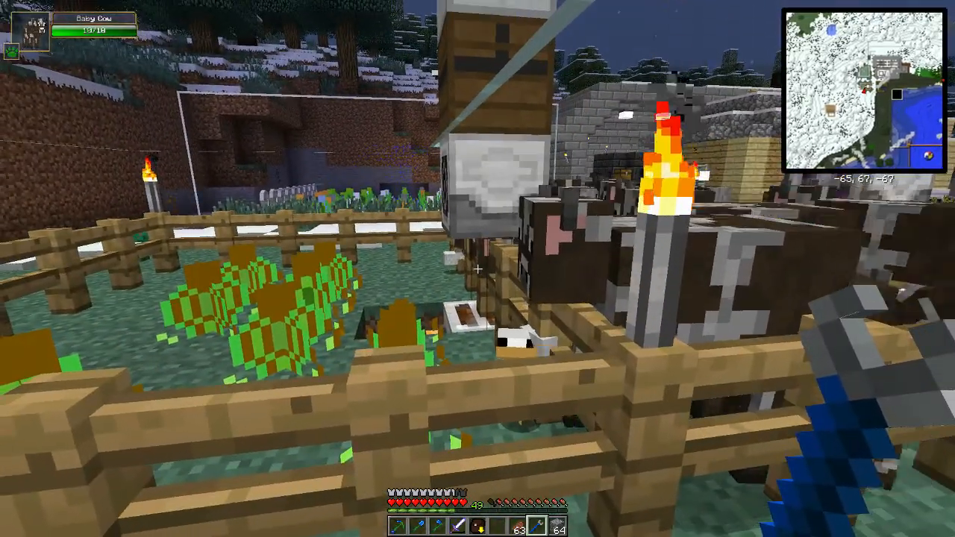
pyautogui.moveTo(478, 268)
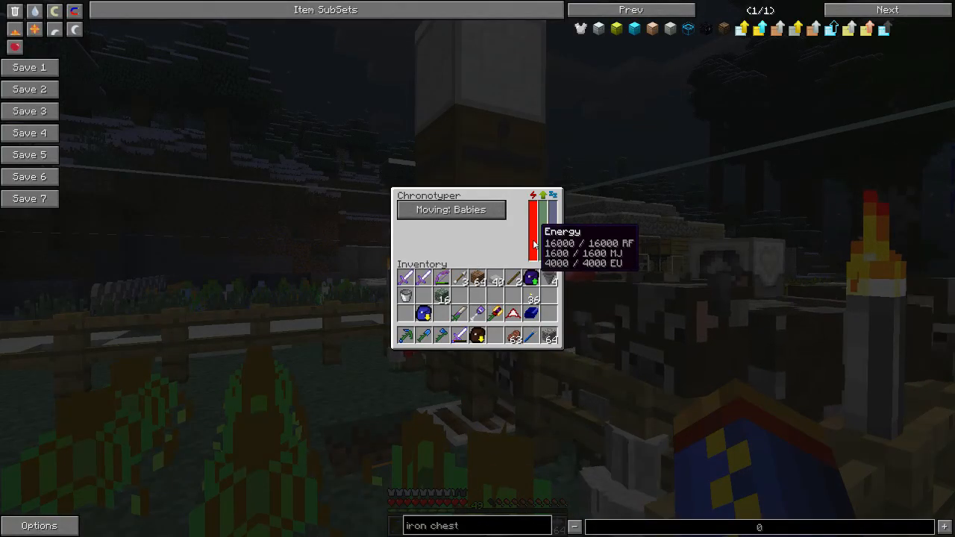
pyautogui.press('Escape')
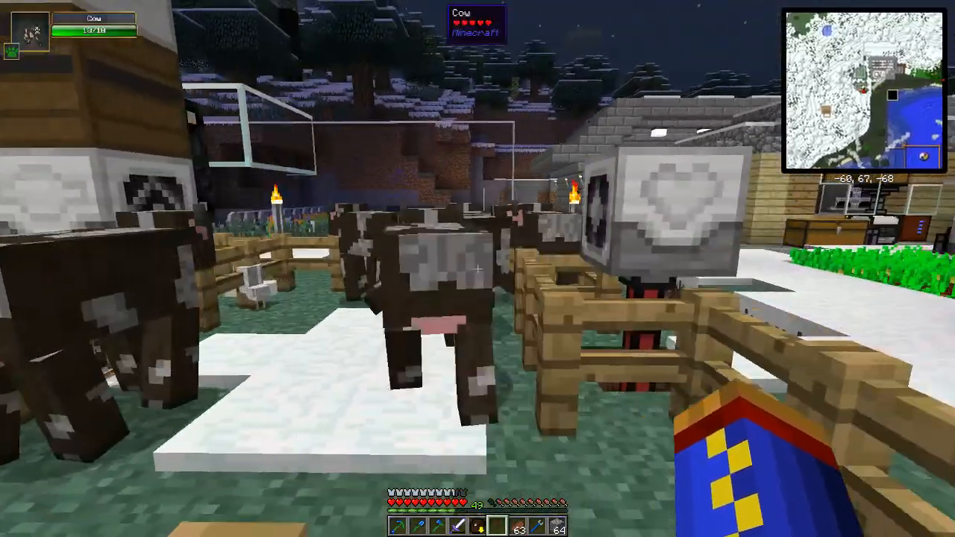
pyautogui.moveTo(477, 269)
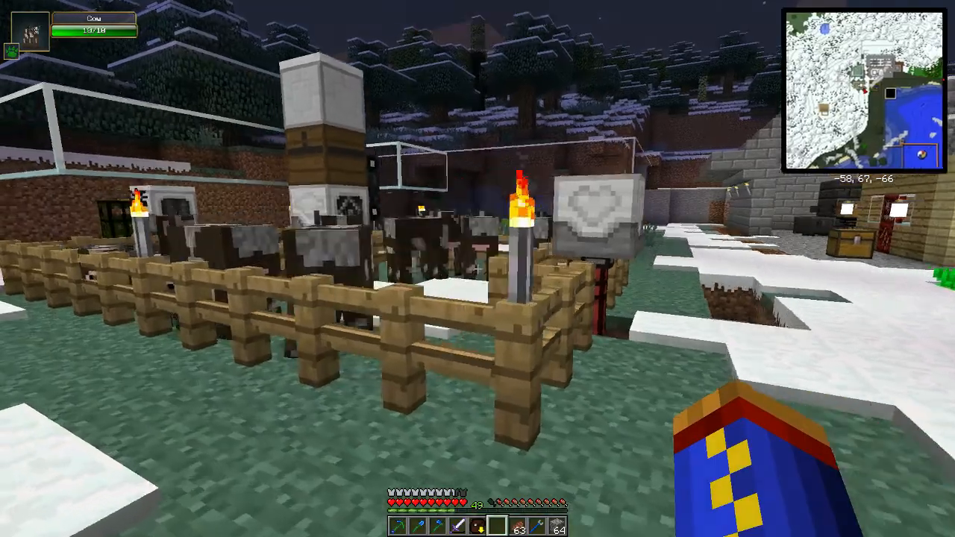
pyautogui.moveTo(477, 269)
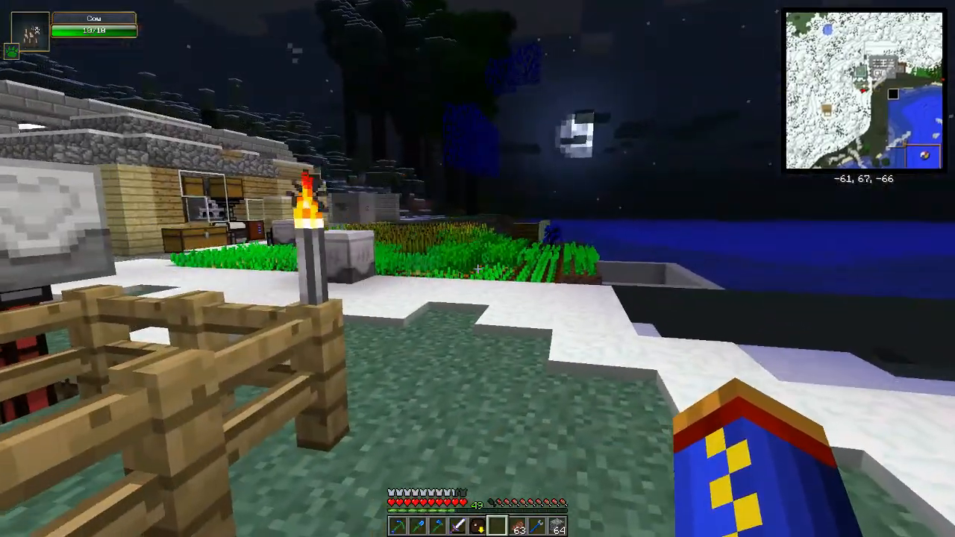
# - Glance at the inventory while walking from the cow pen toward the plank house
pyautogui.press('e')
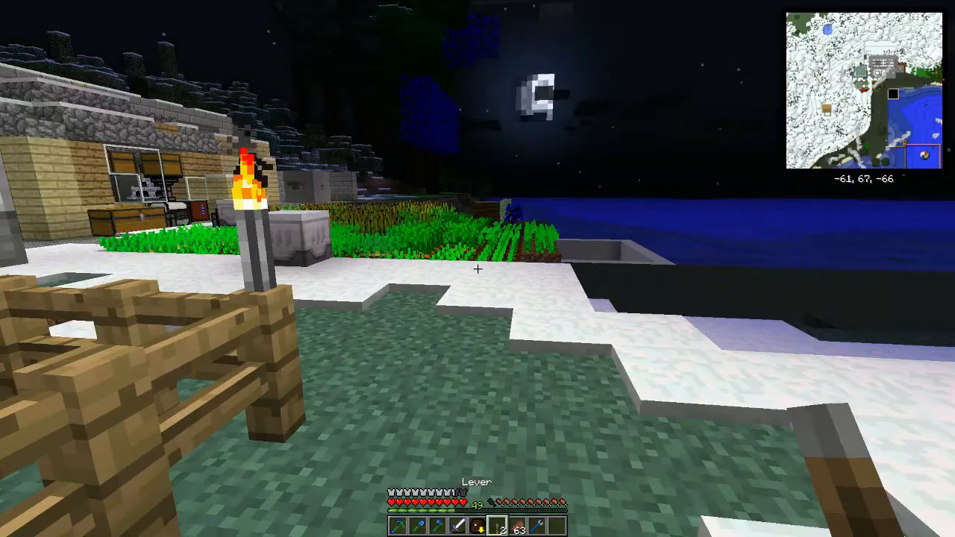
pyautogui.moveTo(477, 269)
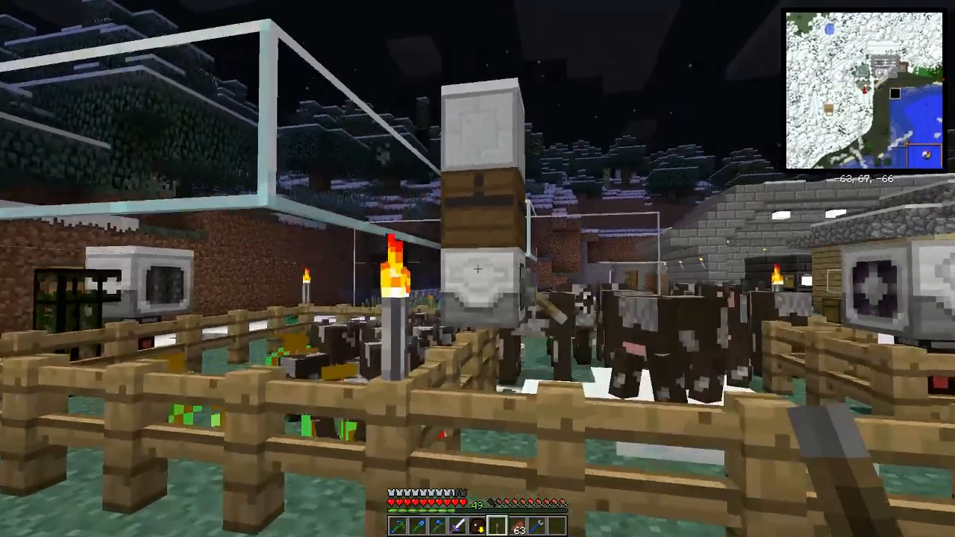
pyautogui.moveTo(477, 268)
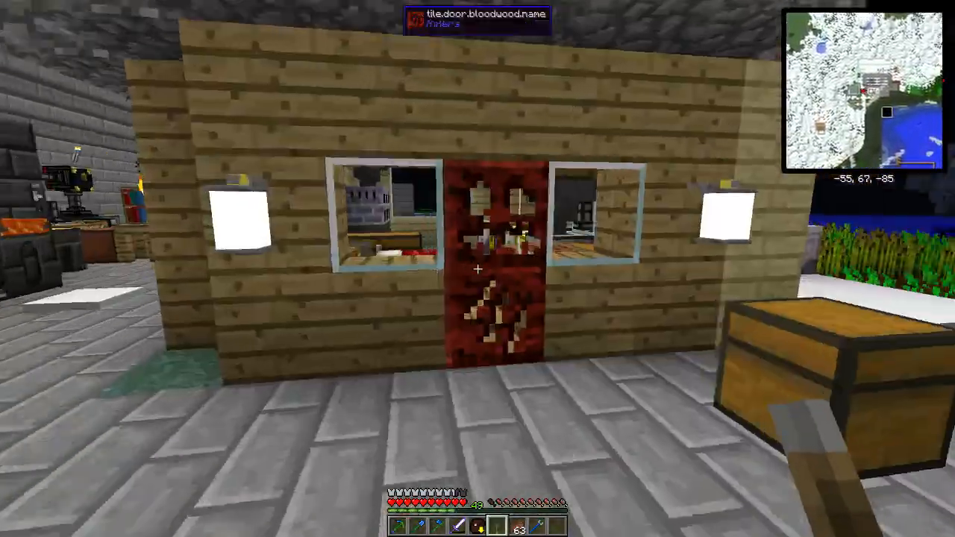
pyautogui.moveTo(478, 268)
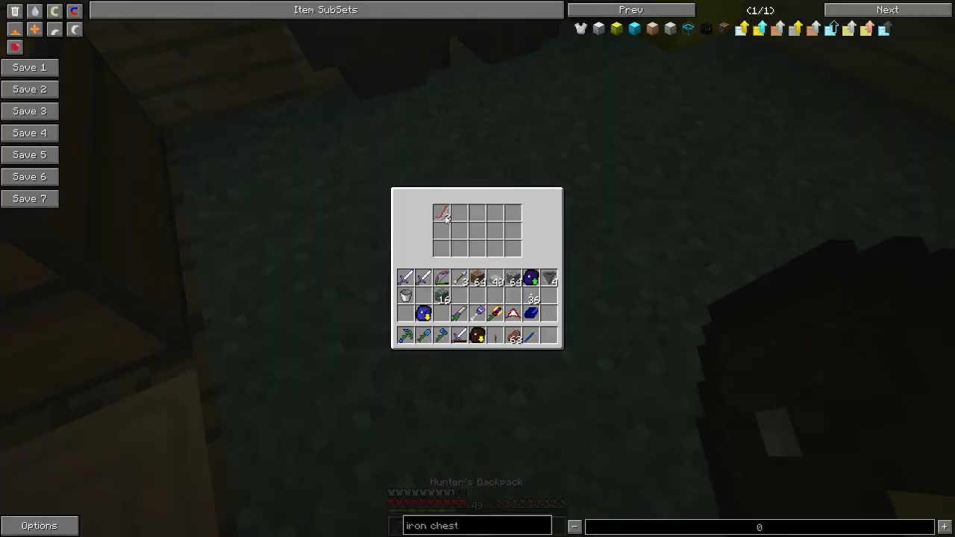
# - Take the item from the backpack slot and store gear in the large drying-rack chest
pyautogui.click(442, 212)
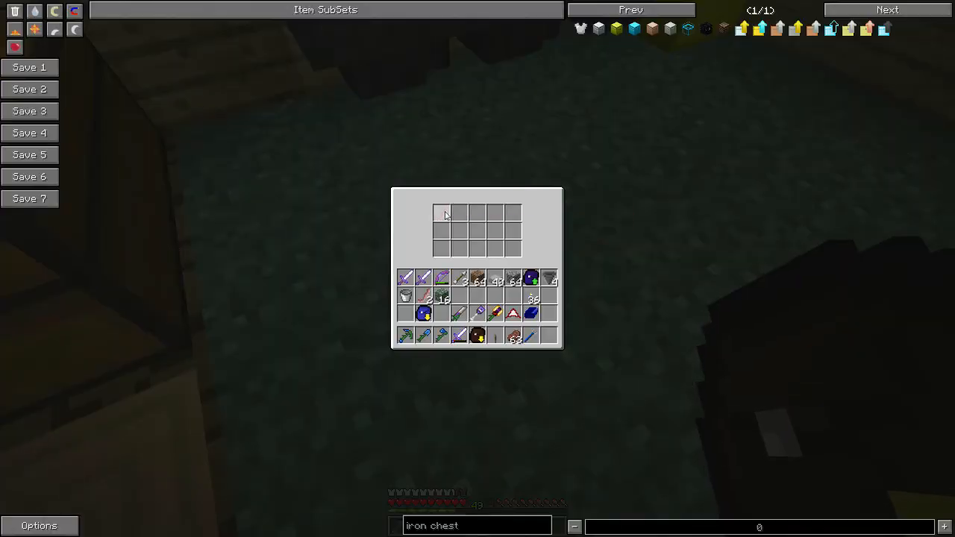
pyautogui.press('Escape')
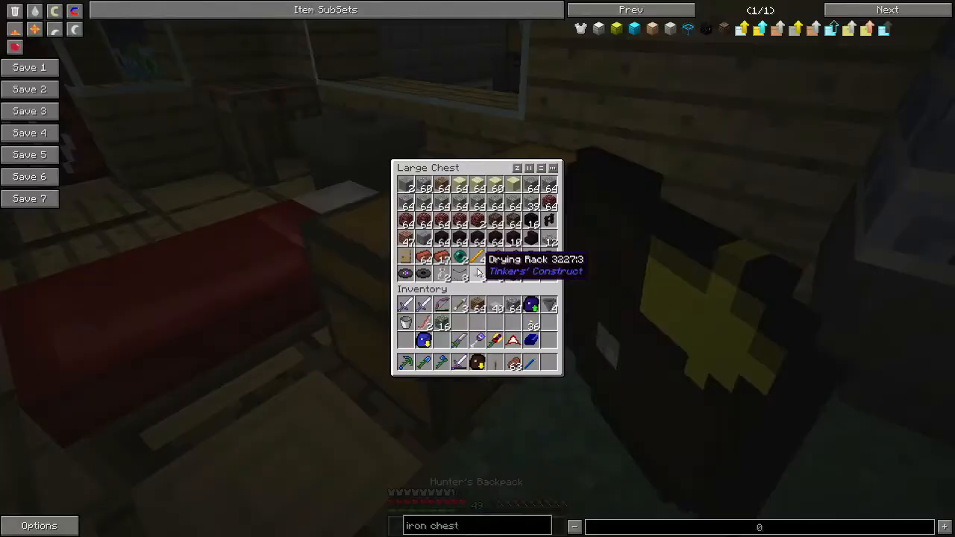
pyautogui.moveTo(462, 257)
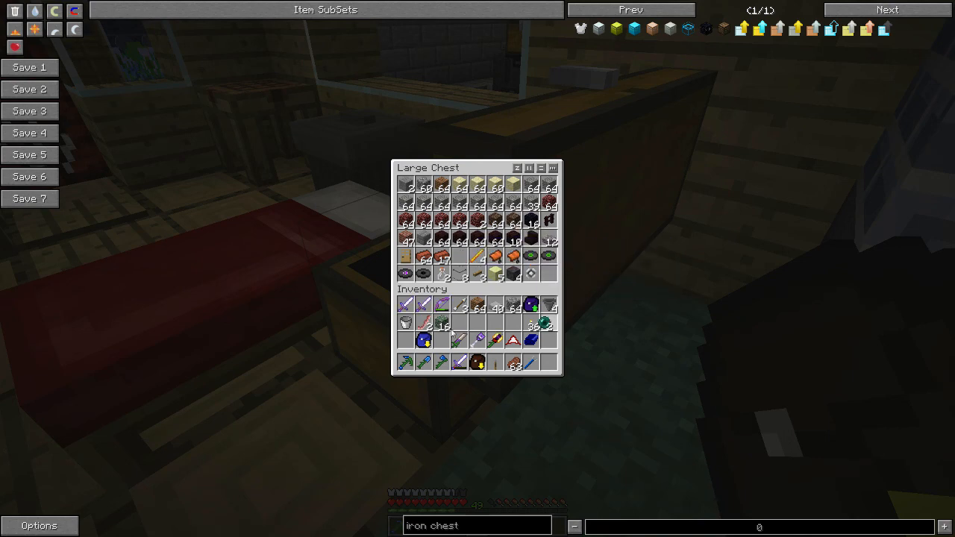
pyautogui.press('Escape')
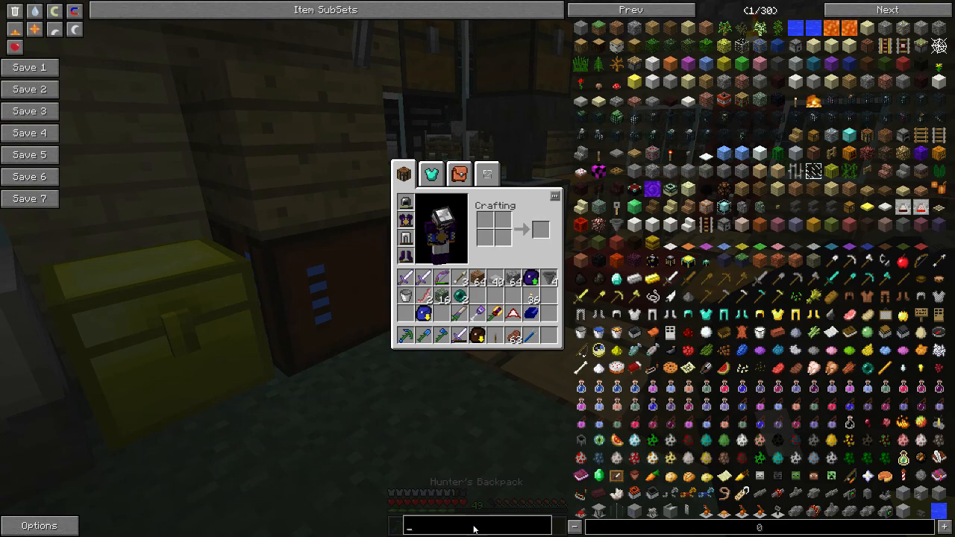
# - Filter the NEI item list to items matching 'lasso'
pyautogui.write('lasso')
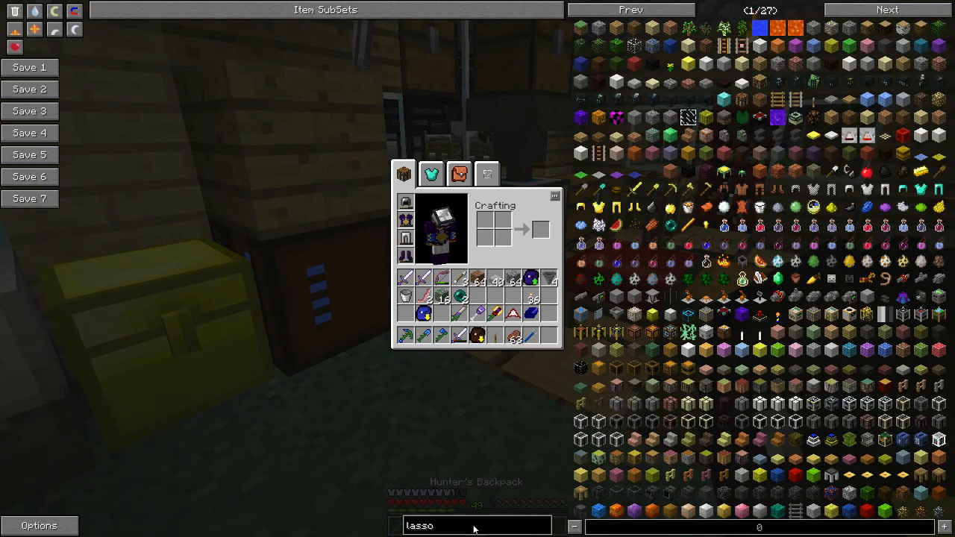
pyautogui.write('lasso')
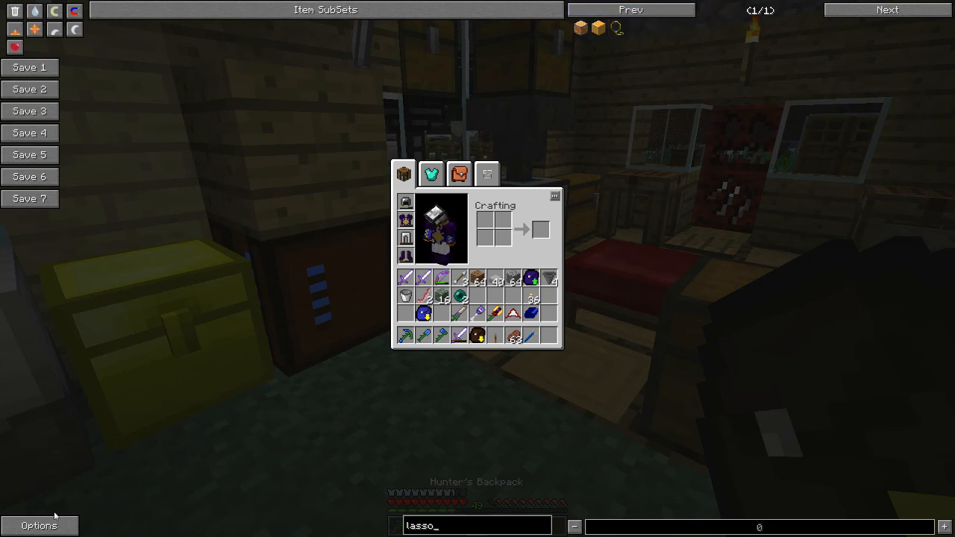
# - Switch the item viewer's Inventory setting from Cheat Mode to Recipe Mode and return to the inventory
pyautogui.click(39, 525)
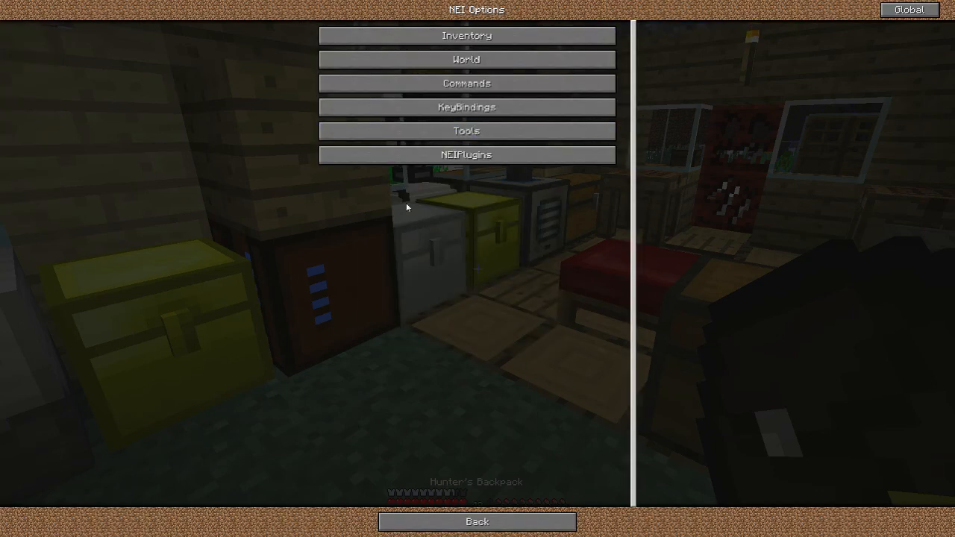
pyautogui.click(465, 35)
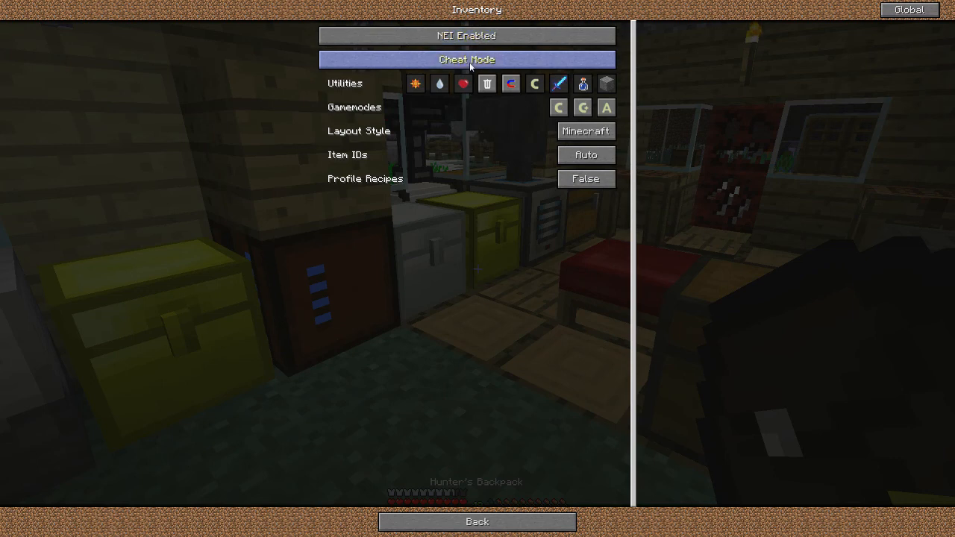
pyautogui.click(465, 60)
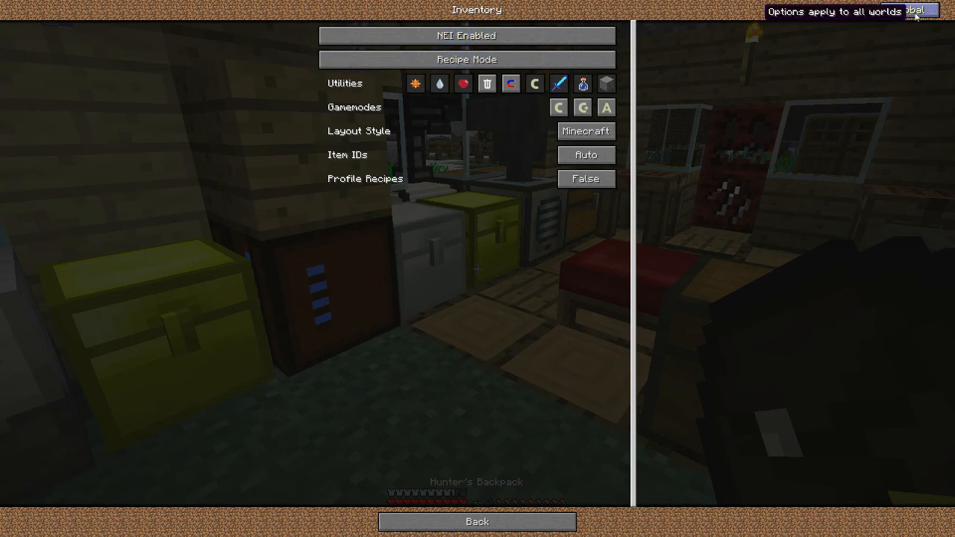
pyautogui.click(477, 523)
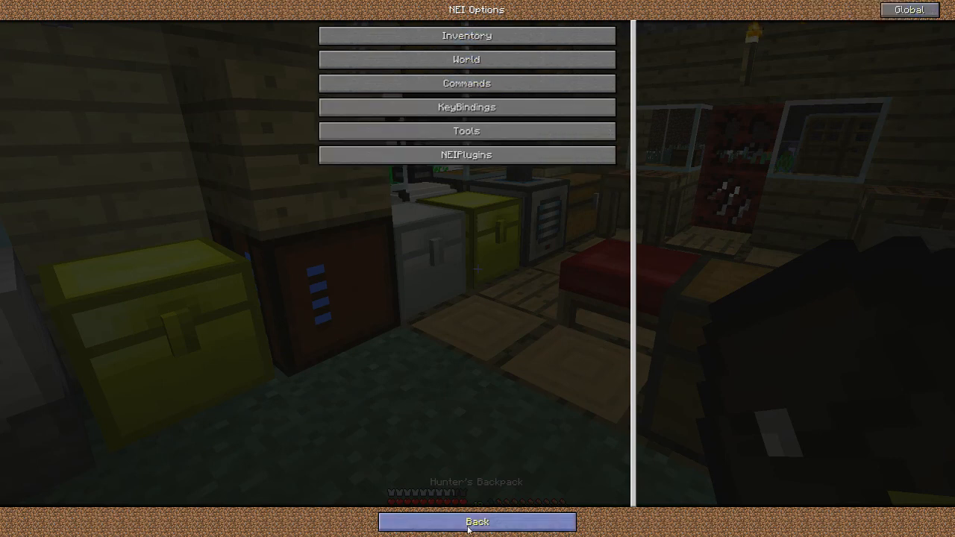
pyautogui.click(477, 522)
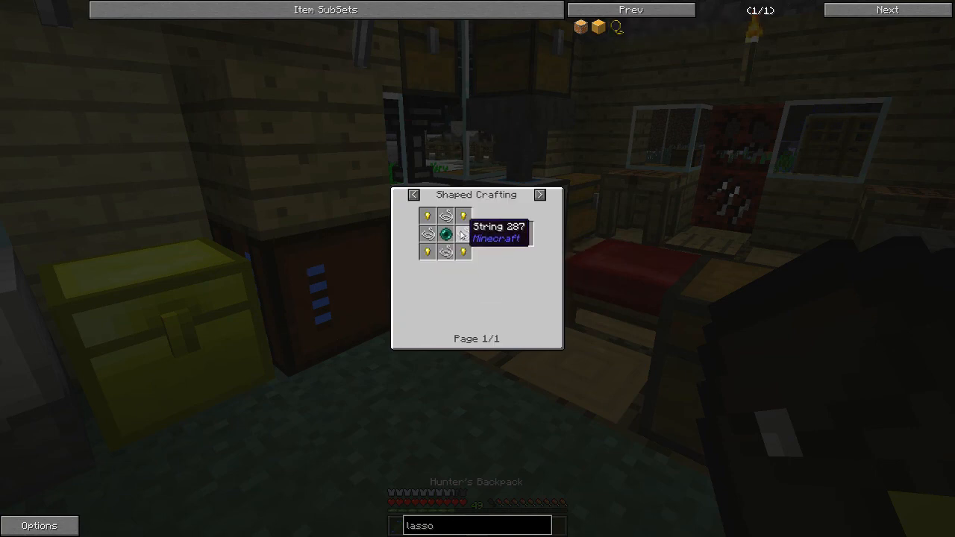
pyautogui.moveTo(476, 218)
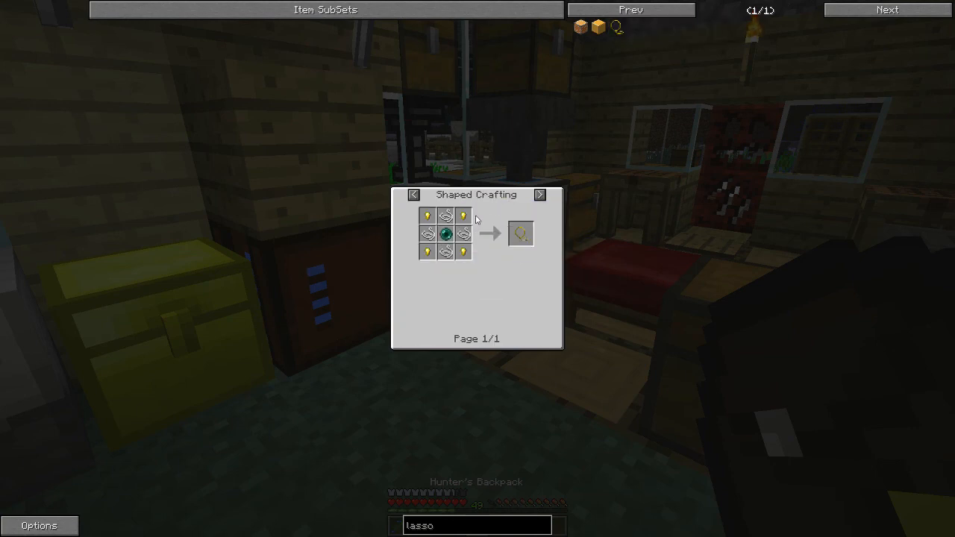
pyautogui.moveTo(462, 216)
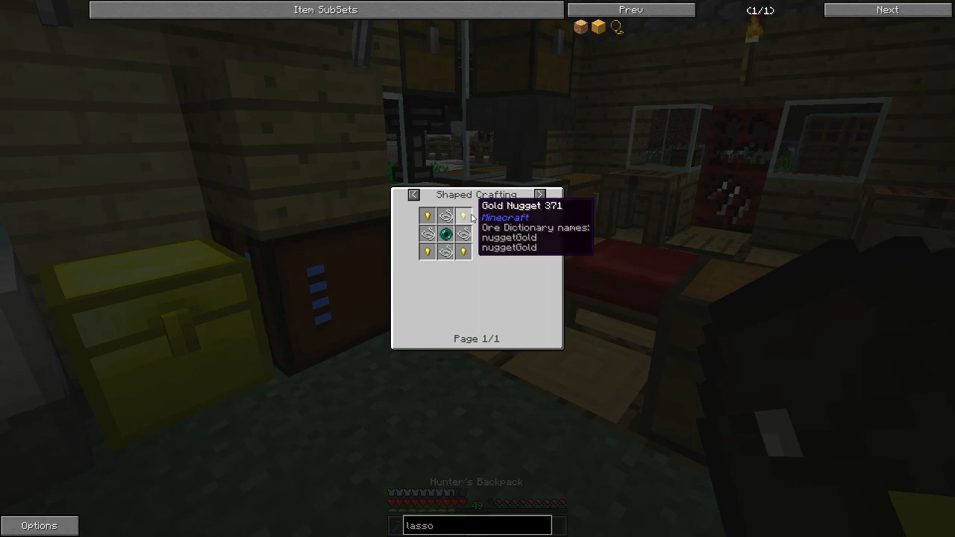
# - View the golden lasso's info page, return to its recipe, then leave the recipe view
pyautogui.click(540, 194)
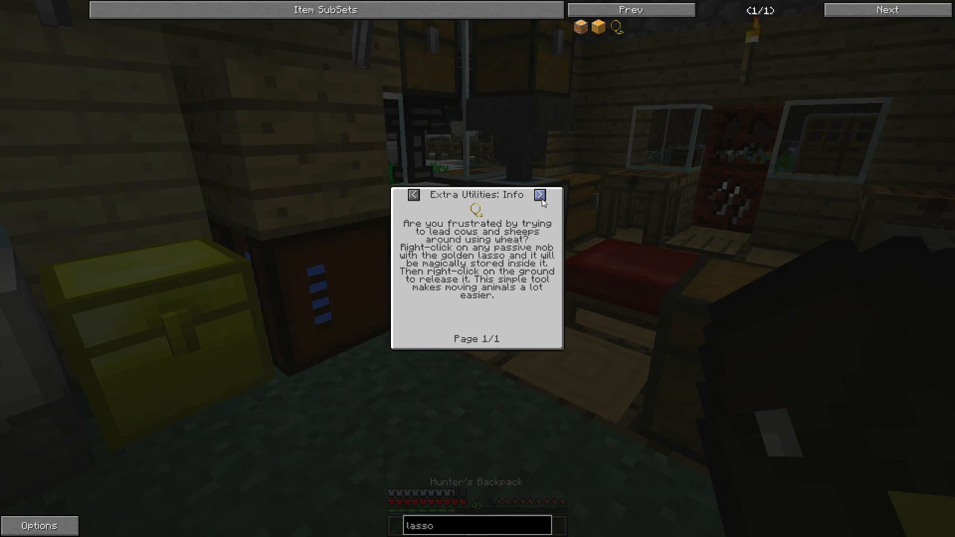
pyautogui.click(540, 194)
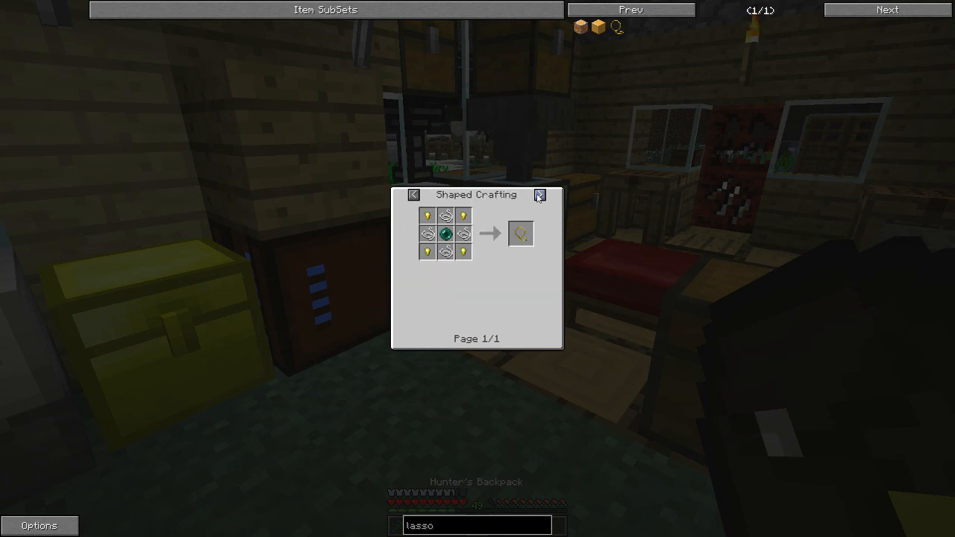
pyautogui.click(540, 194)
pyautogui.write('sa')
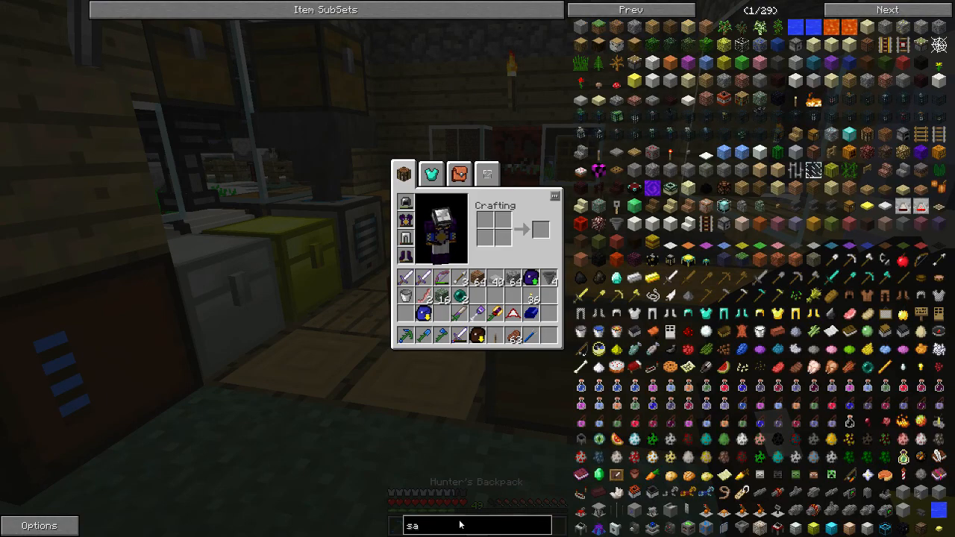
# - Search 'safari' to view the reusable Safari Net recipe, then begin clearing the search term
pyautogui.write('fari_')
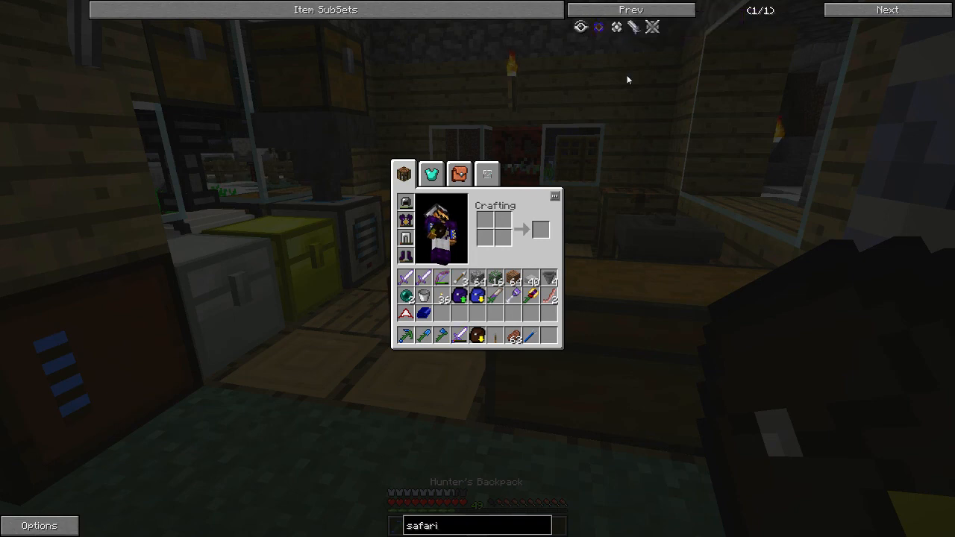
pyautogui.moveTo(597, 27)
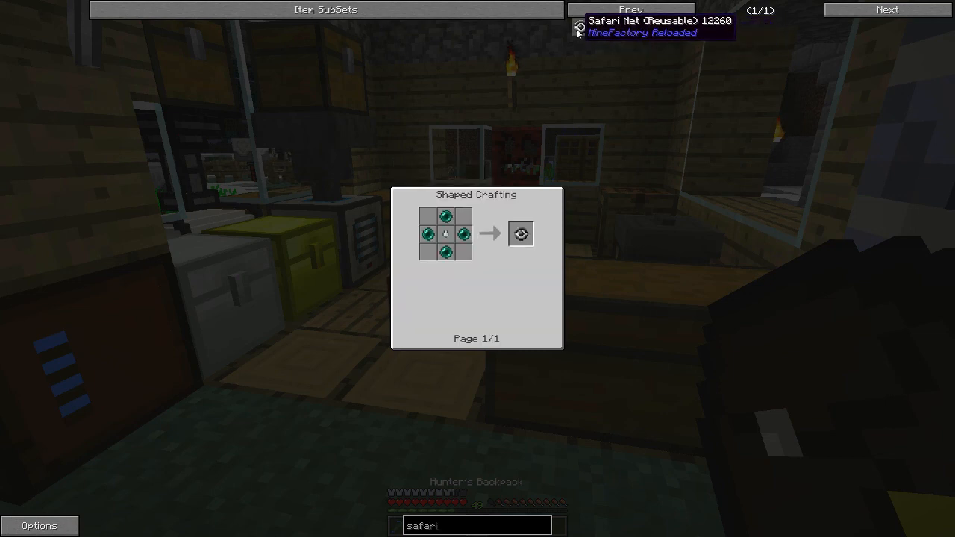
pyautogui.moveTo(427, 233)
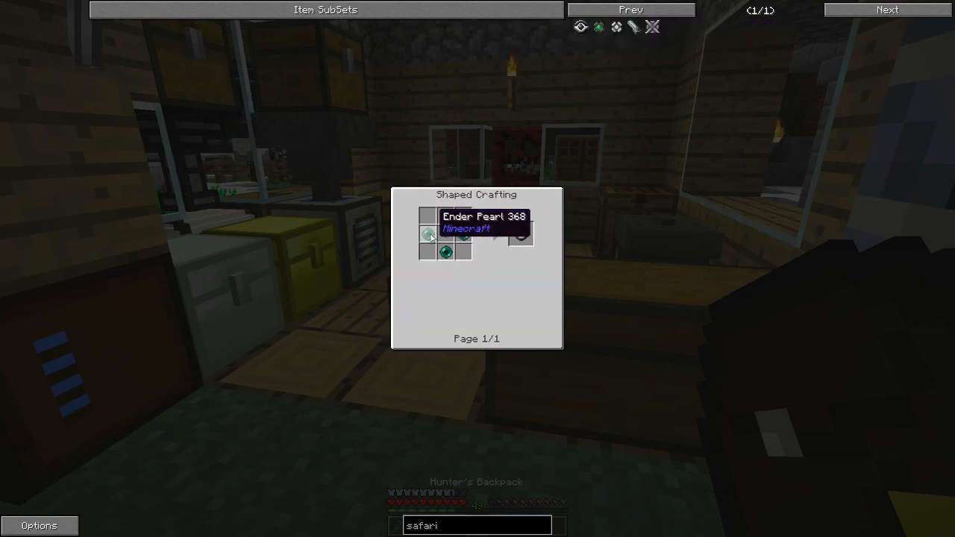
pyautogui.moveTo(665, 51)
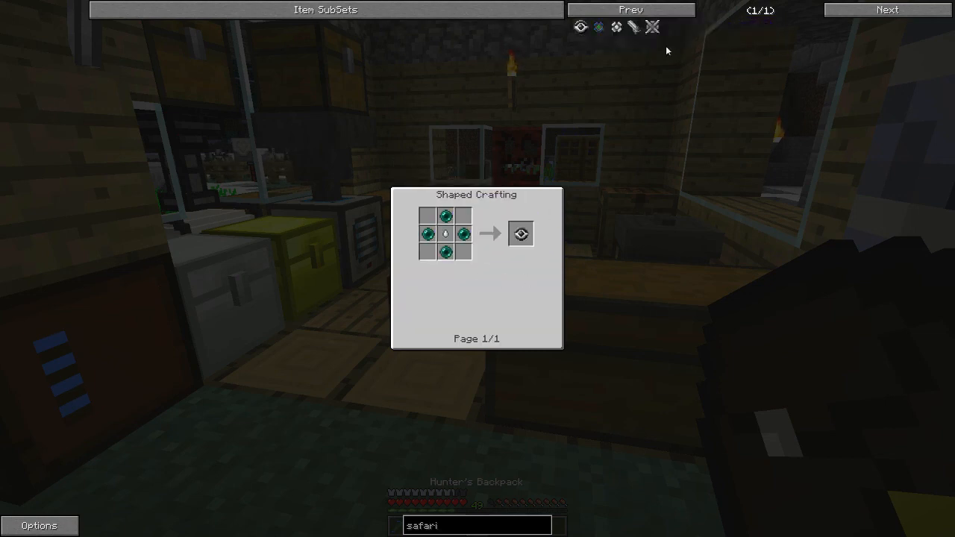
pyautogui.moveTo(652, 26)
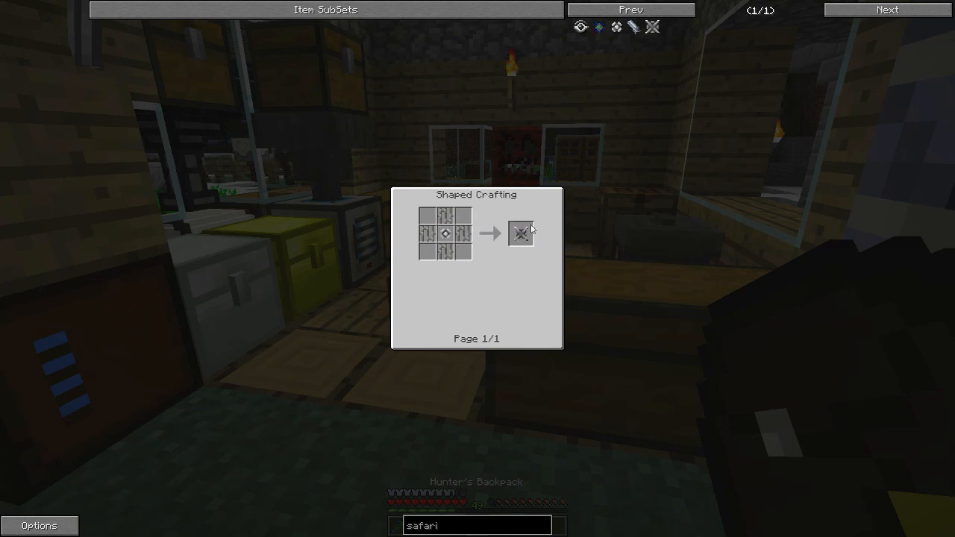
pyautogui.moveTo(441, 236)
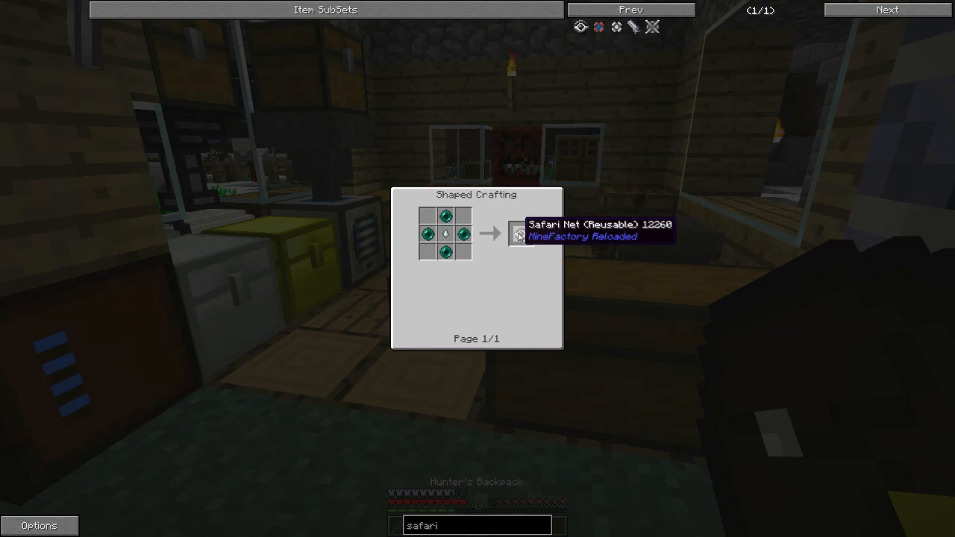
pyautogui.press('BackSpace')
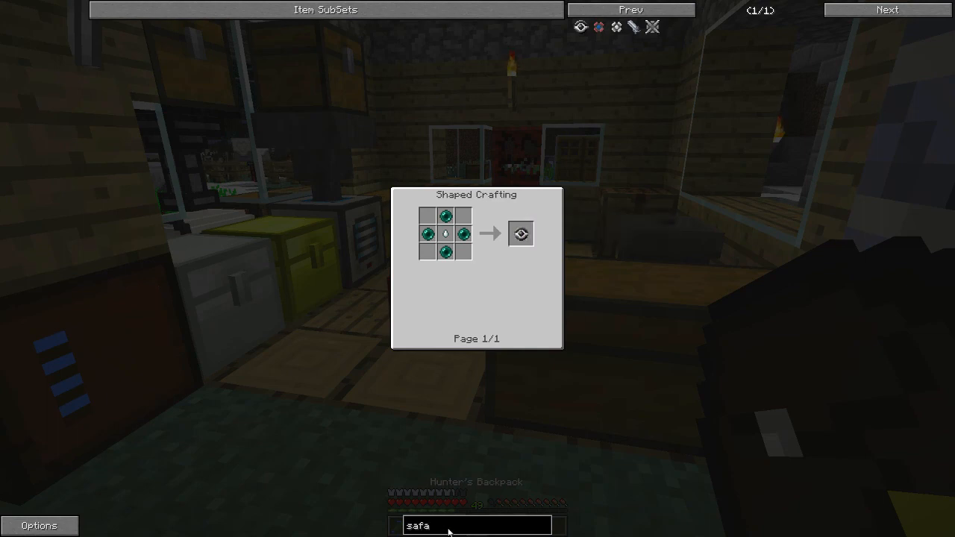
# - Search 'spa' to look up the PortaSpawner's Factory Machine Block recipe, then leave the recipe view
pyautogui.write('spawner')
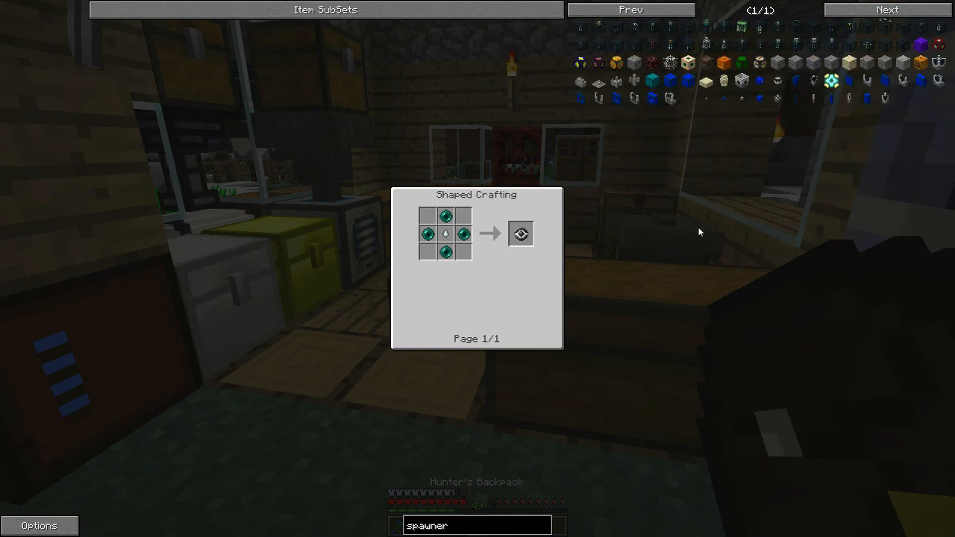
pyautogui.moveTo(832, 81)
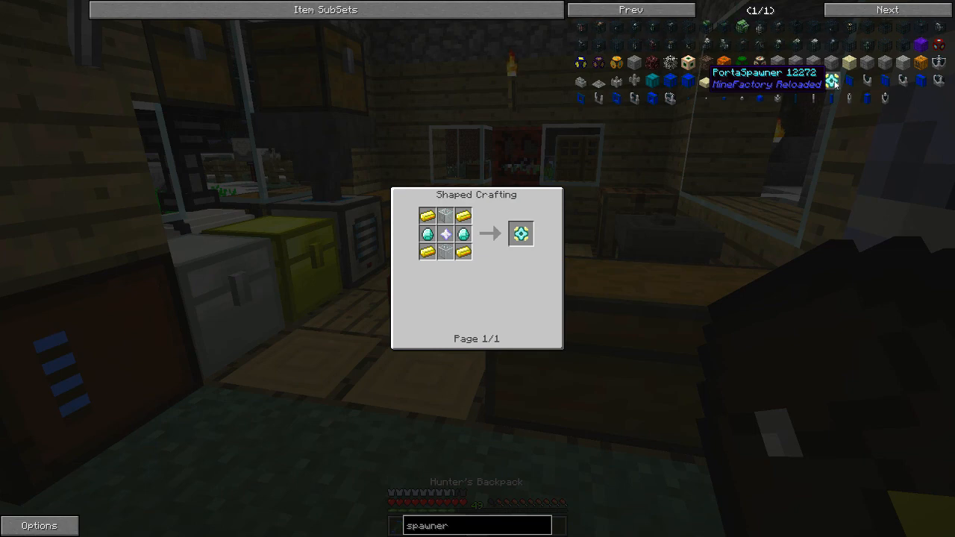
pyautogui.moveTo(734, 200)
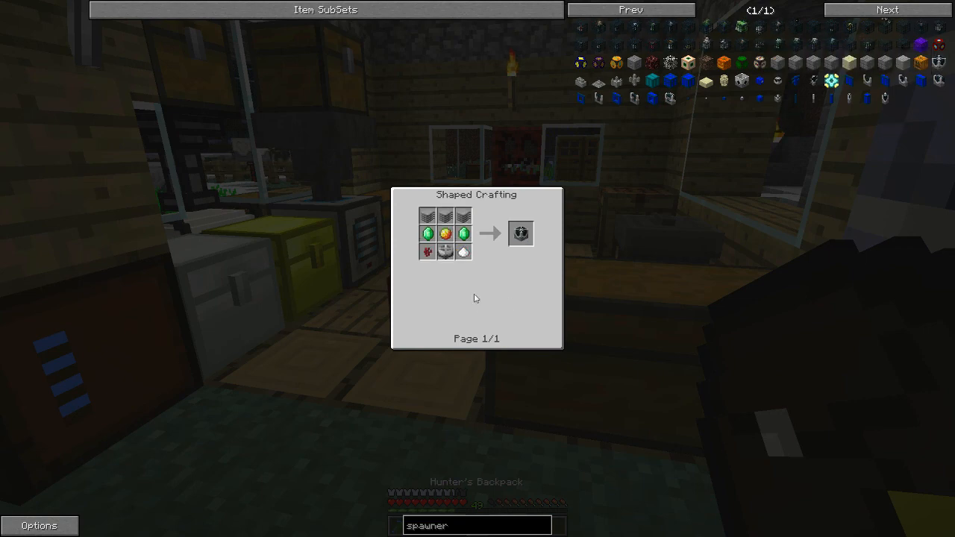
pyautogui.moveTo(520, 233)
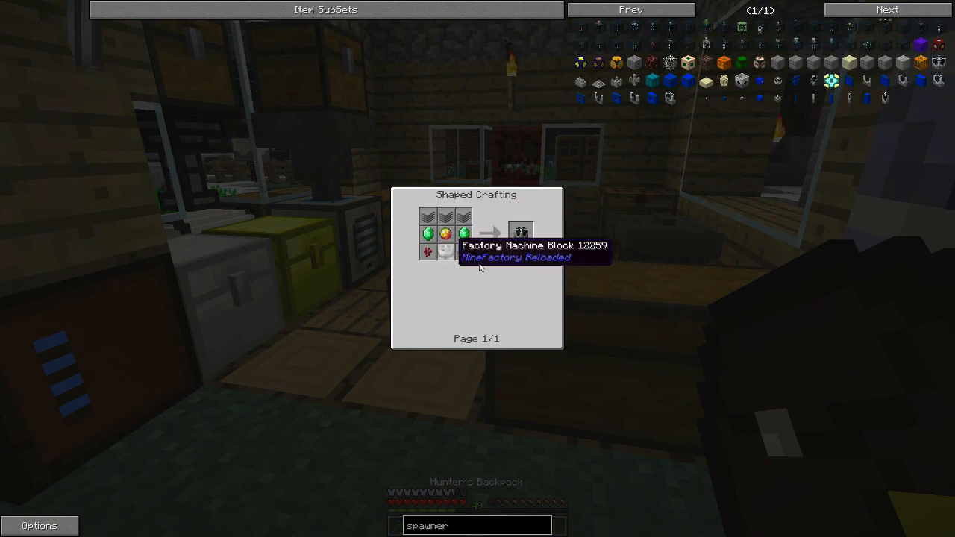
pyautogui.moveTo(481, 267)
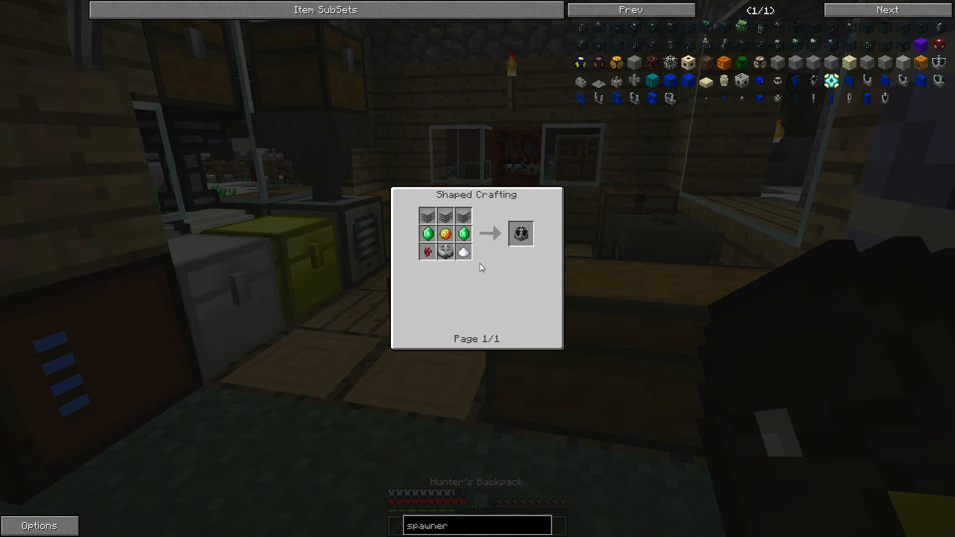
pyautogui.press('Escape')
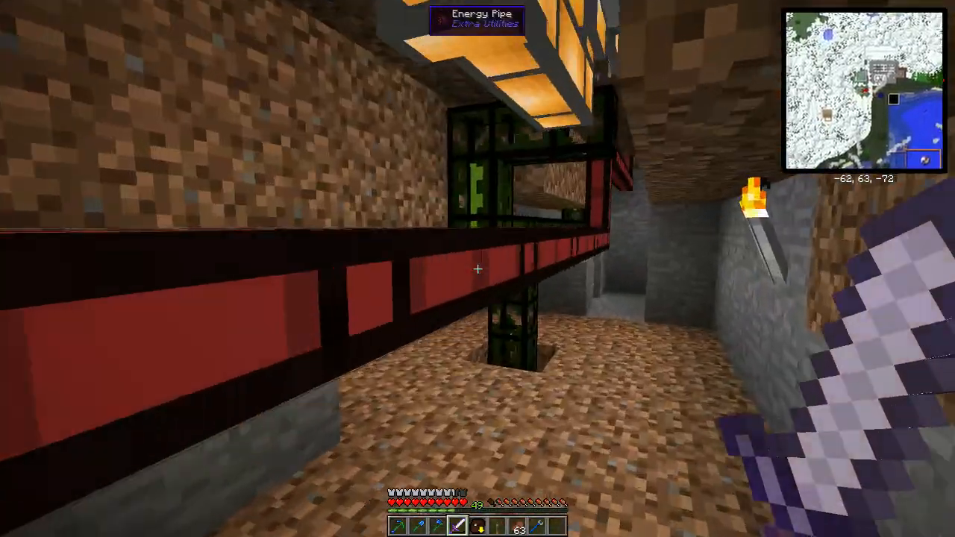
pyautogui.moveTo(477, 269)
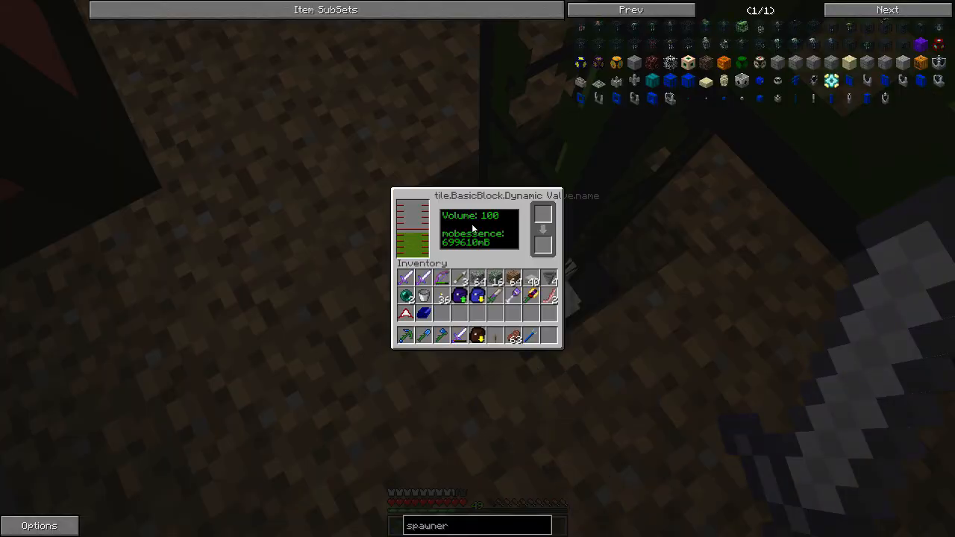
# - Close the Dynamic Valve tank's mob essence readout showing 100 volume
pyautogui.press('Escape')
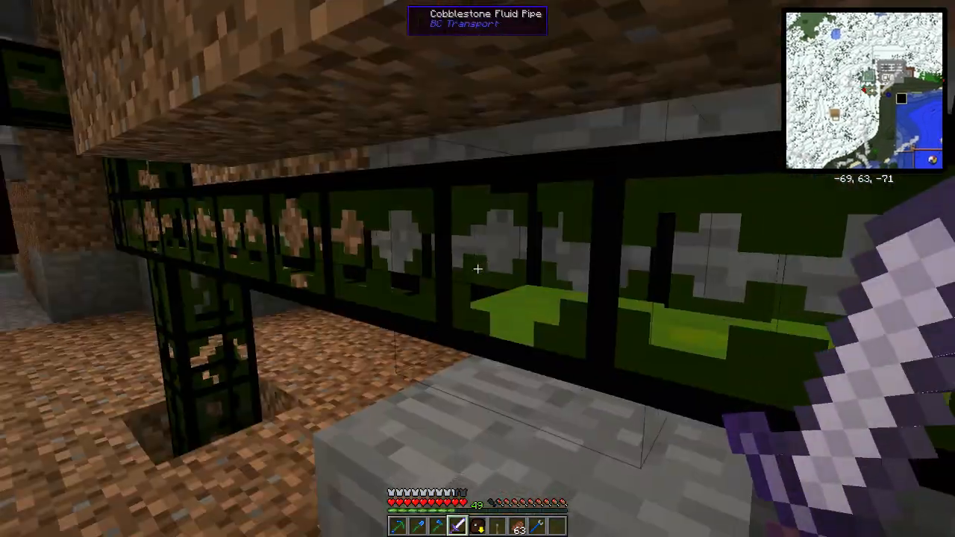
pyautogui.moveTo(477, 268)
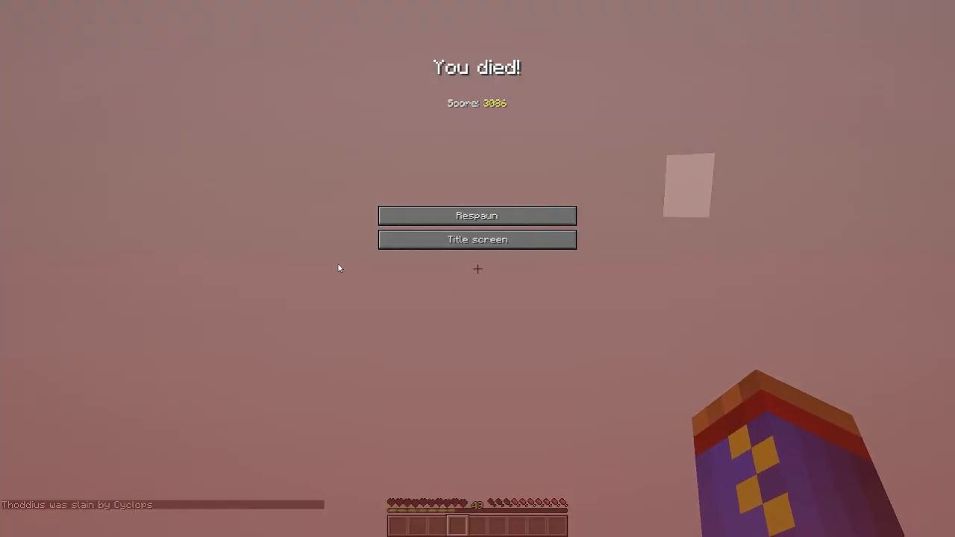
# - Respawn after the death and bring up the inventory back at the plank house
pyautogui.click(478, 215)
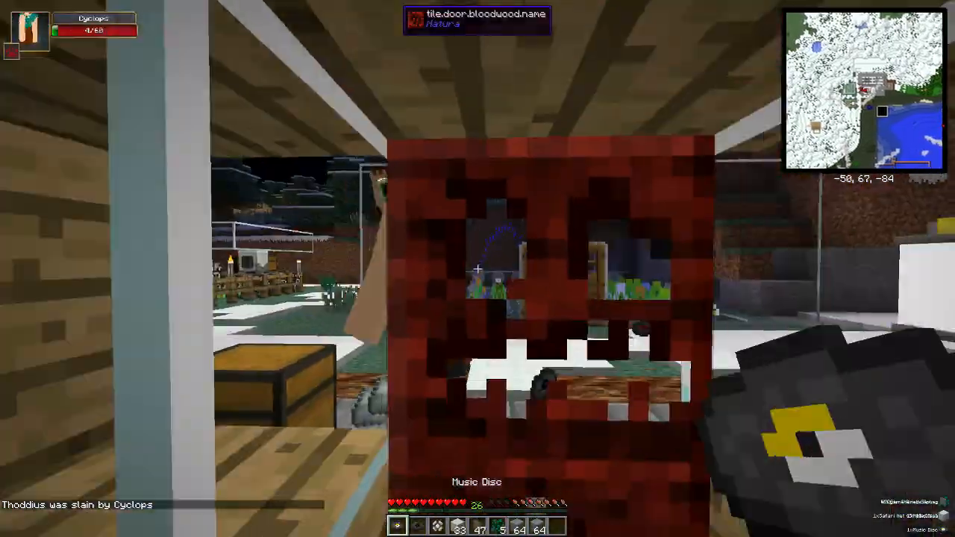
pyautogui.moveTo(477, 269)
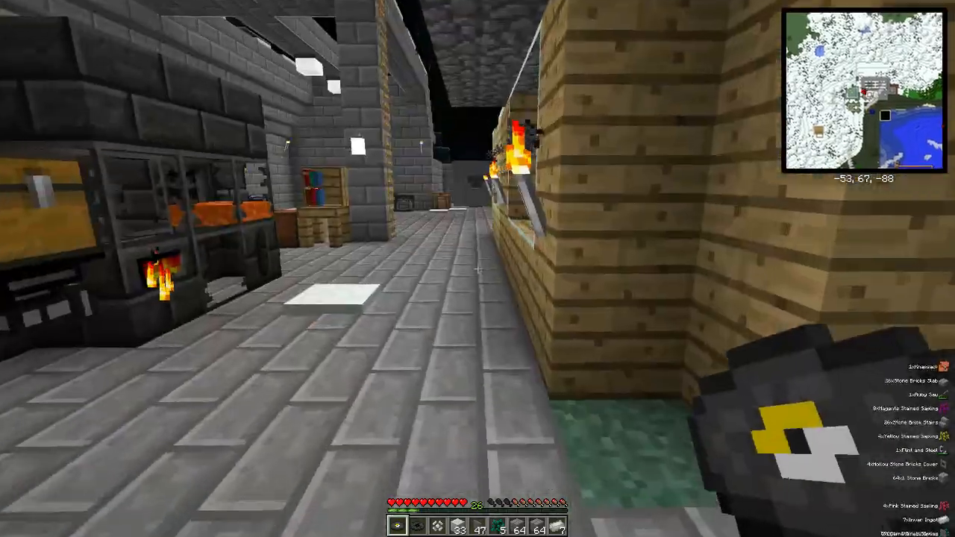
pyautogui.moveTo(477, 269)
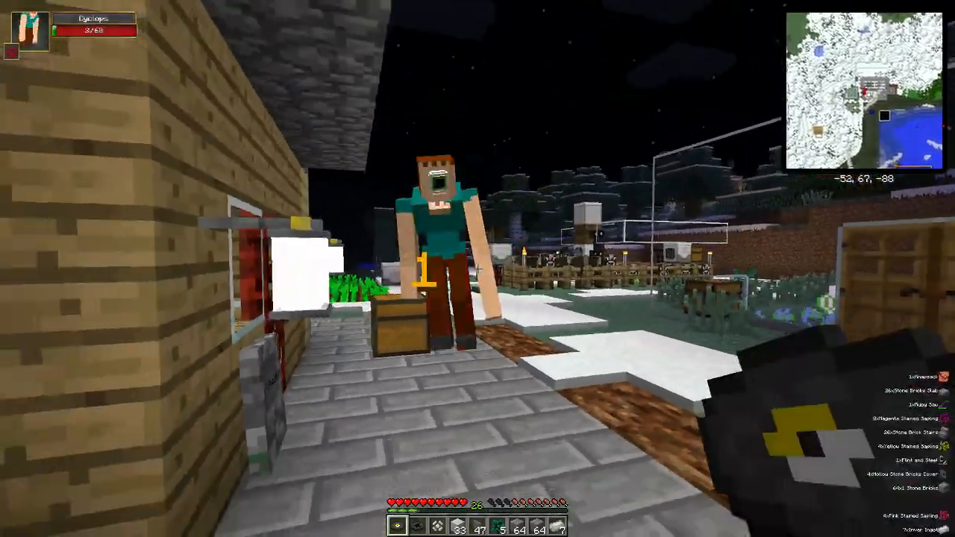
pyautogui.moveTo(477, 268)
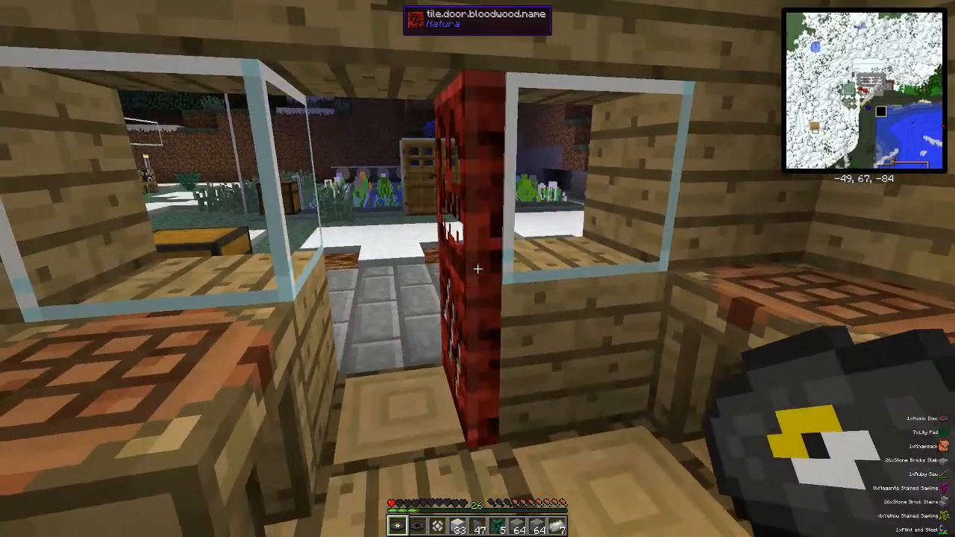
pyautogui.moveTo(478, 269)
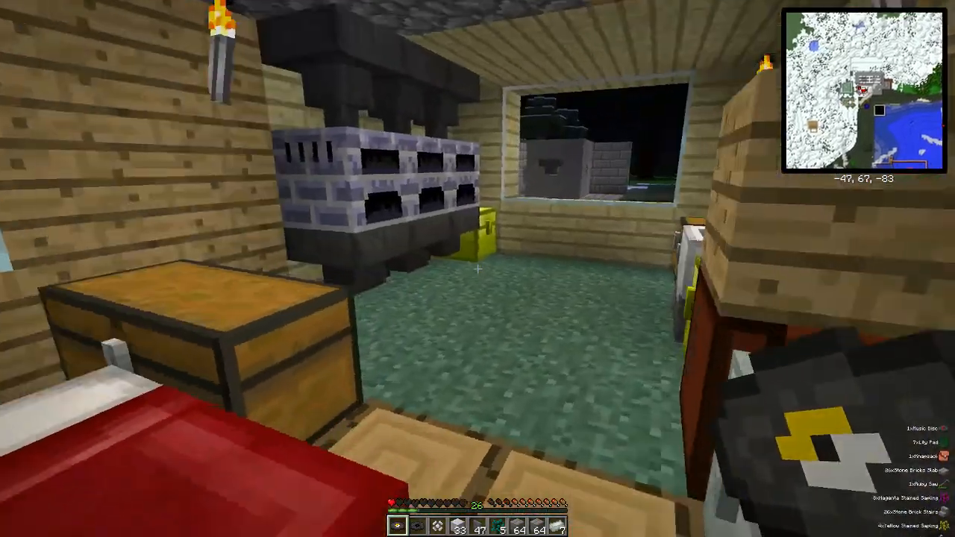
pyautogui.press('e')
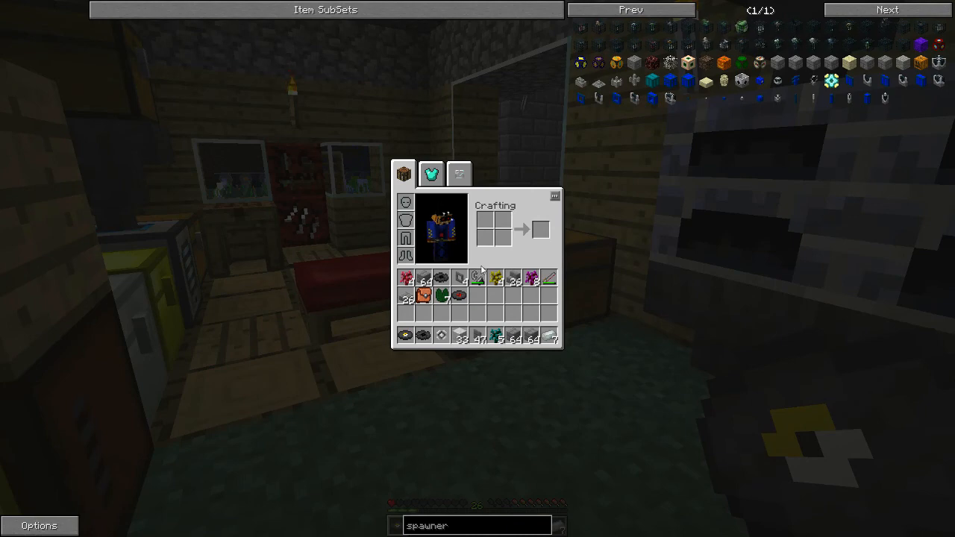
# - Check the extra equipment page, then store items in the first large chest
pyautogui.click(429, 173)
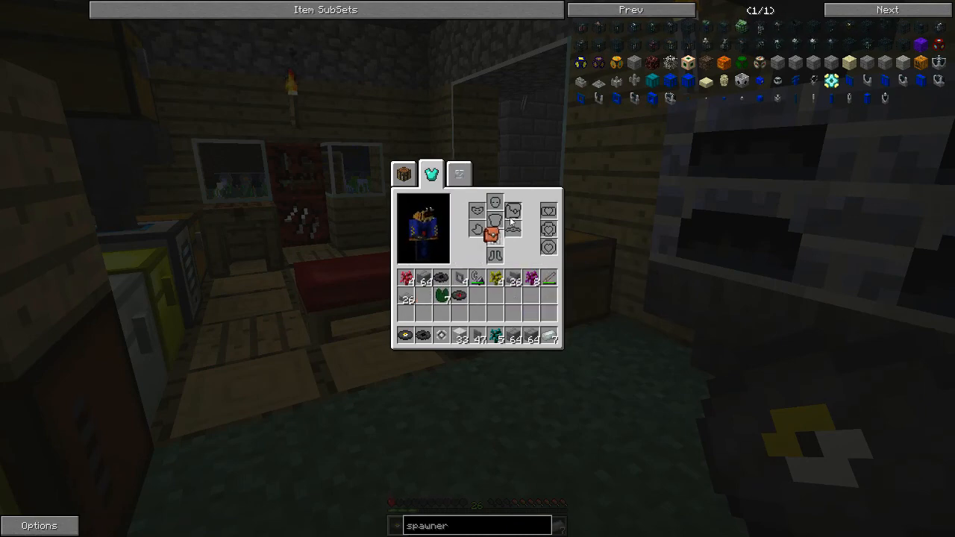
pyautogui.moveTo(531, 281)
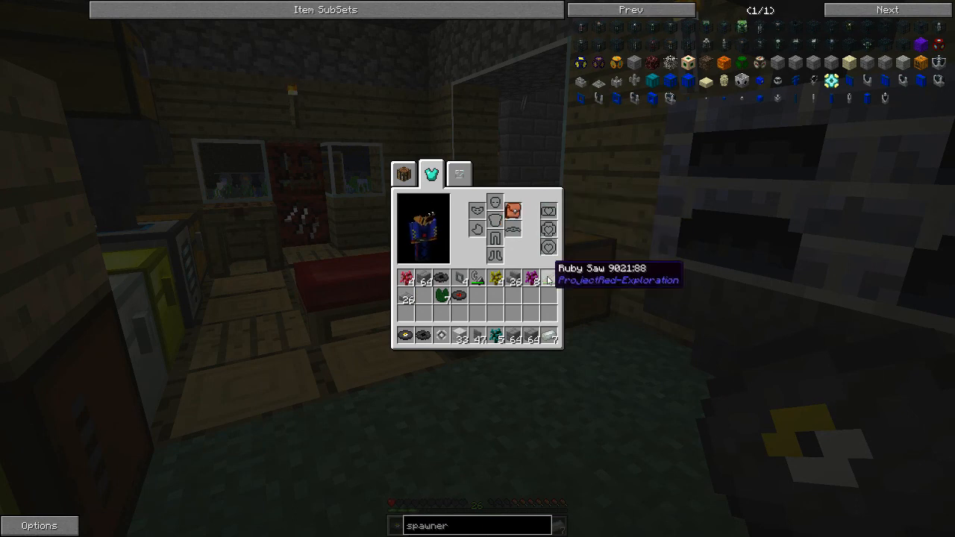
pyautogui.press('Escape')
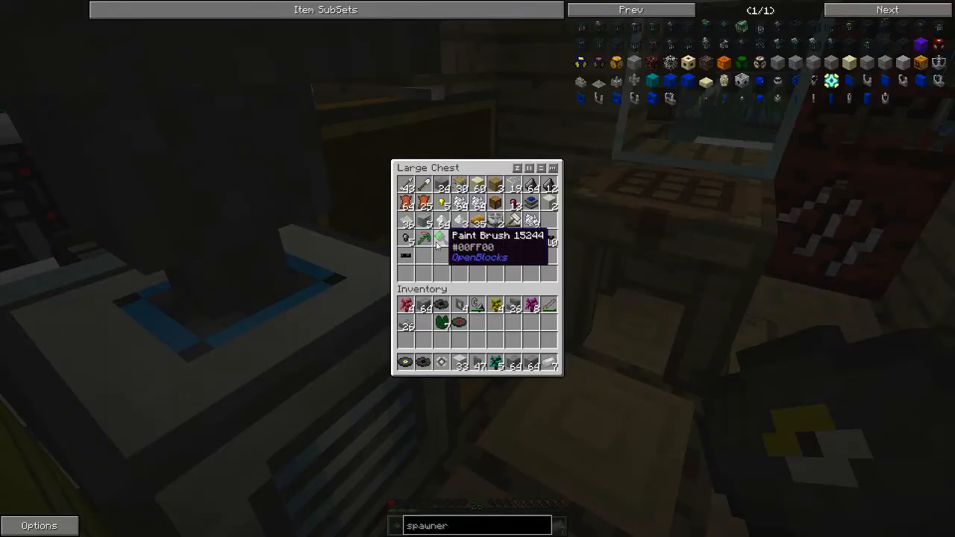
pyautogui.moveTo(424, 321)
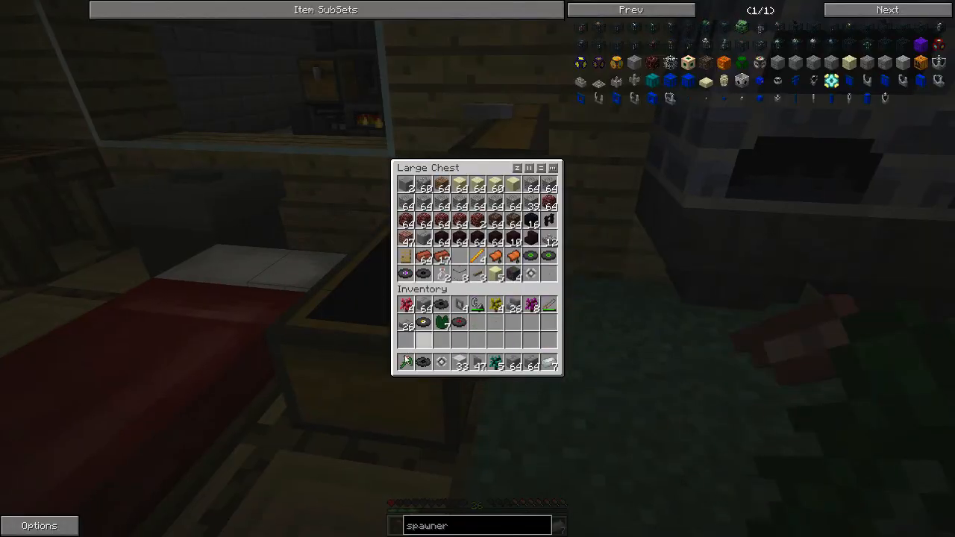
pyautogui.press('Escape')
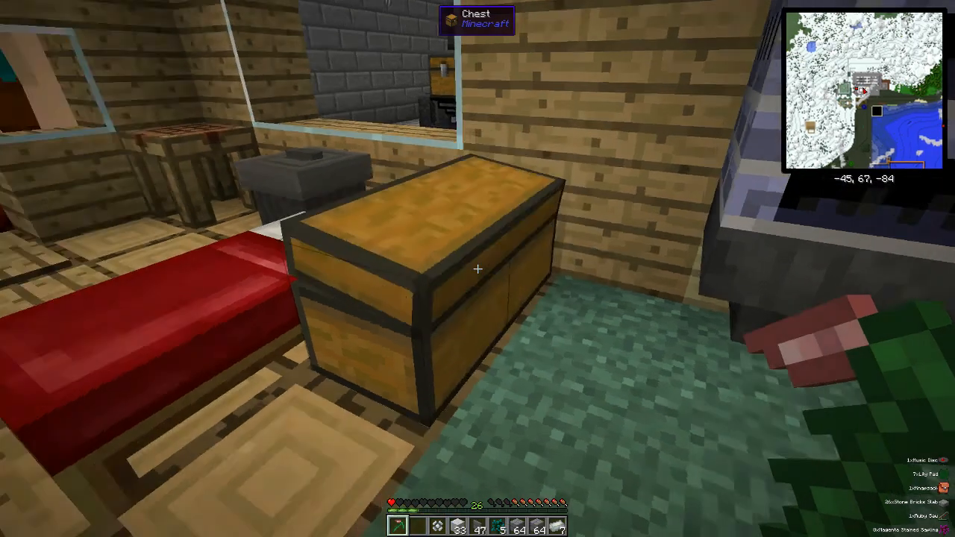
# - Store items in the chest beside the bed and re-equip armour before closing the inventory
pyautogui.click(478, 269)
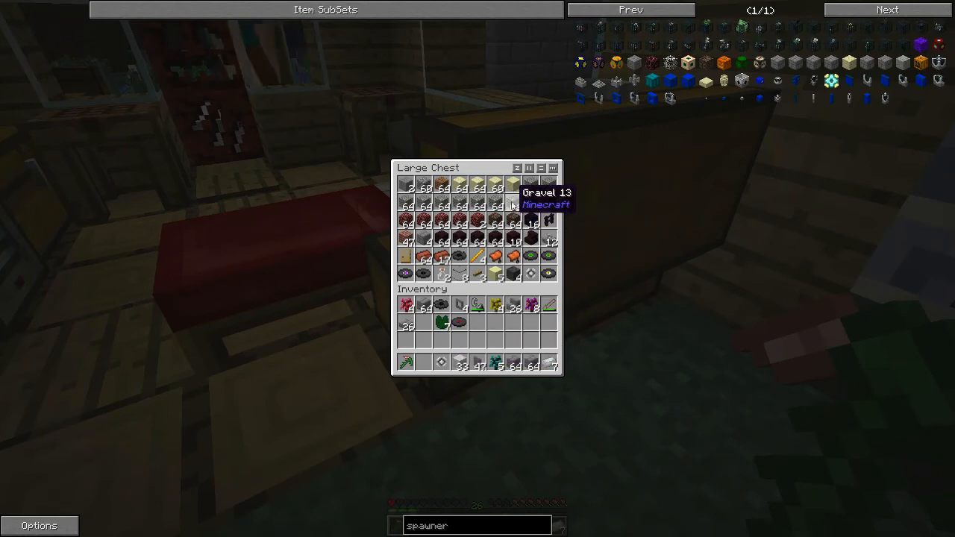
pyautogui.moveTo(476, 344)
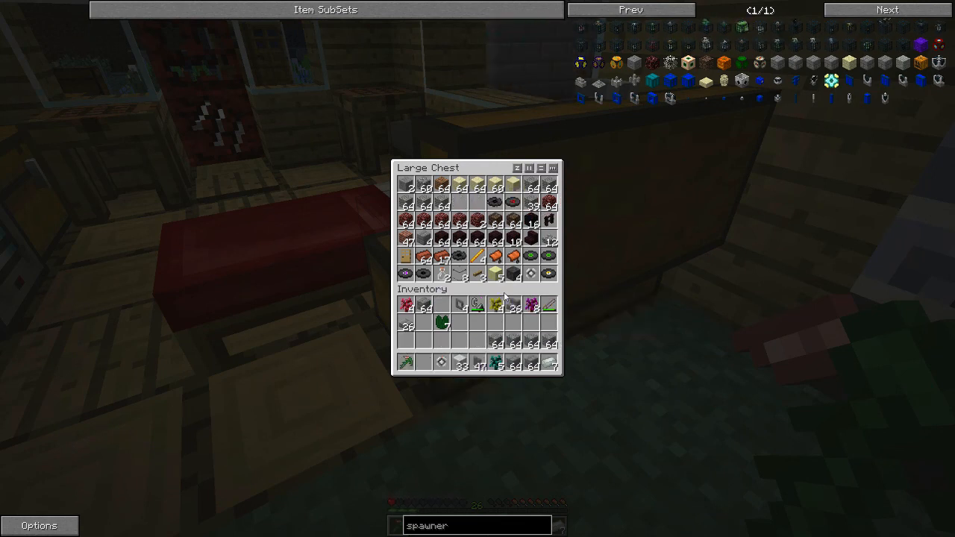
pyautogui.press('Escape')
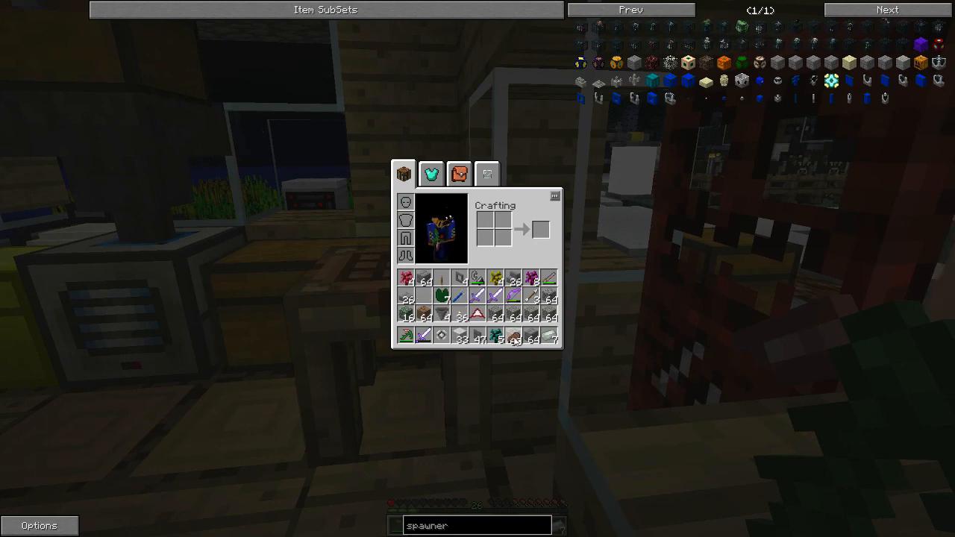
pyautogui.moveTo(513, 297)
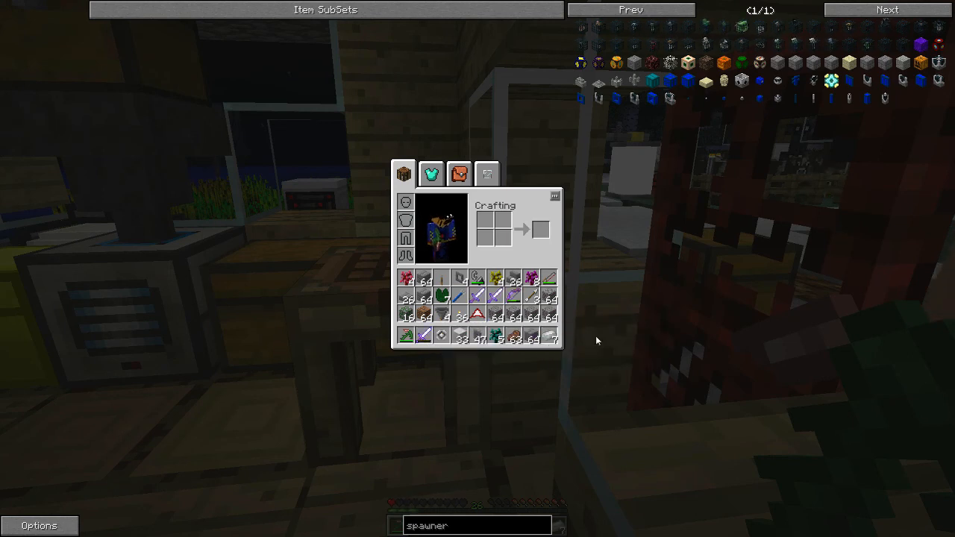
pyautogui.press('Escape')
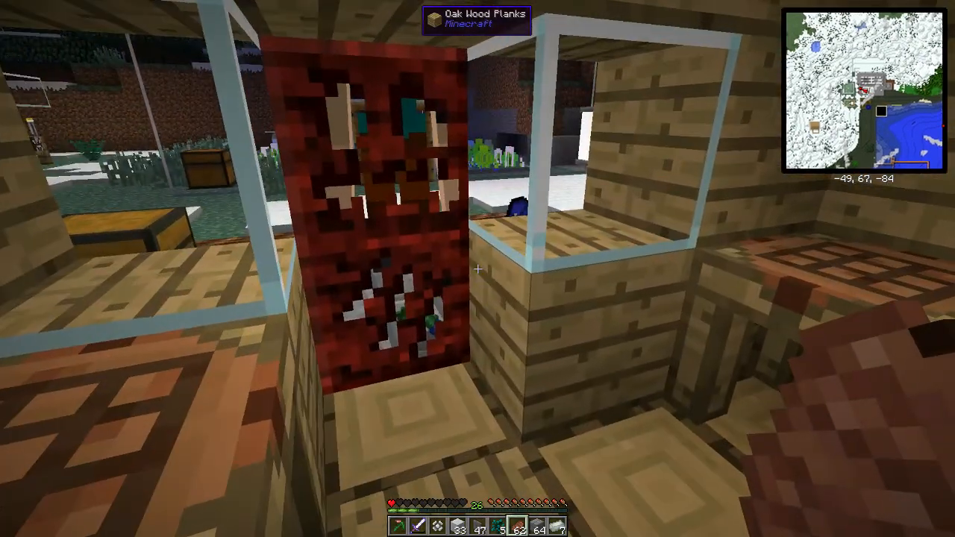
# - Check the inventory, toss out an extra gravel stack, and review the collected gear
pyautogui.press('e')
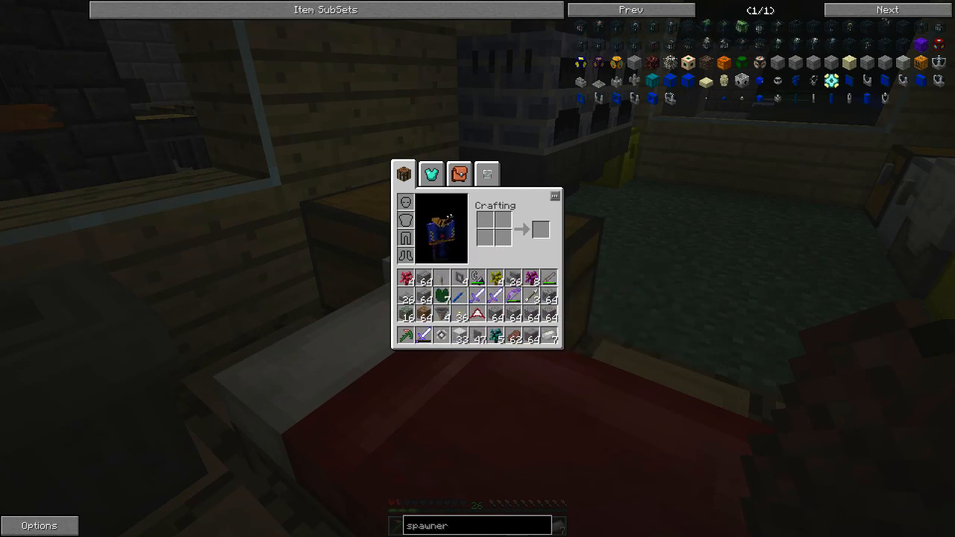
pyautogui.press('Escape')
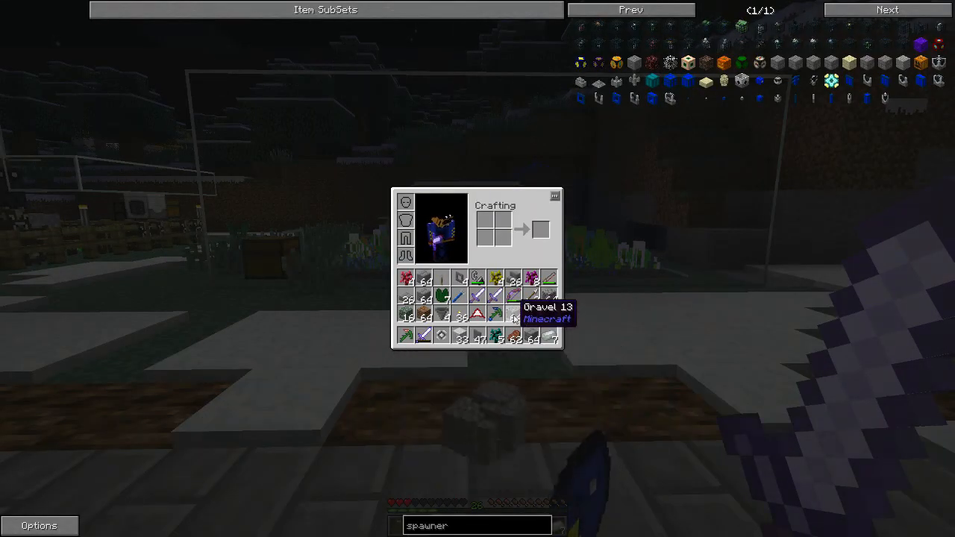
pyautogui.click(531, 317)
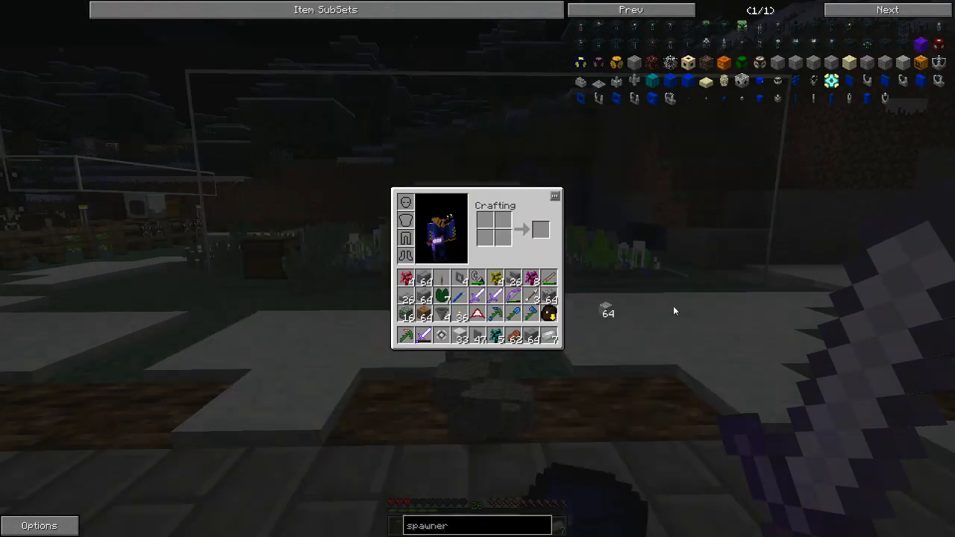
pyautogui.press('Escape')
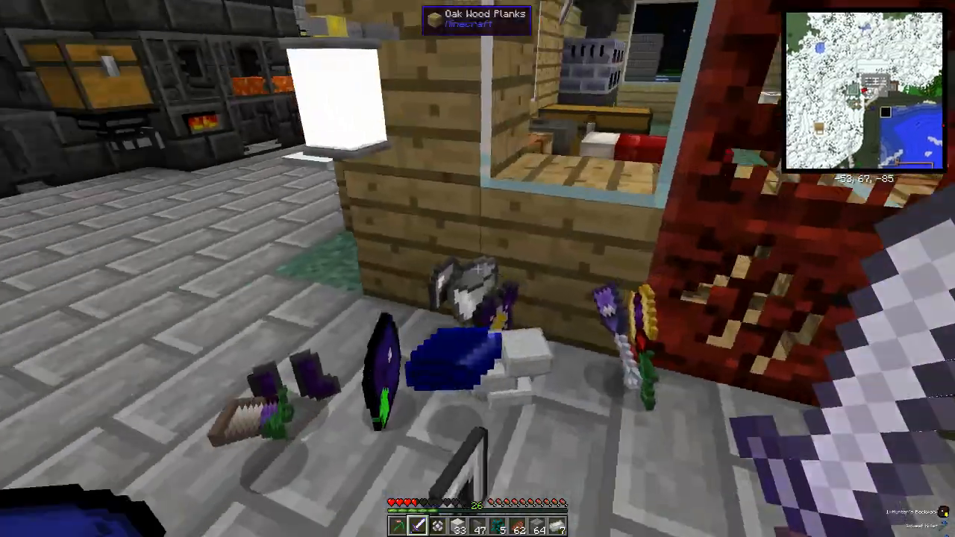
pyautogui.press('e')
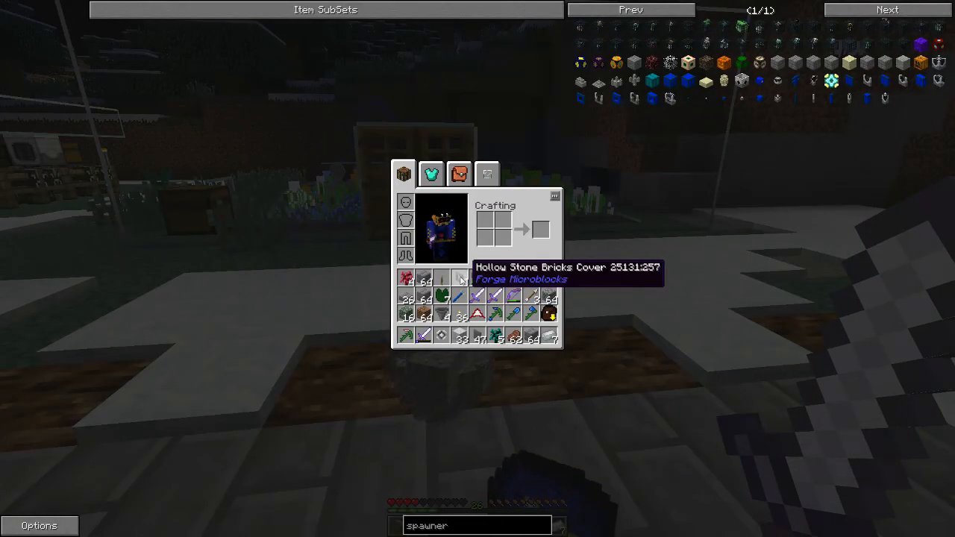
pyautogui.moveTo(462, 279)
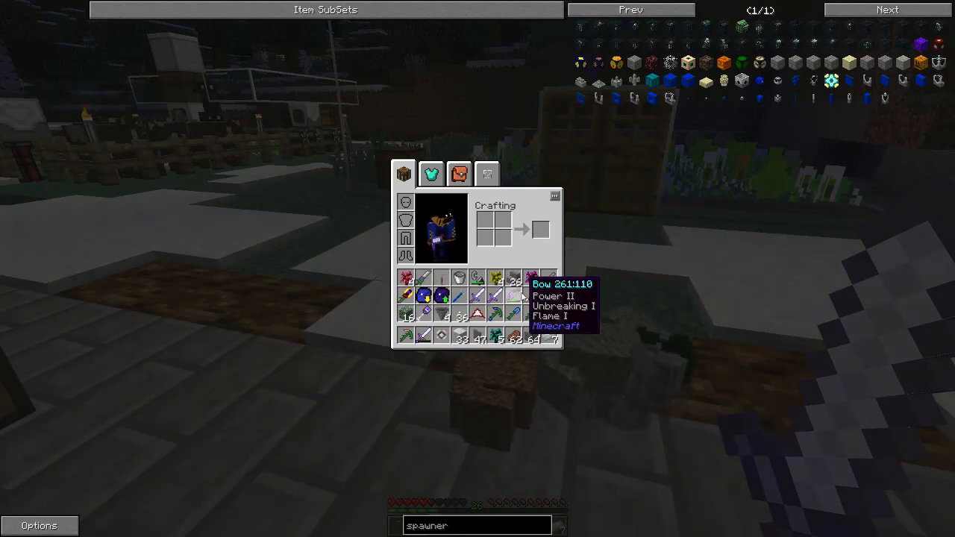
pyautogui.moveTo(531, 298)
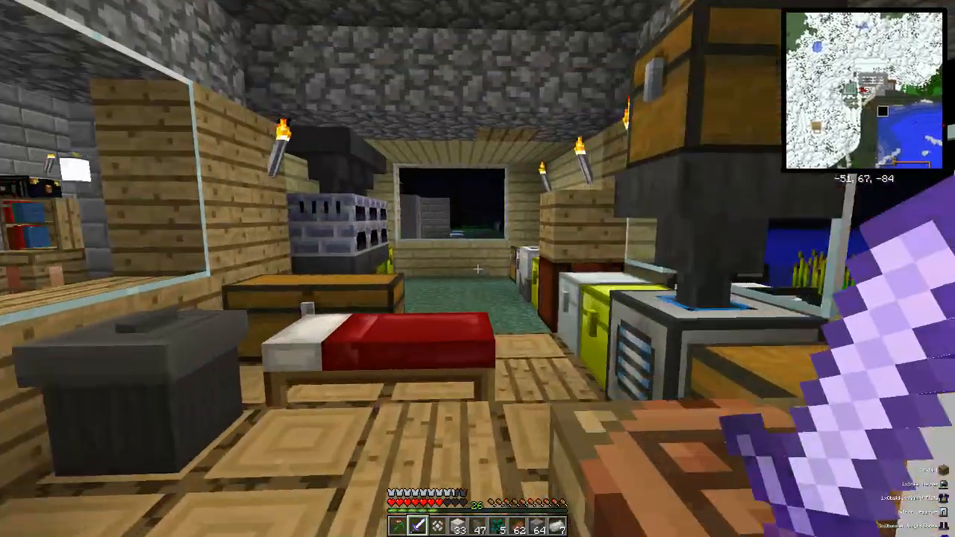
# - Move the stained saplings into the knapsack and check its contents
pyautogui.press('e')
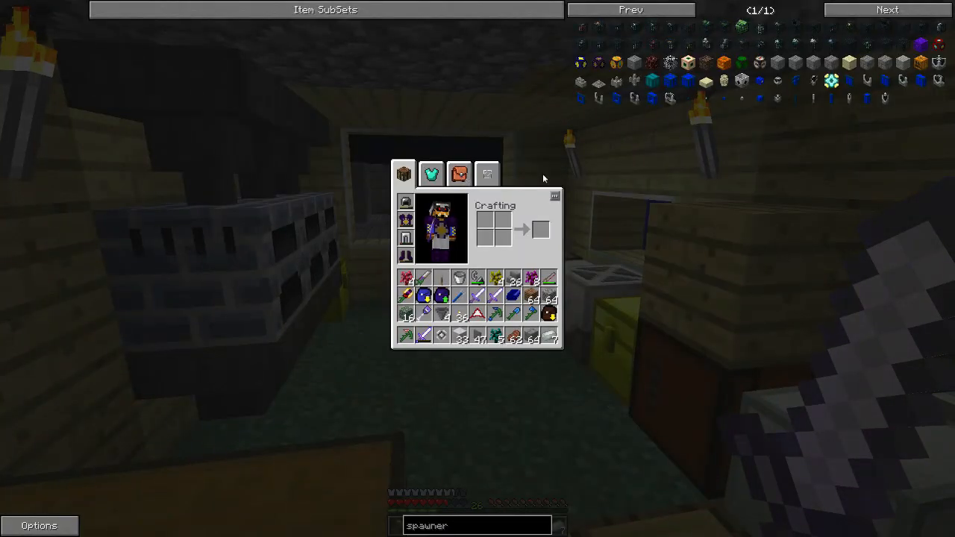
pyautogui.click(459, 173)
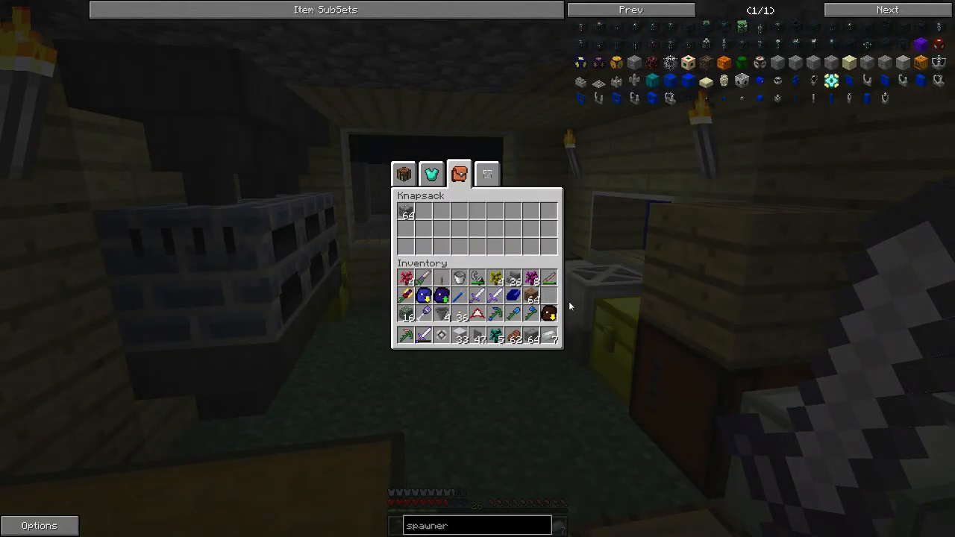
pyautogui.moveTo(495, 278)
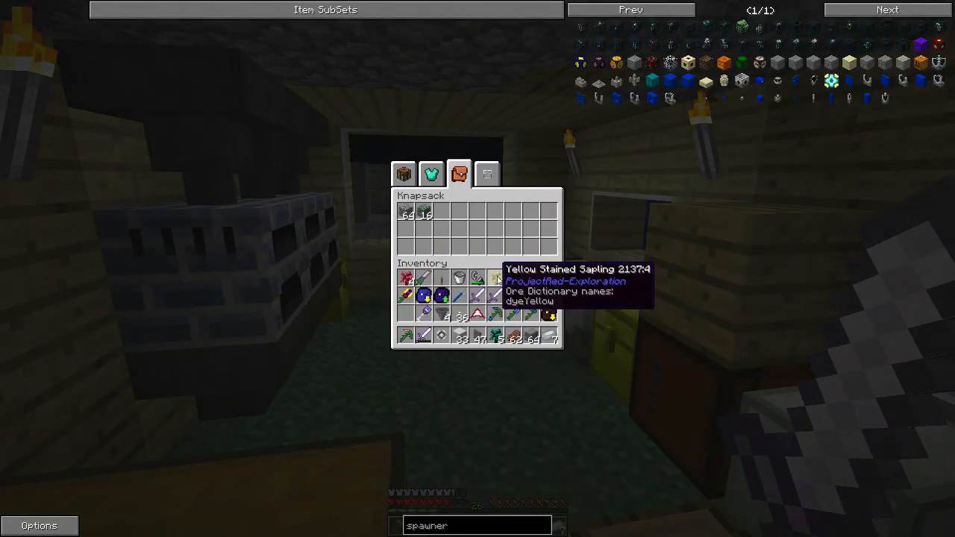
pyautogui.moveTo(495, 340)
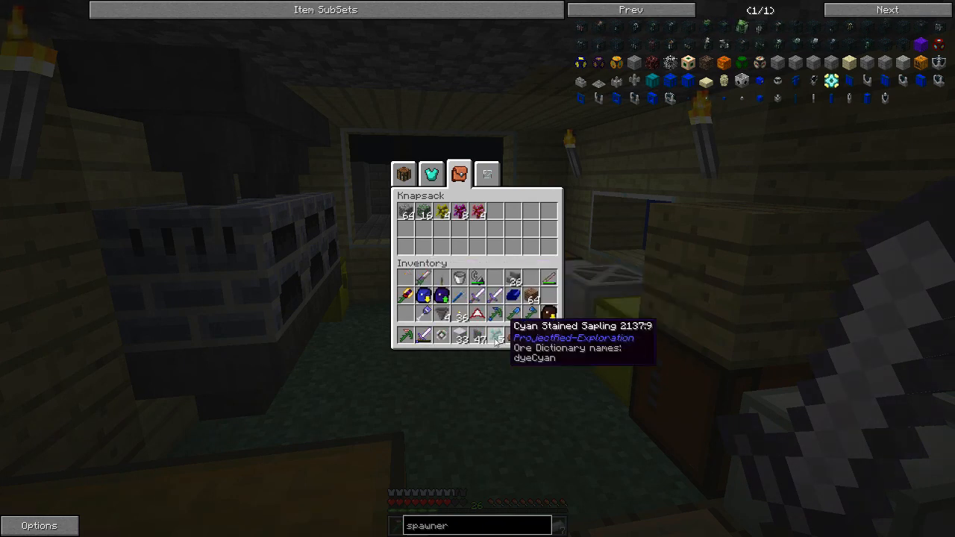
pyautogui.press('Escape')
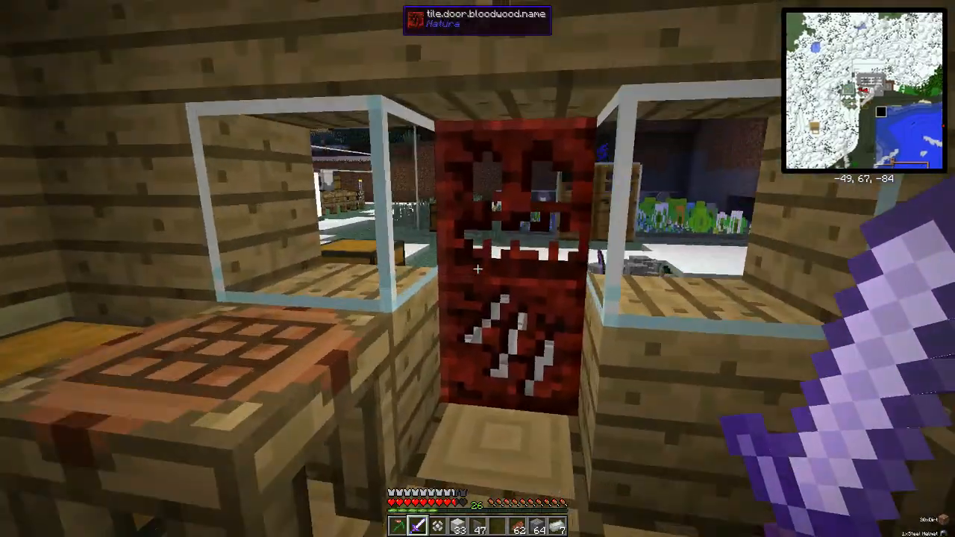
pyautogui.moveTo(477, 268)
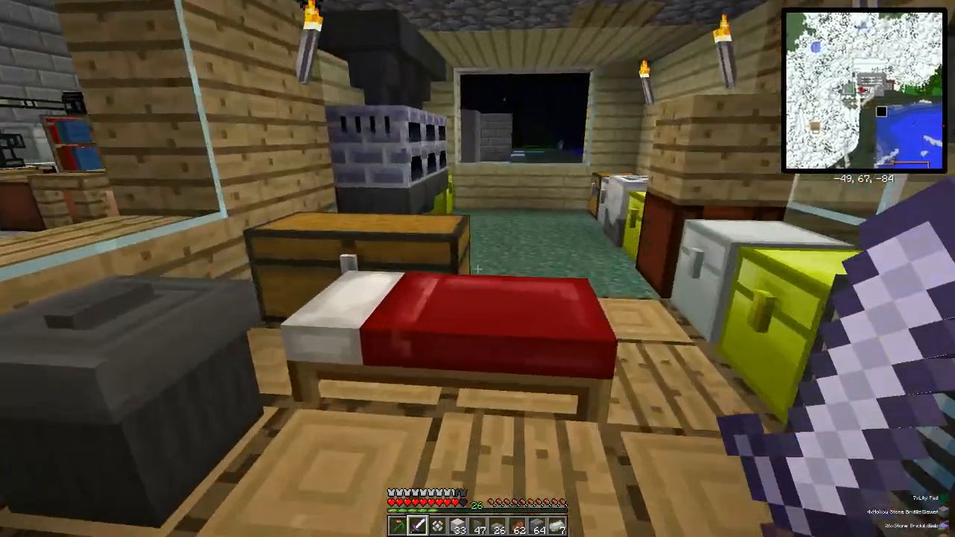
pyautogui.press('e')
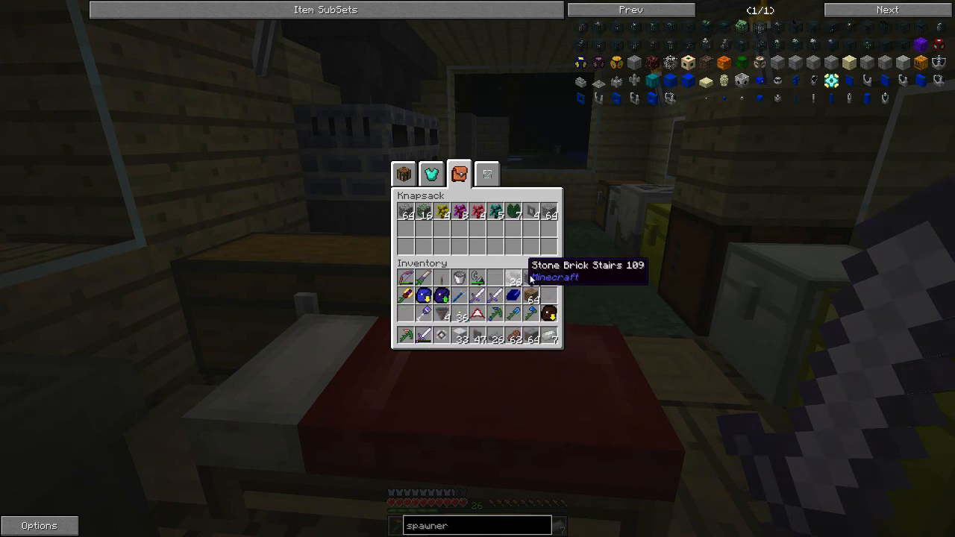
pyautogui.press('Escape')
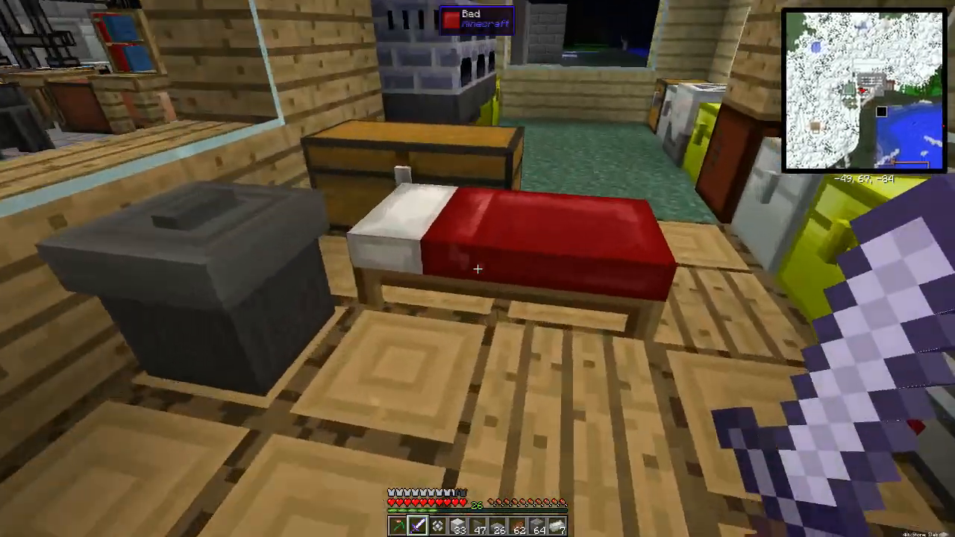
pyautogui.moveTo(477, 269)
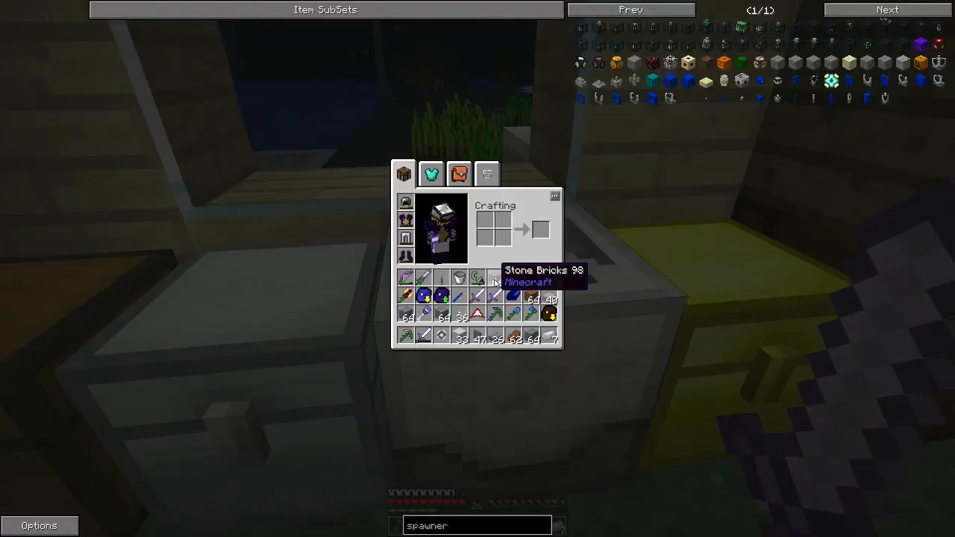
pyautogui.moveTo(549, 295)
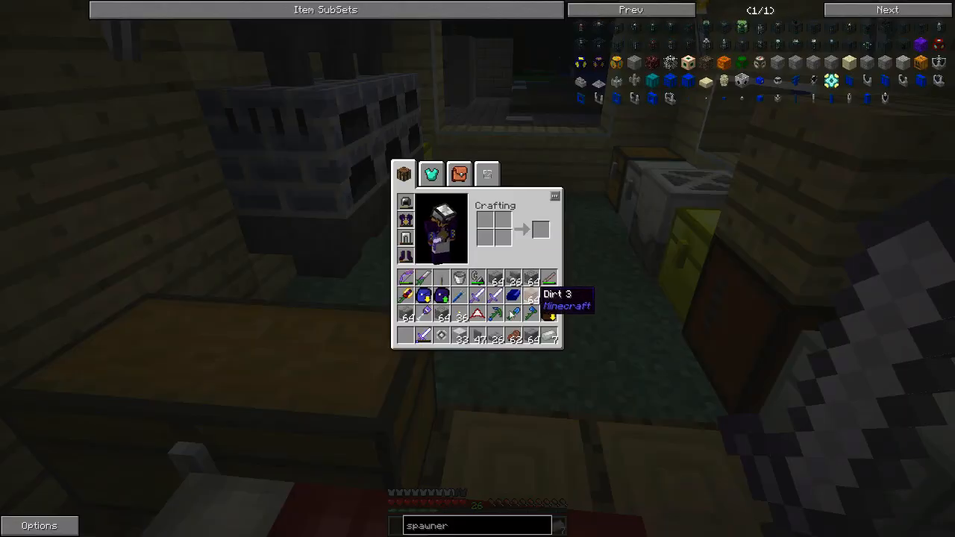
pyautogui.moveTo(515, 315)
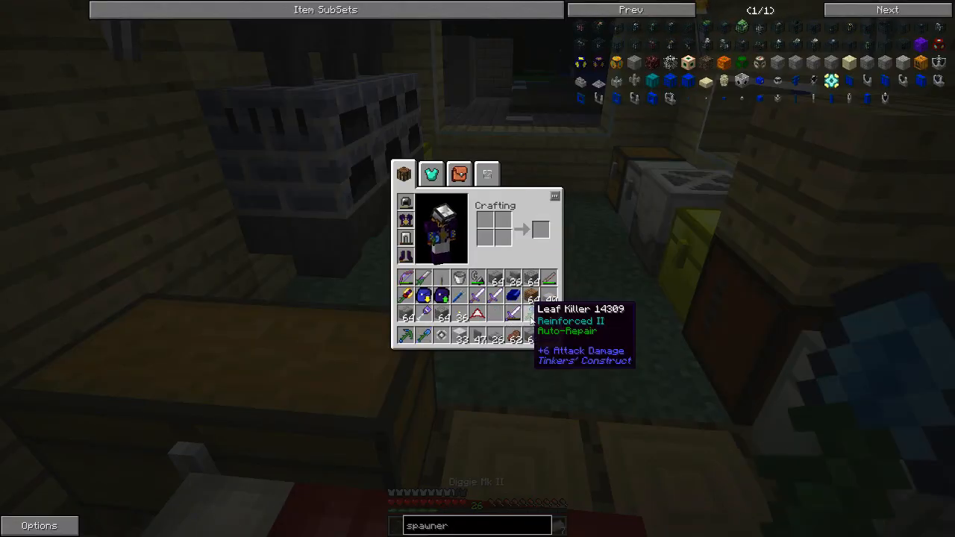
pyautogui.moveTo(531, 313)
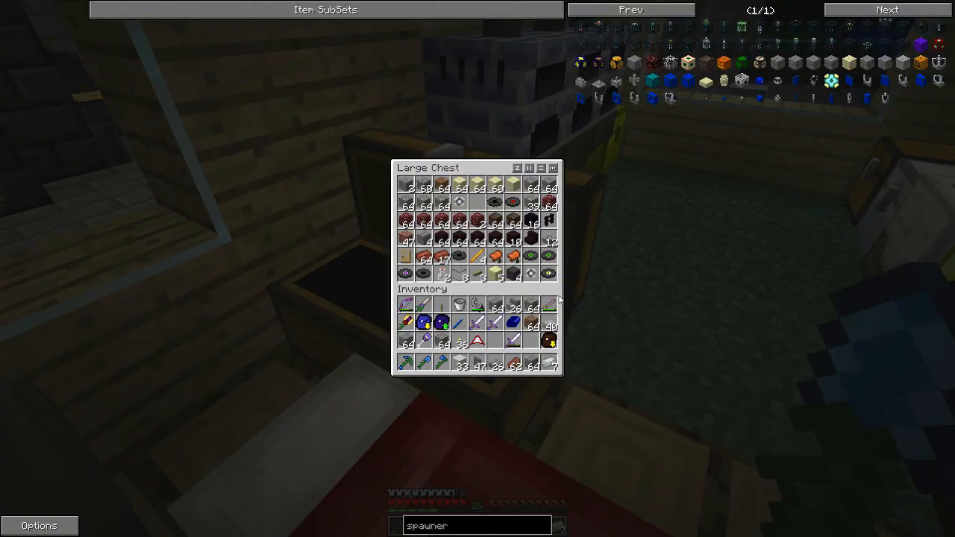
# - Stash the stone blocks and gravel in the knapsack, close the chests, and lie down in the bed
pyautogui.press('Escape')
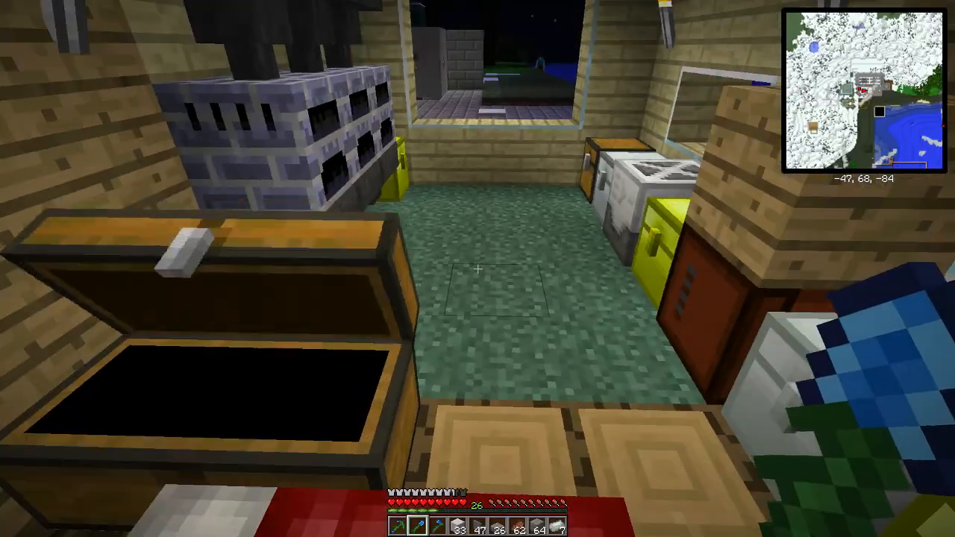
pyautogui.press('e')
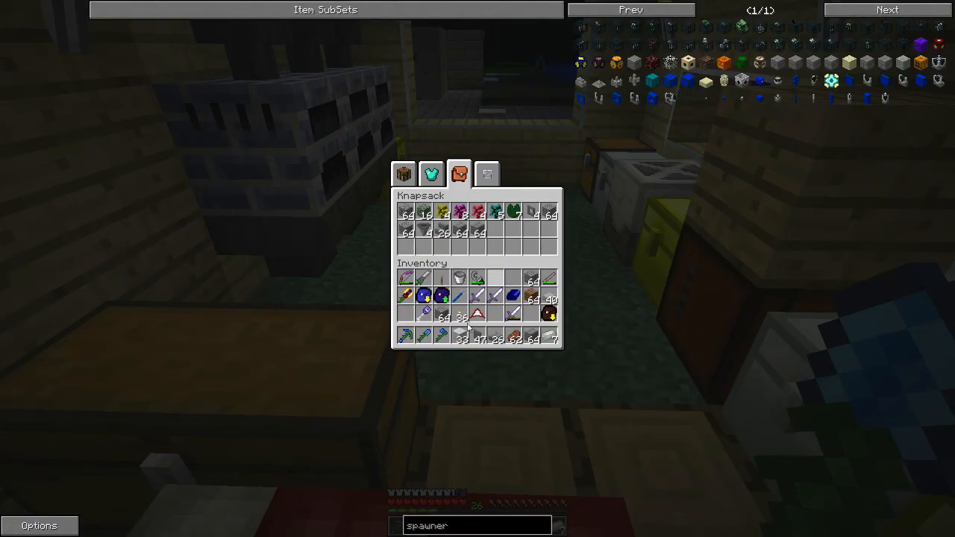
pyautogui.moveTo(460, 337)
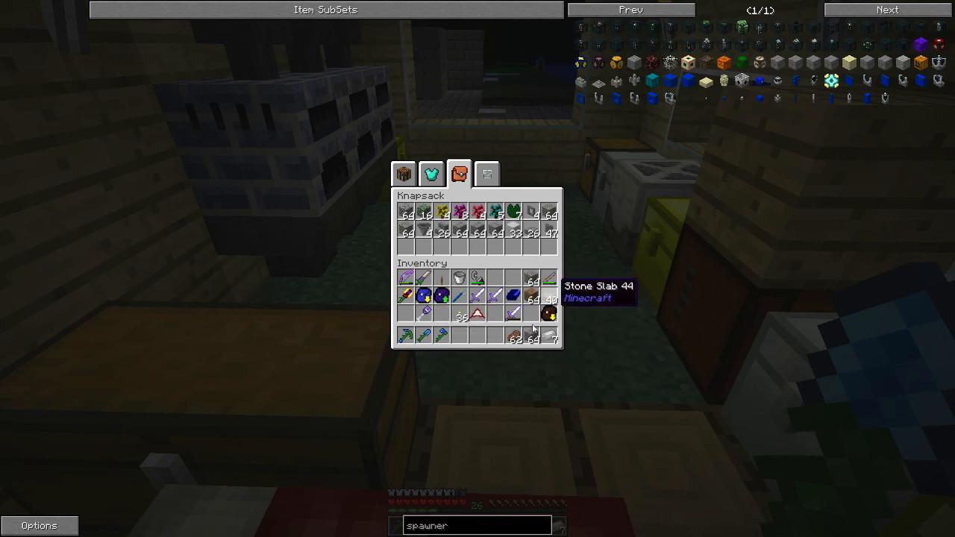
pyautogui.moveTo(513, 280)
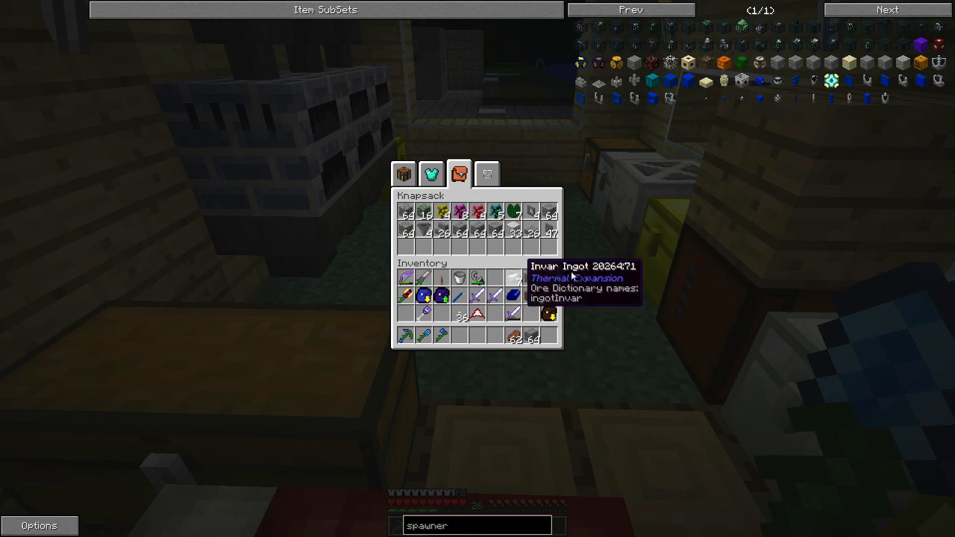
pyautogui.moveTo(531, 281)
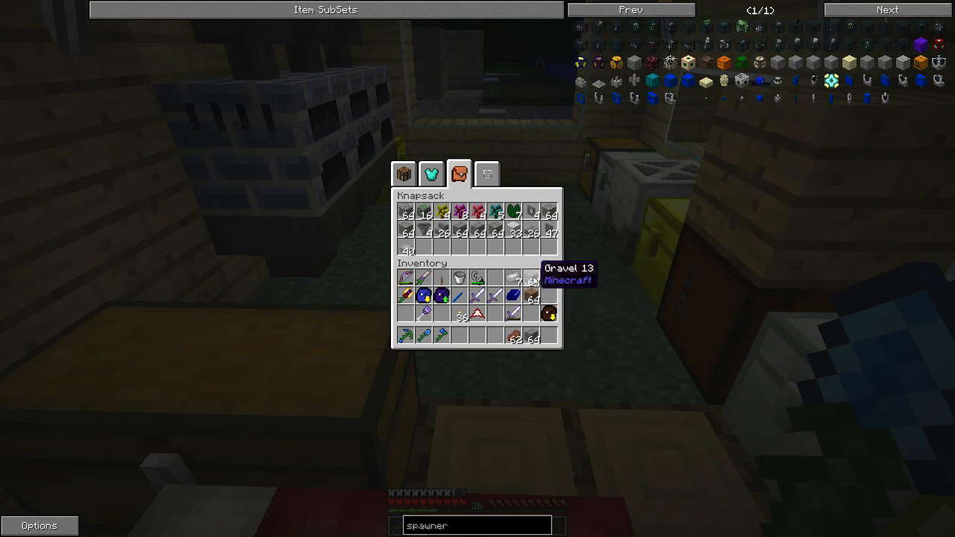
pyautogui.moveTo(510, 316)
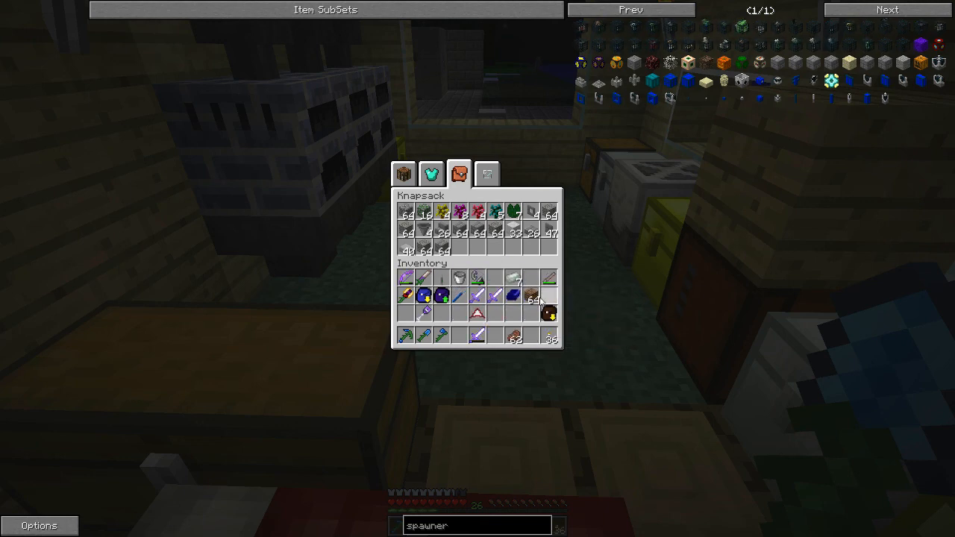
pyautogui.press('Escape')
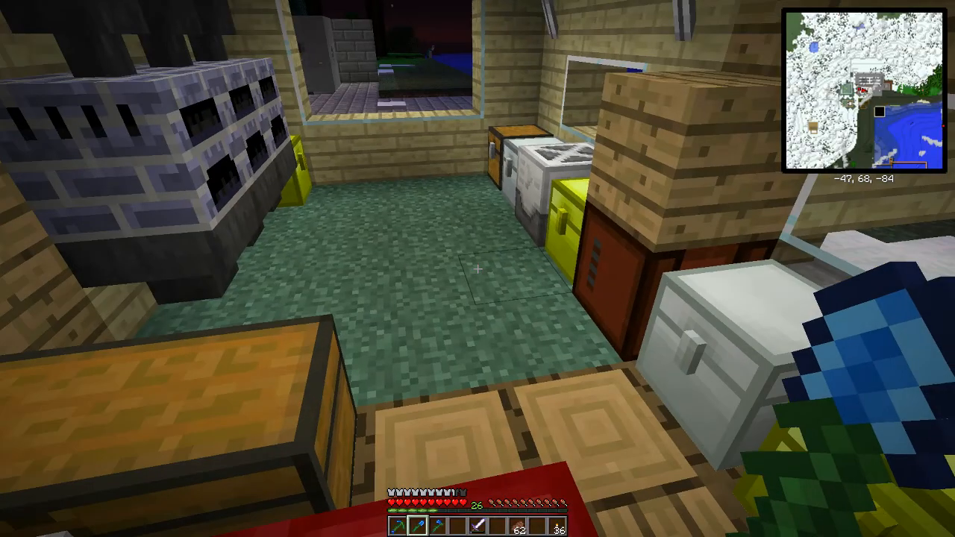
pyautogui.moveTo(477, 269)
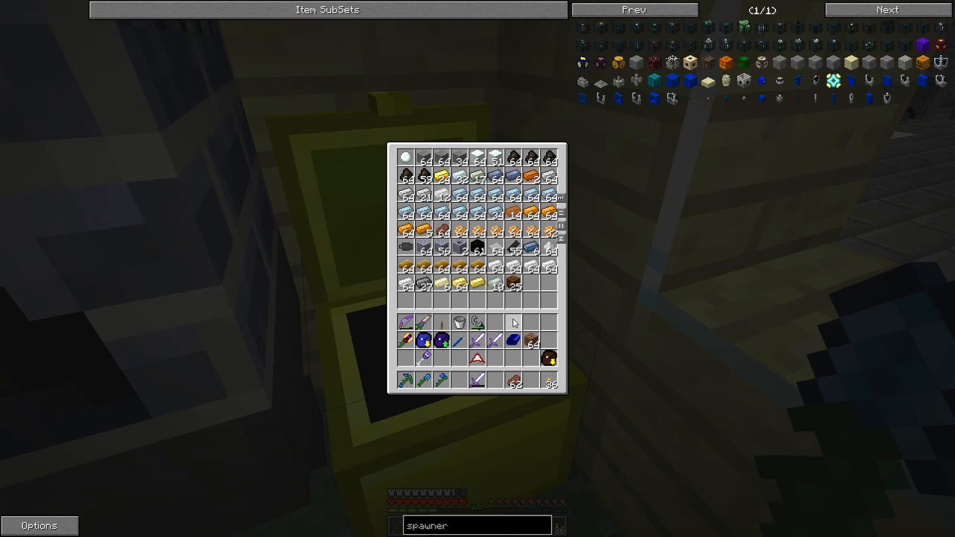
pyautogui.press('Escape')
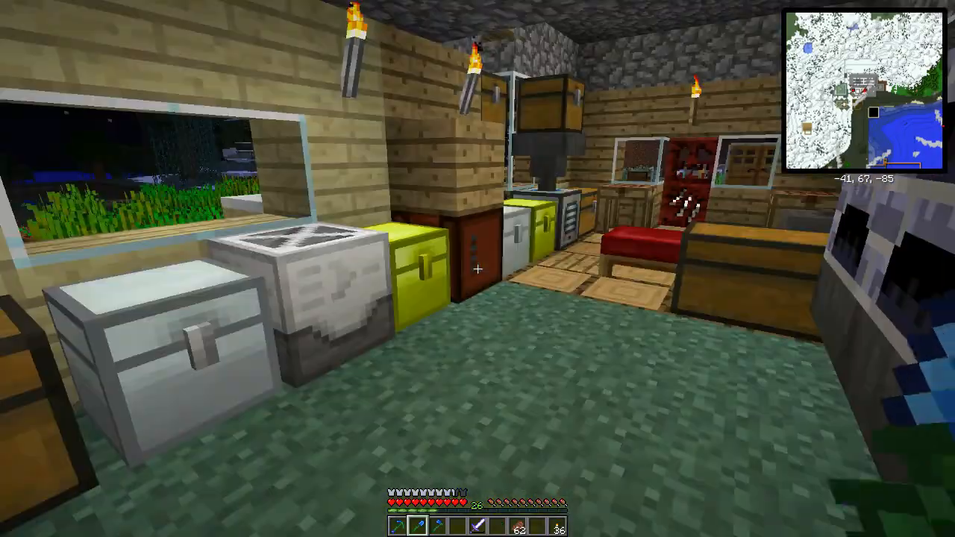
pyautogui.click(664, 231)
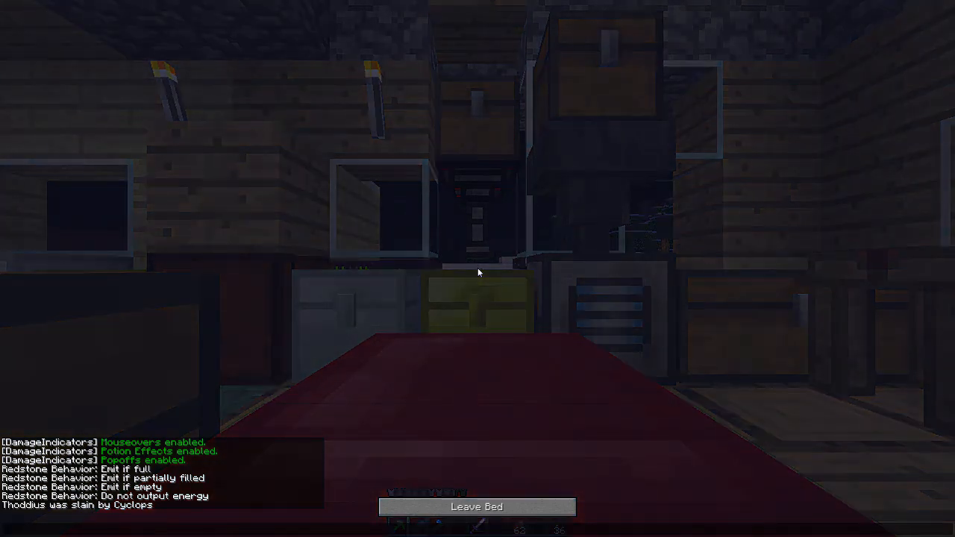
# - Leave the bed once morning comes and bring up the crafting inventory
pyautogui.click(476, 507)
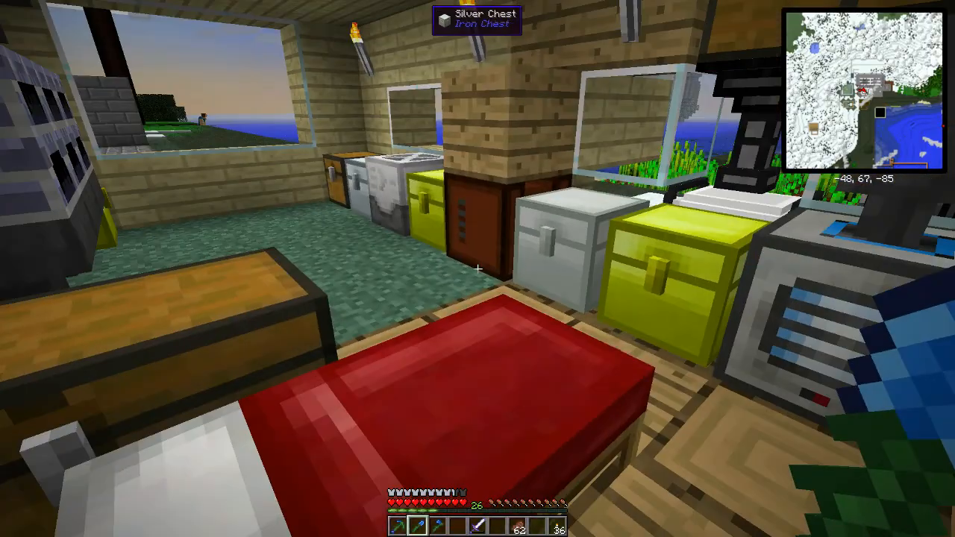
pyautogui.press('e')
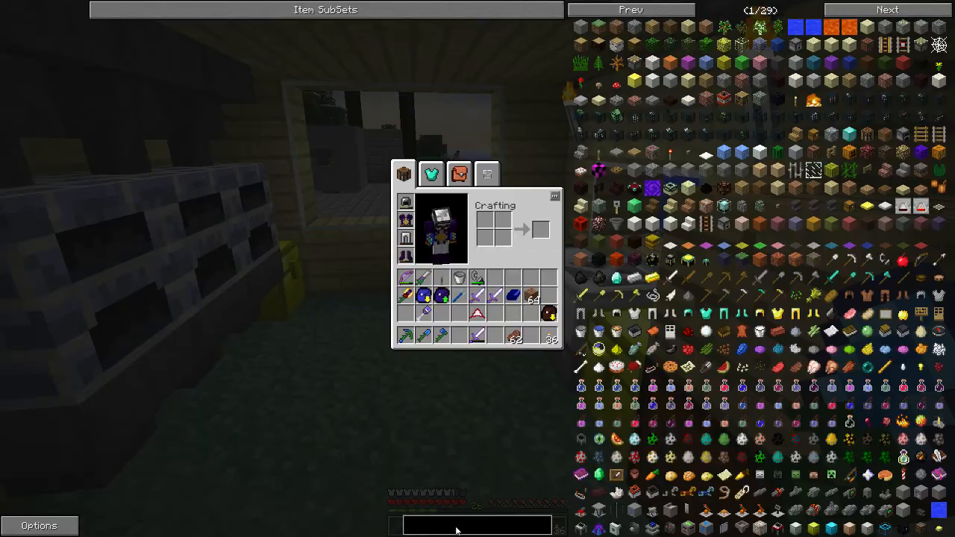
pyautogui.write('drain_')
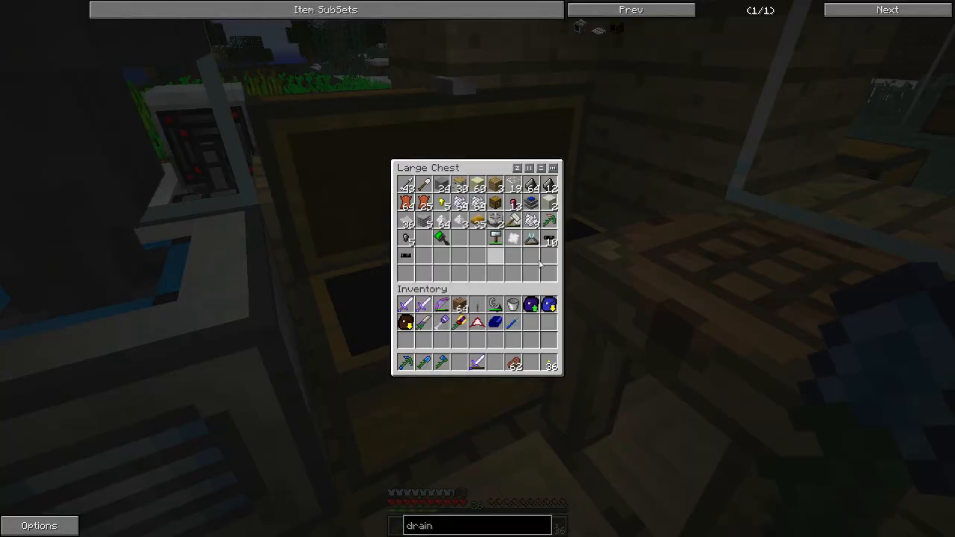
pyautogui.press('Escape')
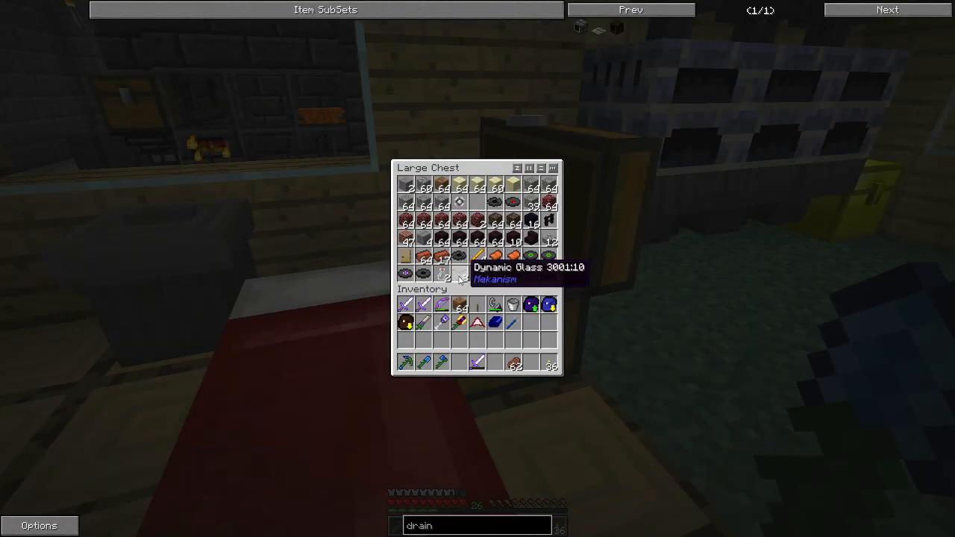
pyautogui.moveTo(633, 316)
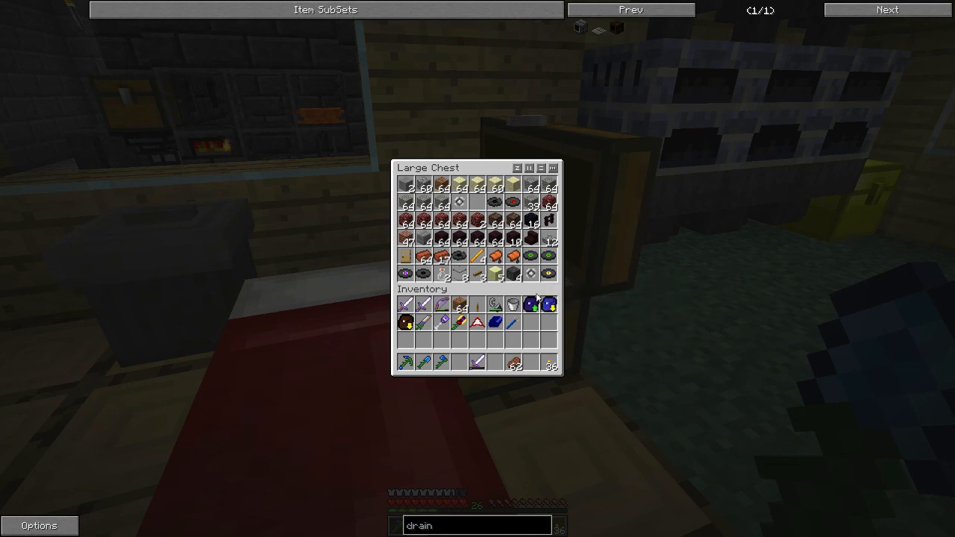
pyautogui.moveTo(603, 329)
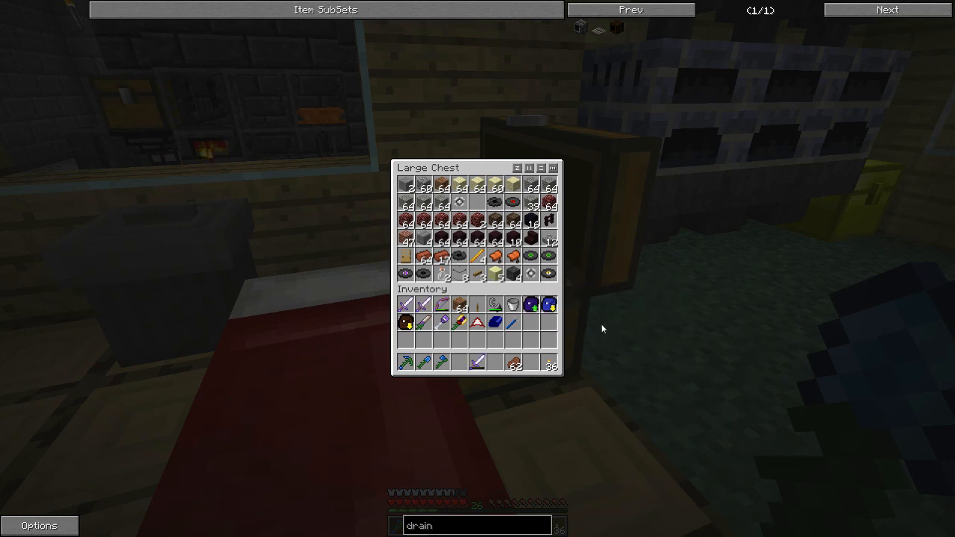
pyautogui.moveTo(693, 226)
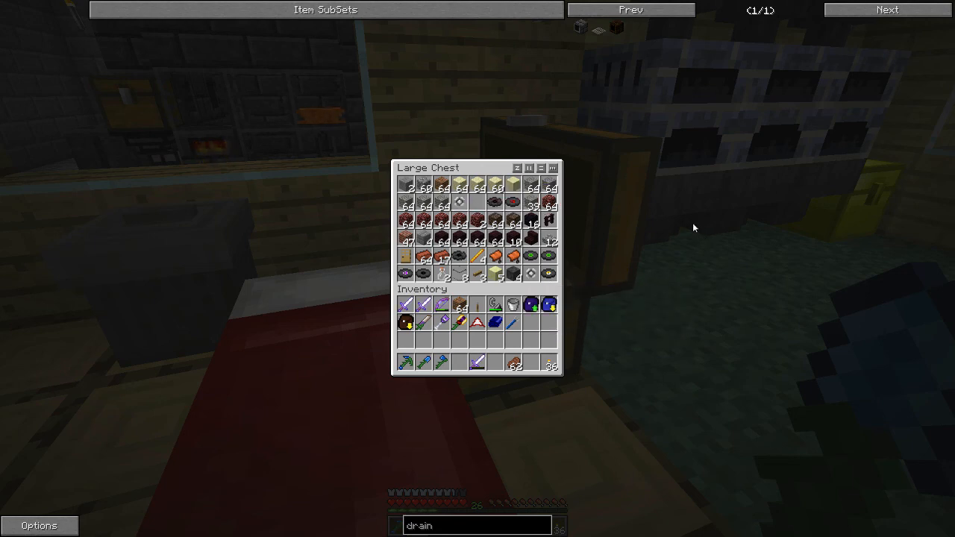
pyautogui.moveTo(460, 275)
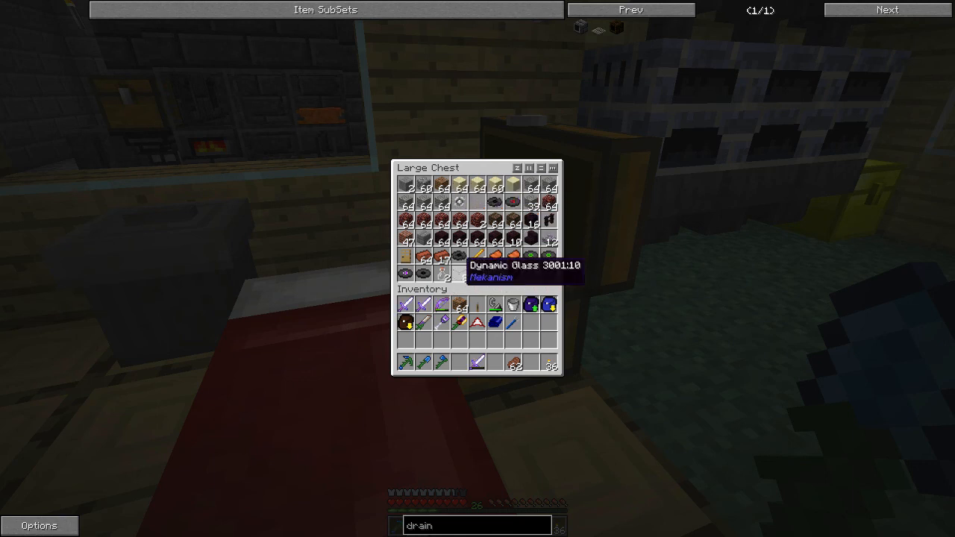
pyautogui.press('Escape')
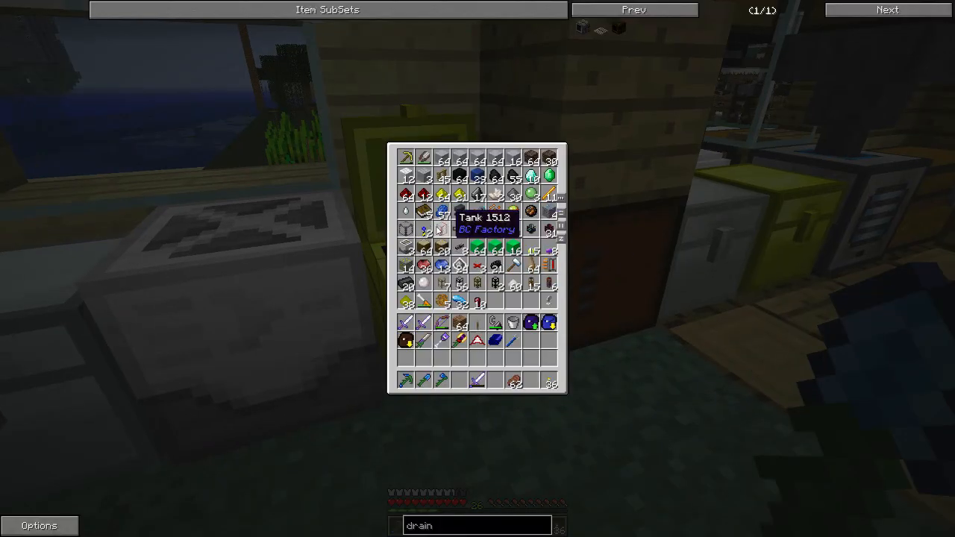
pyautogui.moveTo(660, 378)
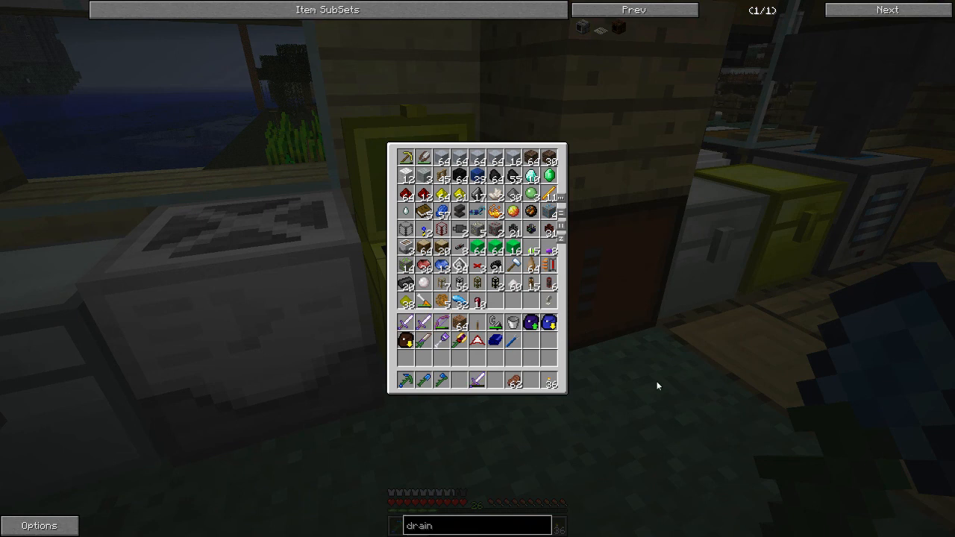
pyautogui.press('Escape')
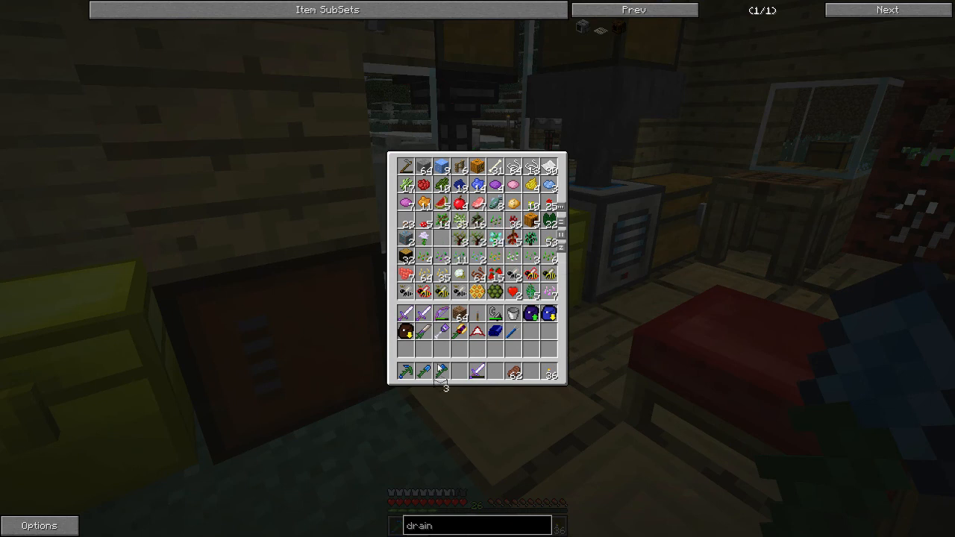
pyautogui.moveTo(460, 349)
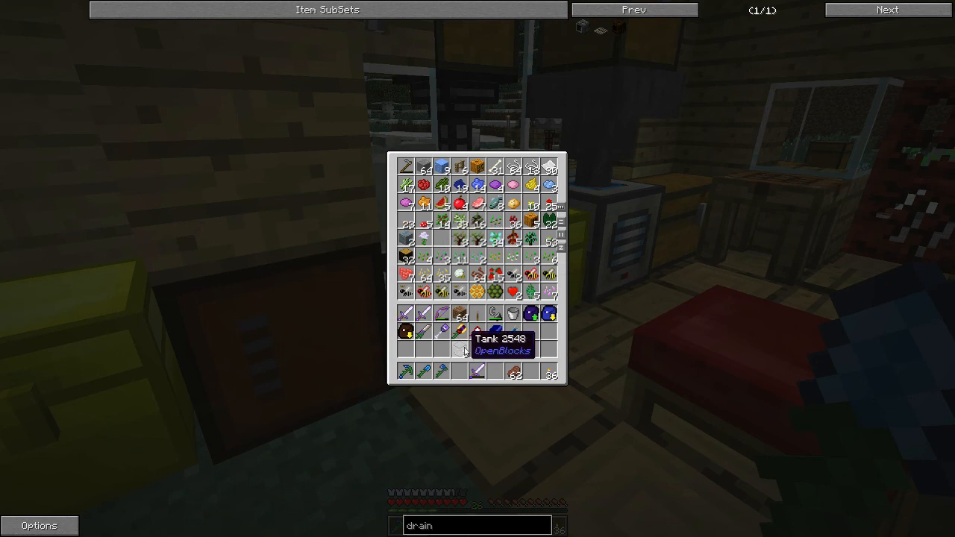
pyautogui.press('Escape')
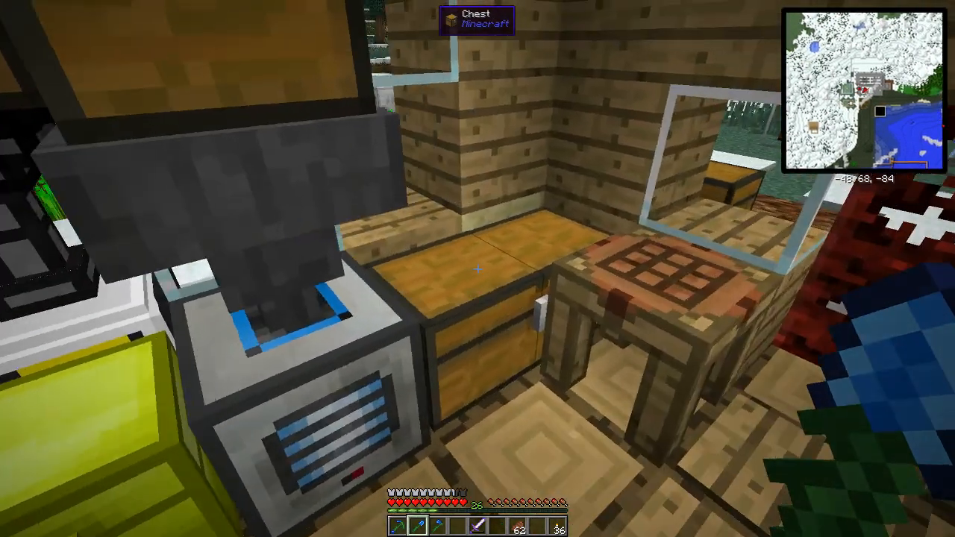
pyautogui.moveTo(478, 269)
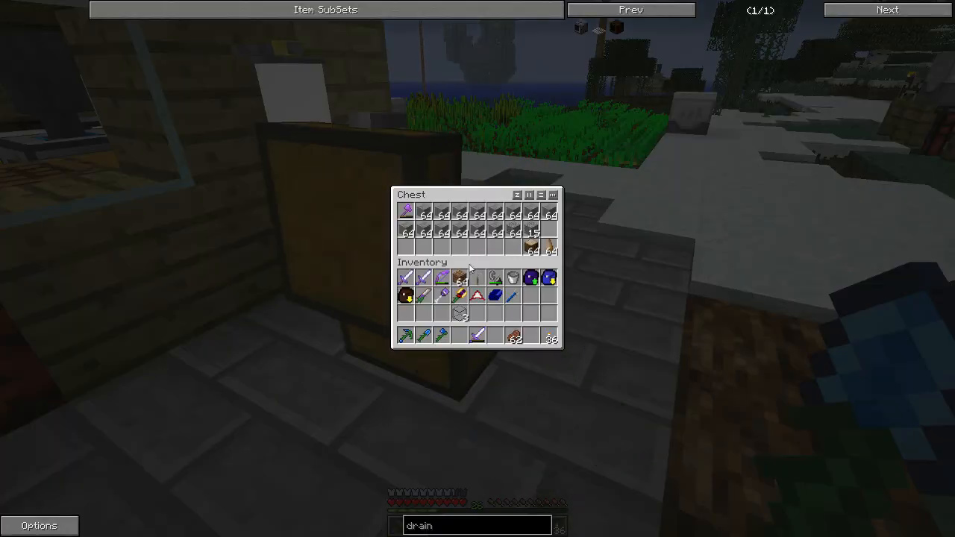
pyautogui.press('Escape')
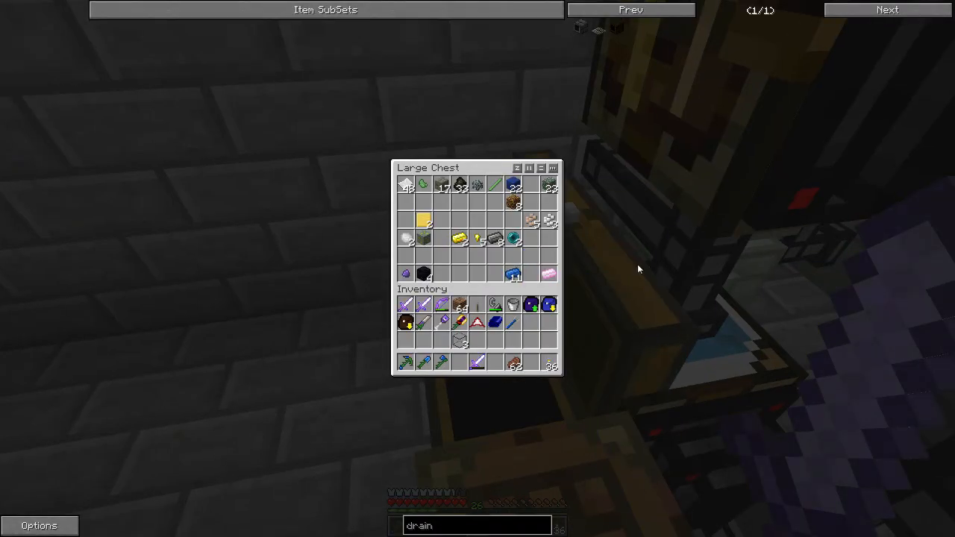
pyautogui.press('Escape')
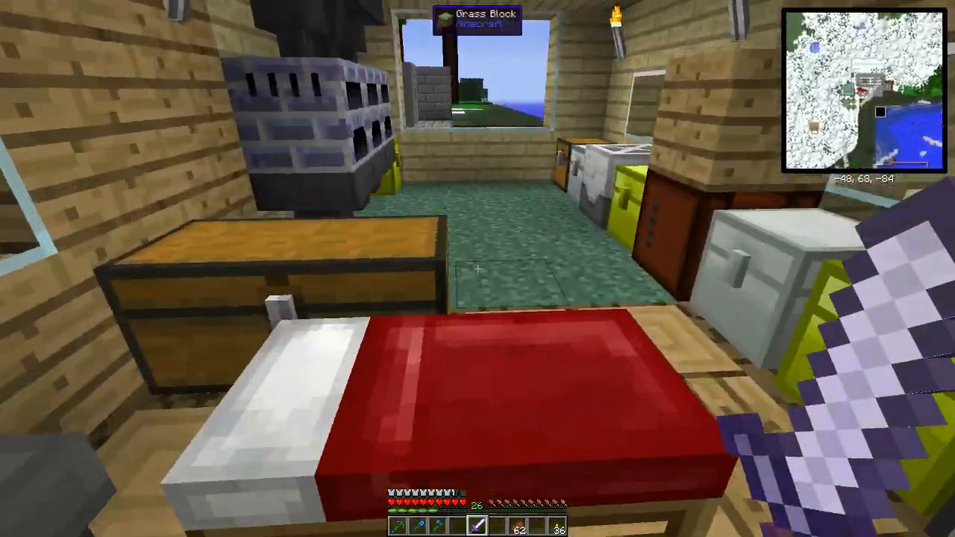
pyautogui.moveTo(478, 268)
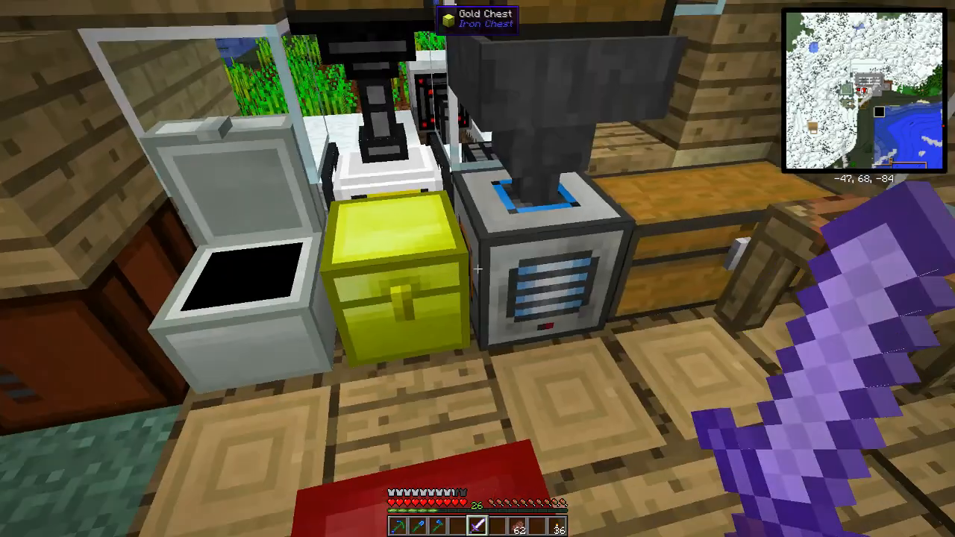
pyautogui.moveTo(477, 269)
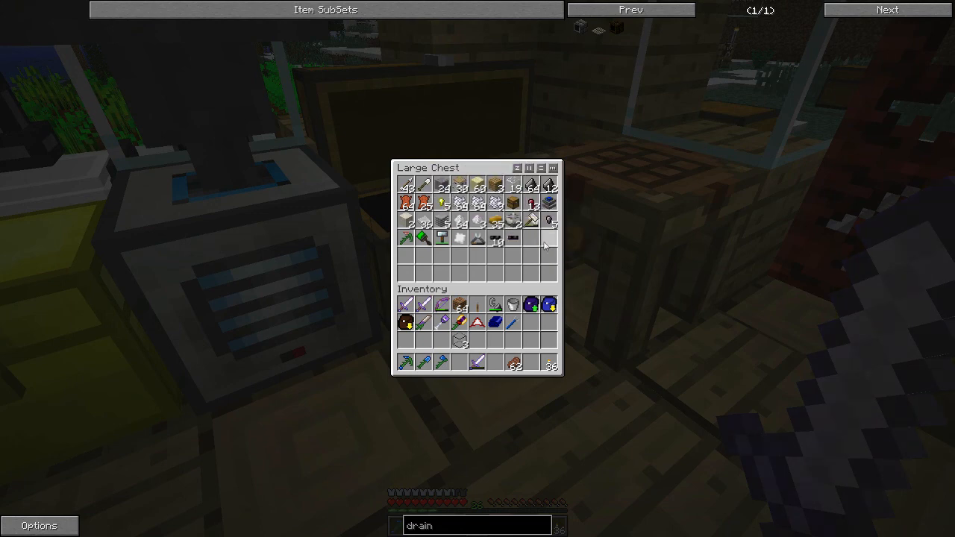
# - Browse the large chest, the pulverized-iron container and the iron-ingot chest for drain materials
pyautogui.press('Escape')
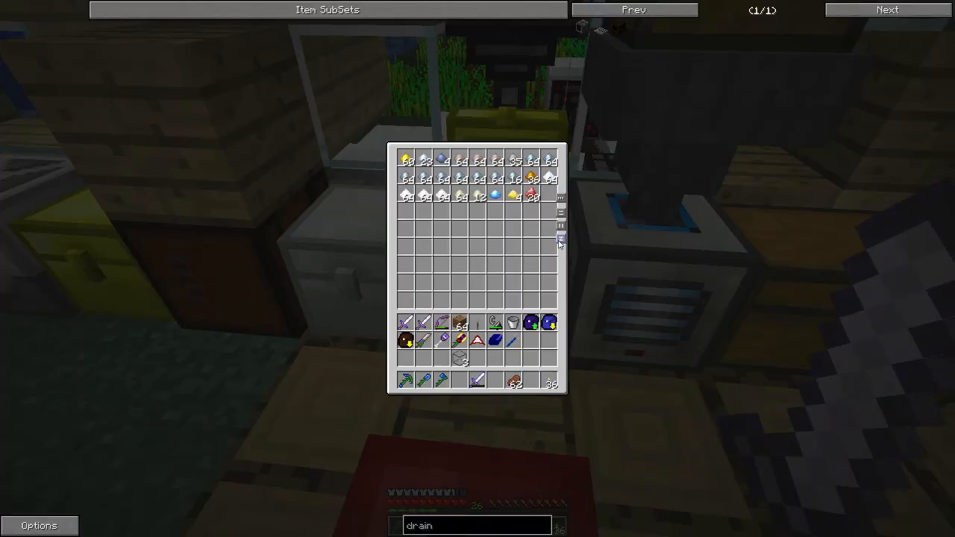
pyautogui.moveTo(531, 322)
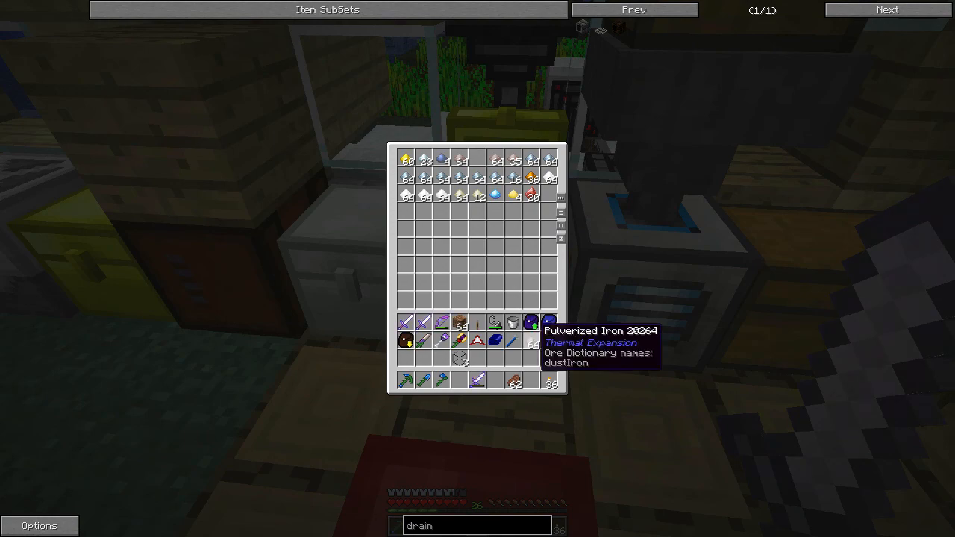
pyautogui.press('Escape')
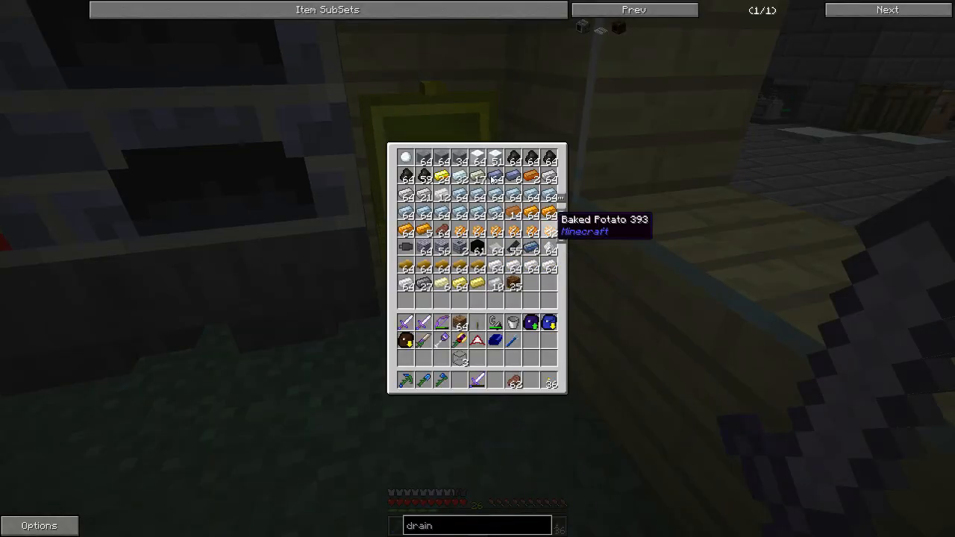
pyautogui.moveTo(406, 194)
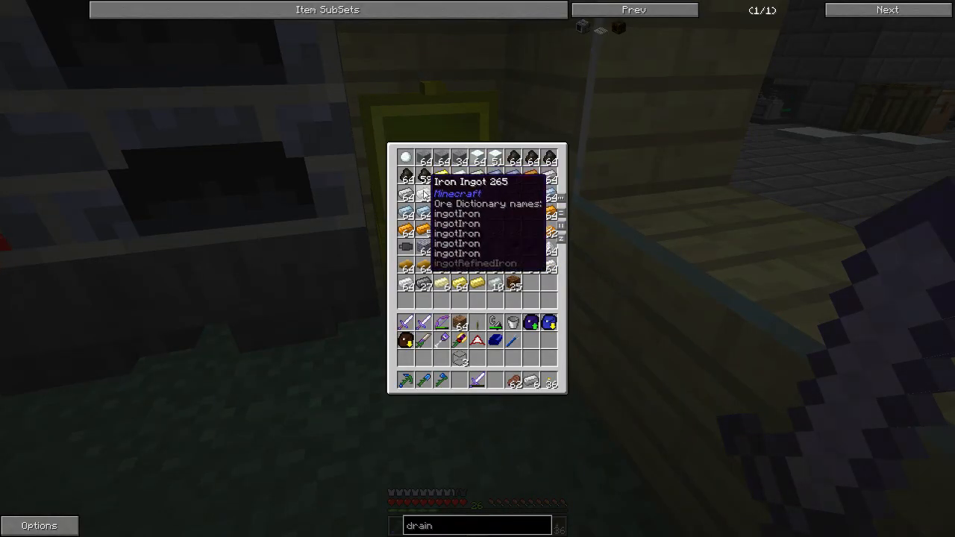
pyautogui.press('Escape')
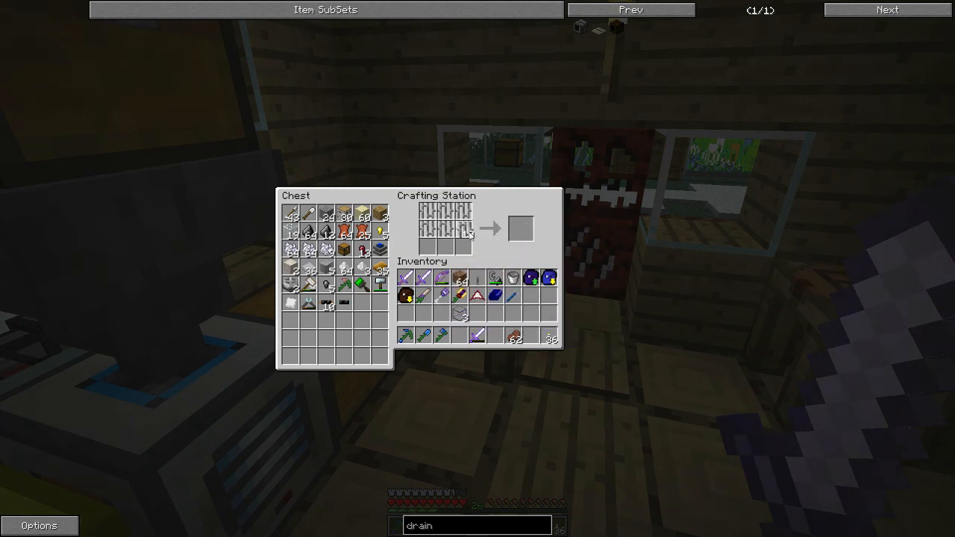
pyautogui.moveTo(521, 226)
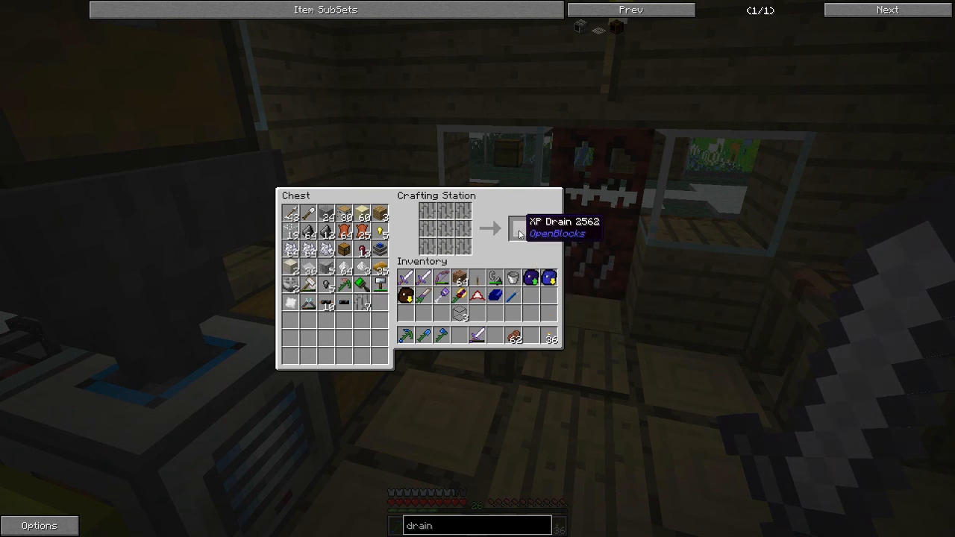
# - Take the OpenBlocks XP Drain from the output and leave the crafting station
pyautogui.press('Escape')
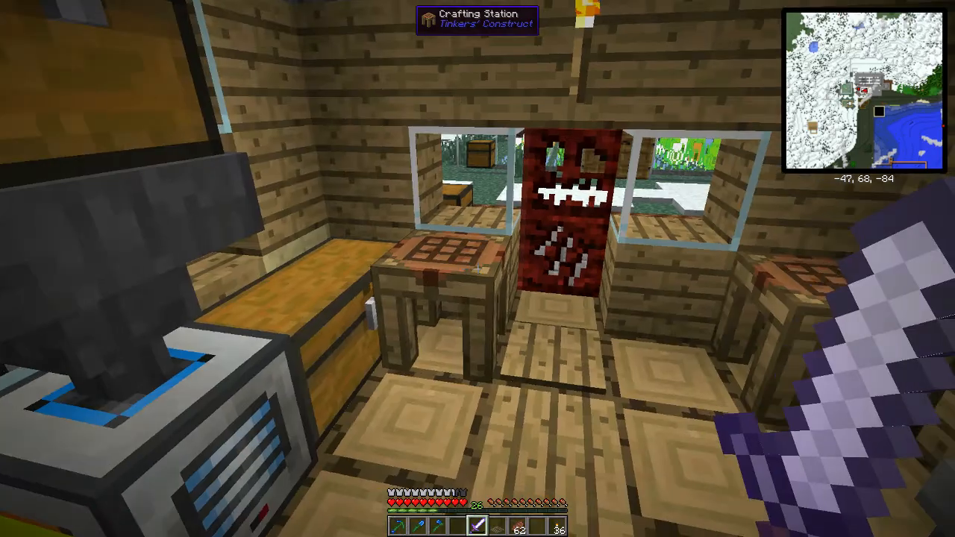
pyautogui.moveTo(478, 268)
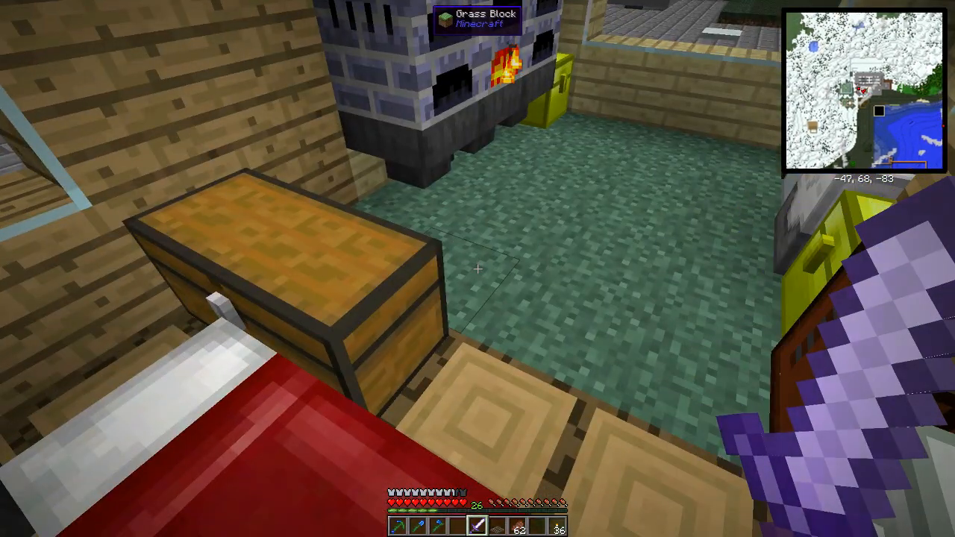
pyautogui.moveTo(477, 269)
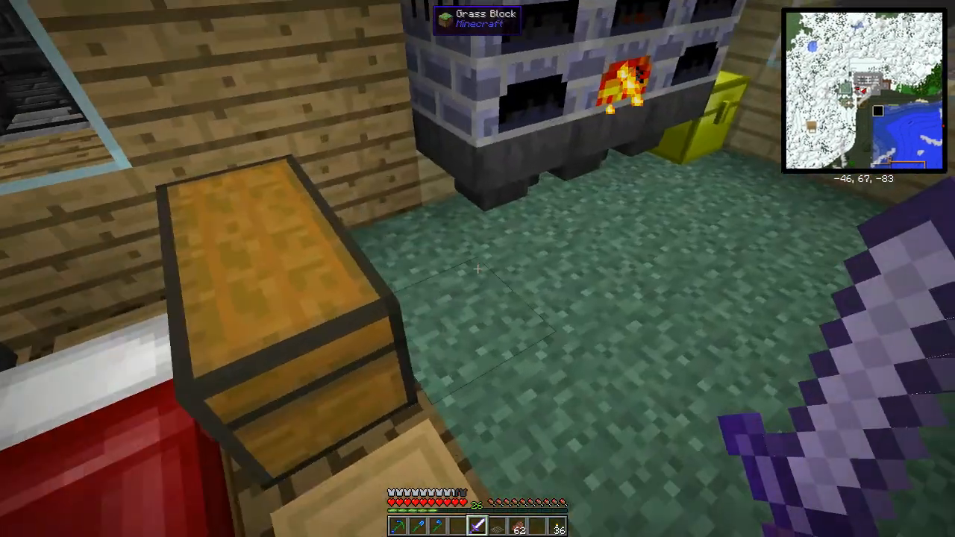
pyautogui.moveTo(478, 268)
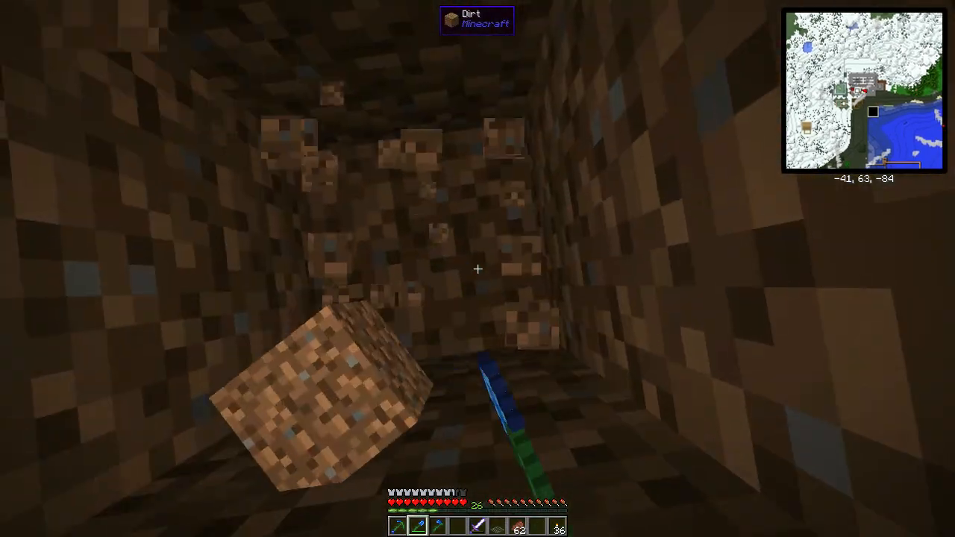
# - Check the inventory for the XP Drain before placing it at the pit's bottom
pyautogui.press('e')
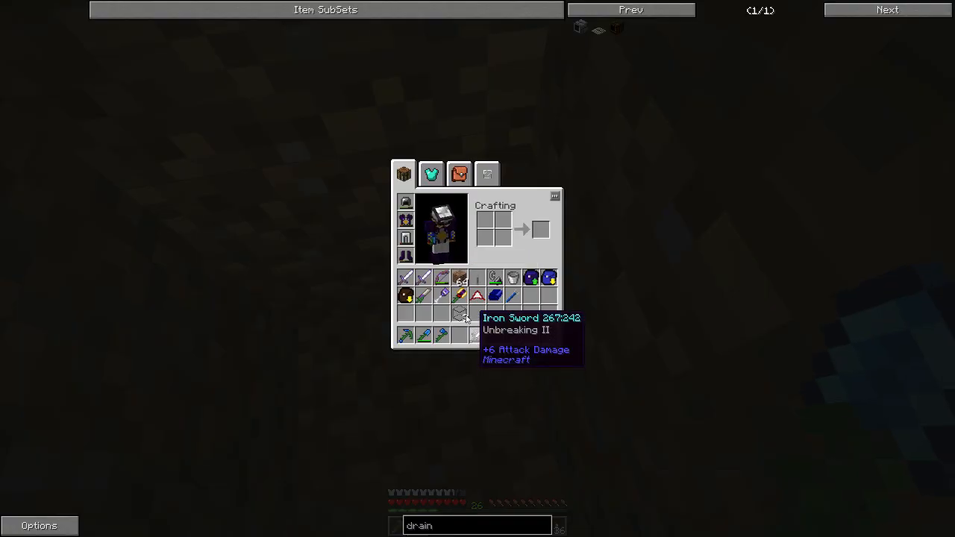
pyautogui.press('Escape')
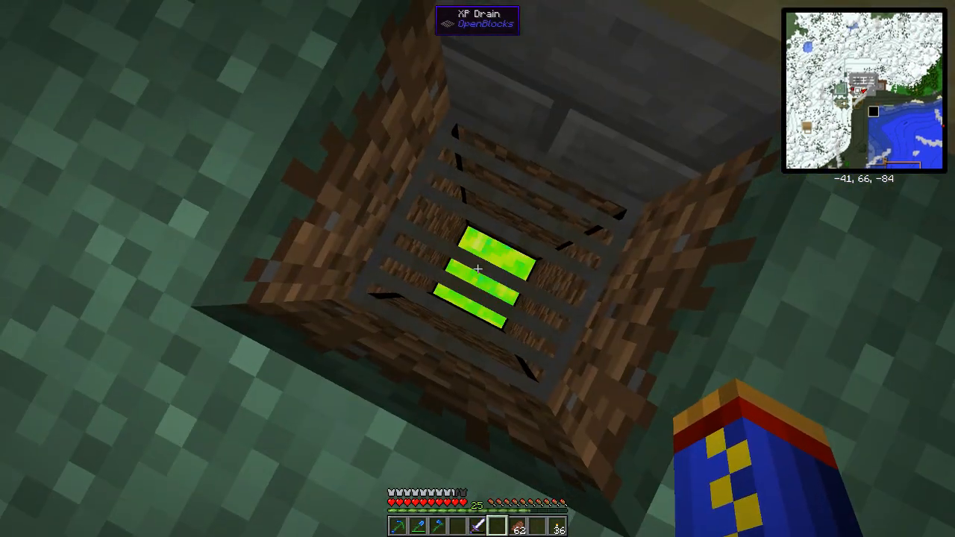
pyautogui.moveTo(477, 269)
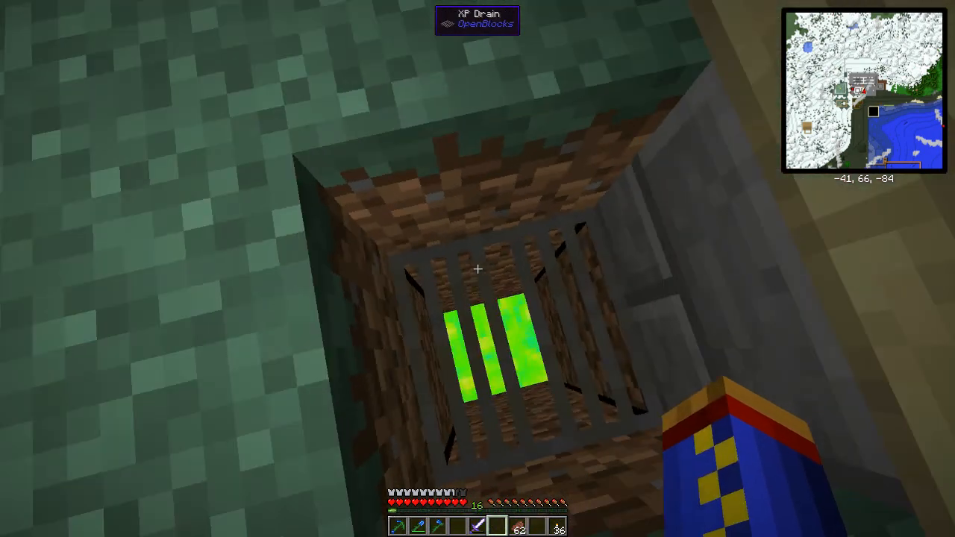
pyautogui.moveTo(477, 268)
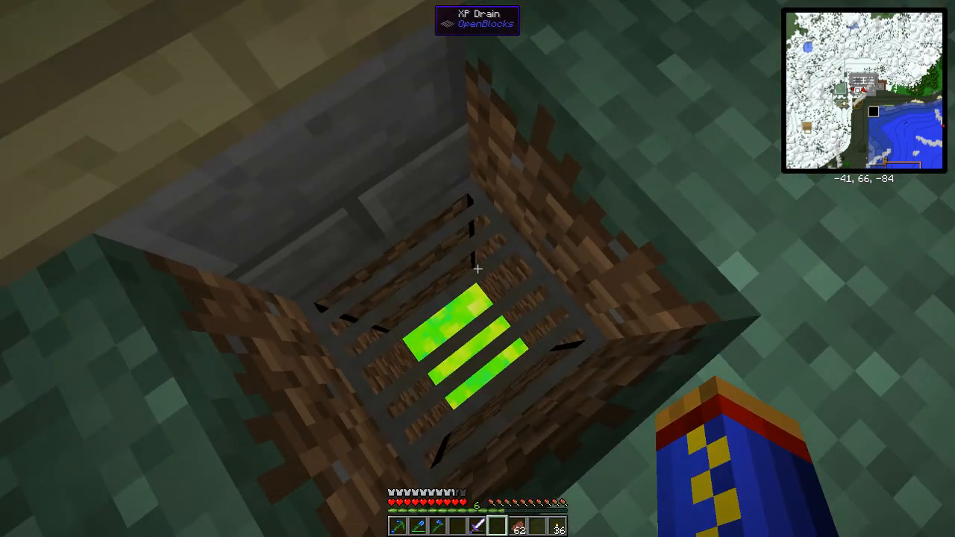